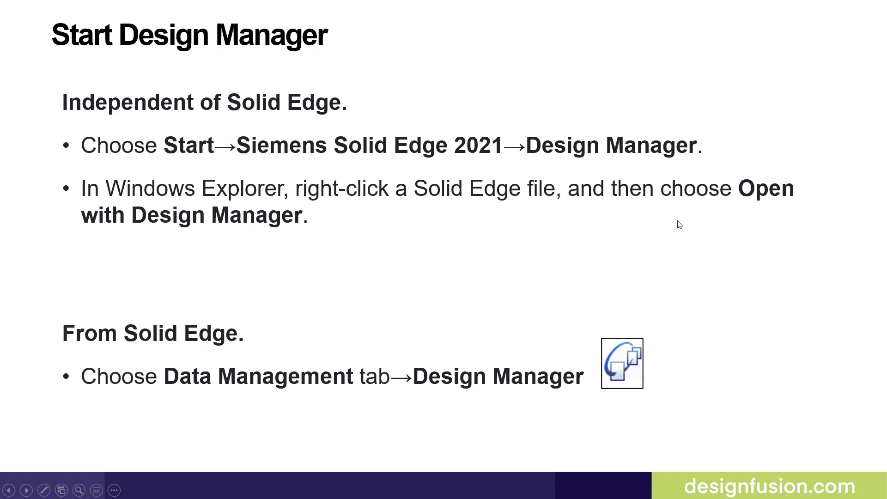
pyautogui.moveTo(205, 289)
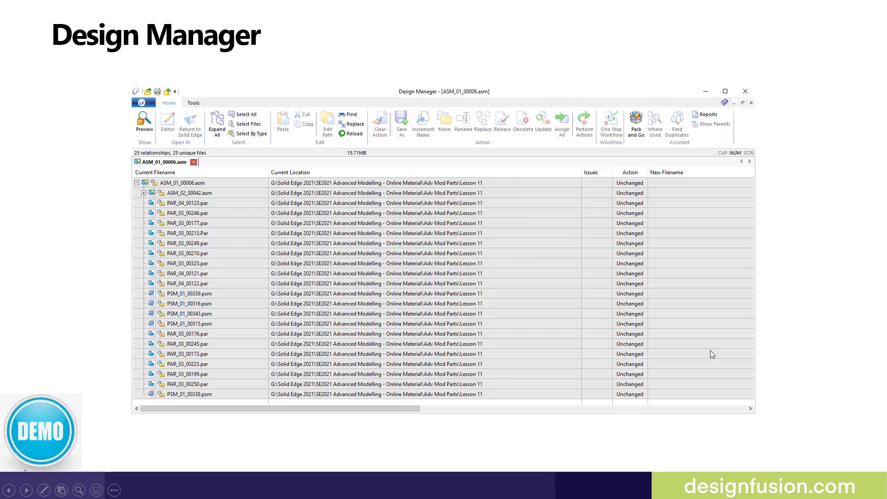
pyautogui.moveTo(684, 252)
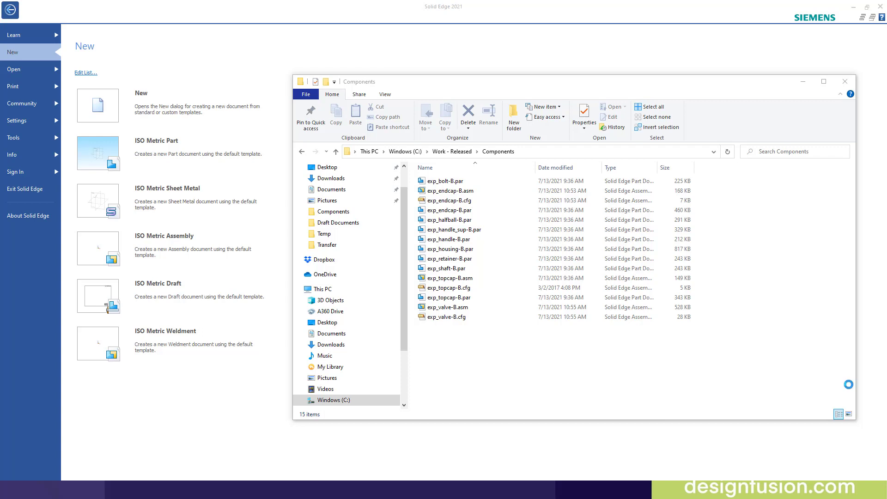
pyautogui.moveTo(634, 403)
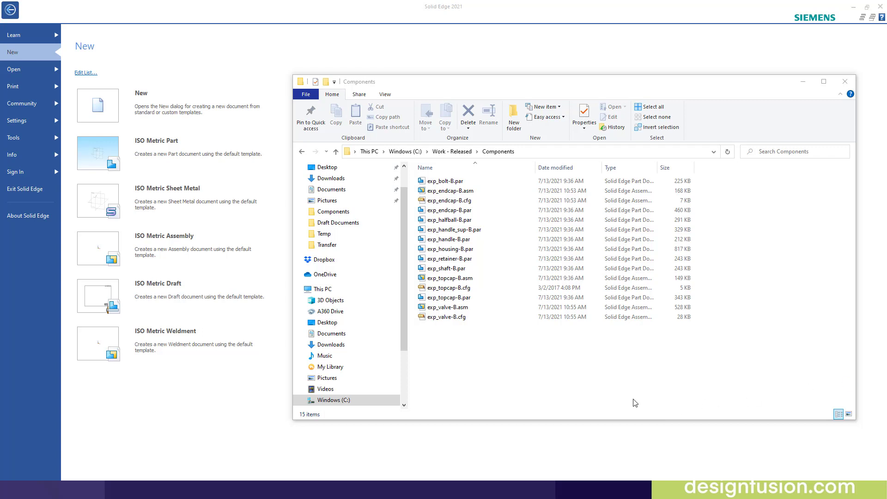
pyautogui.moveTo(512, 381)
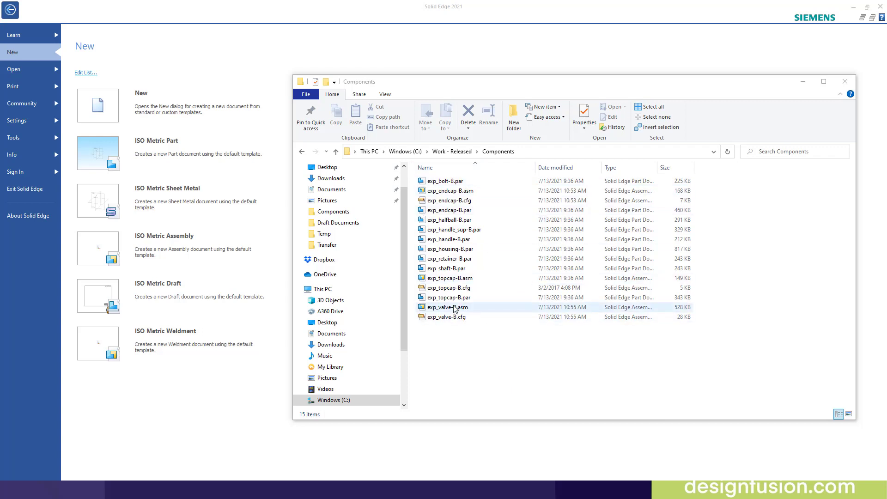
# Step: Show the context actions for exp_valve-B.asm, including Open with Design Manager
pyautogui.rightClick(448, 307)
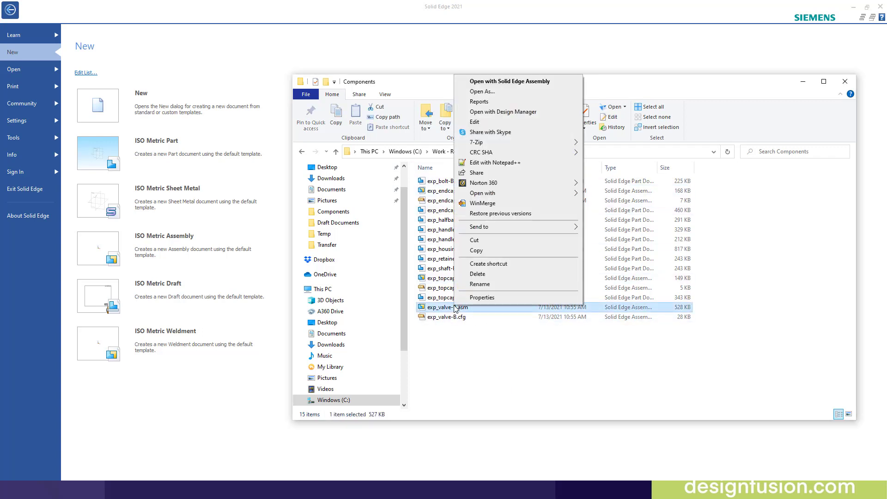
pyautogui.moveTo(534, 103)
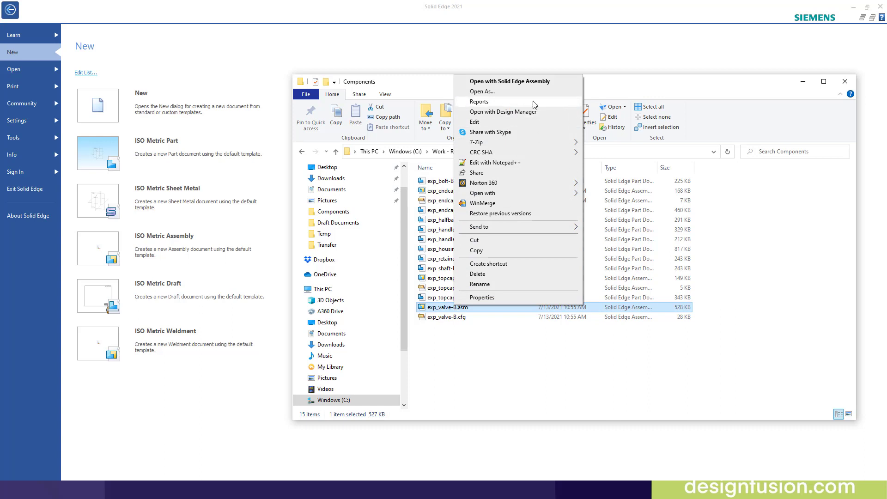
pyautogui.moveTo(519, 114)
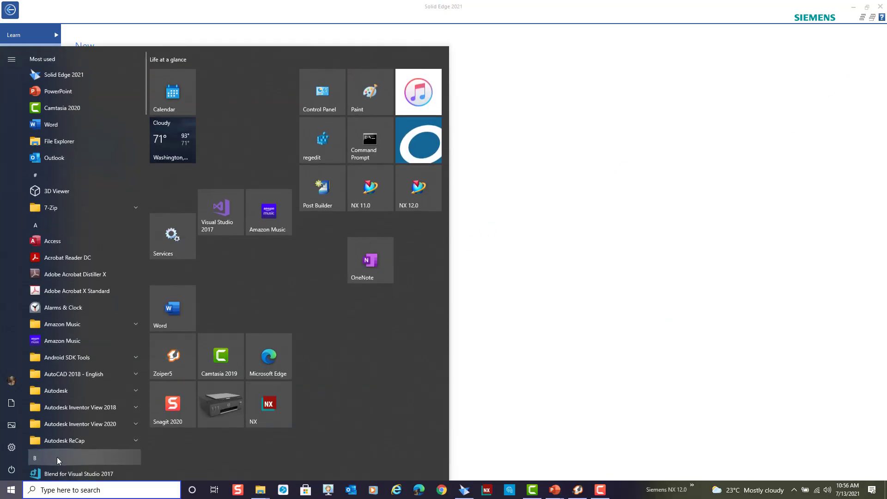
# Step: Expand the Siemens Solid Edge 2021 group in Start to reveal Design Manager
pyautogui.scroll(-3)
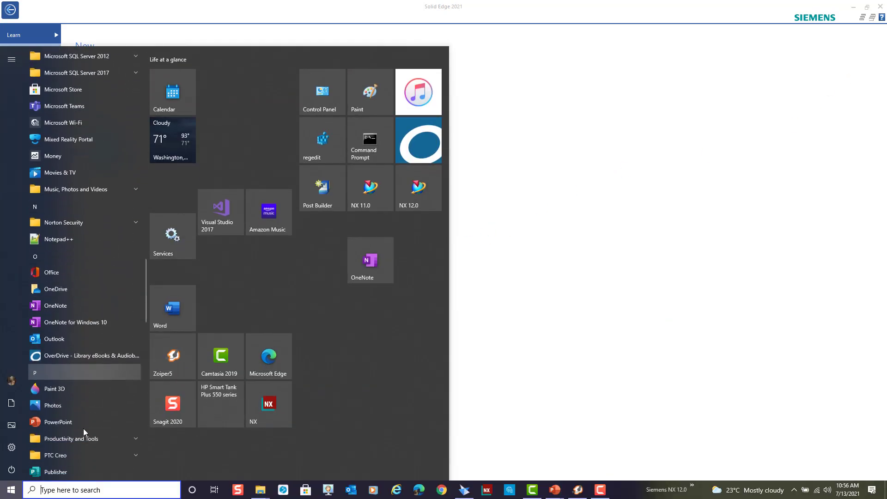
pyautogui.scroll(-3)
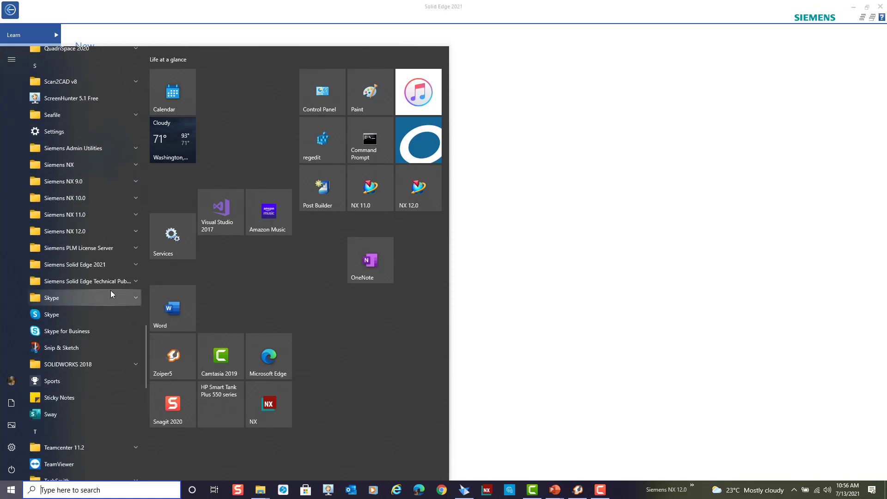
pyautogui.moveTo(115, 267)
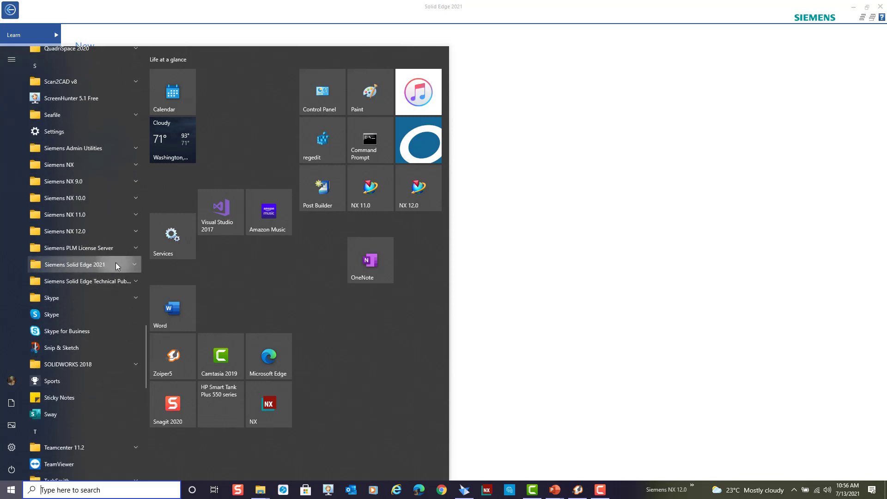
pyautogui.click(75, 265)
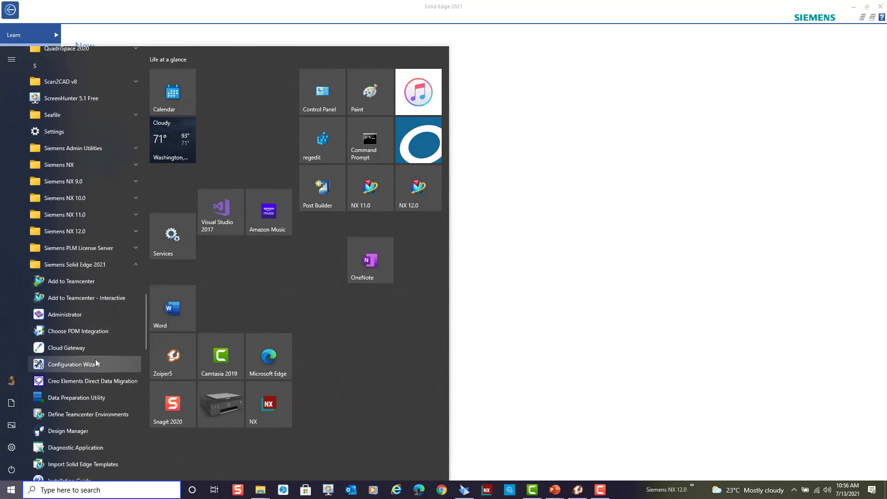
pyautogui.moveTo(81, 435)
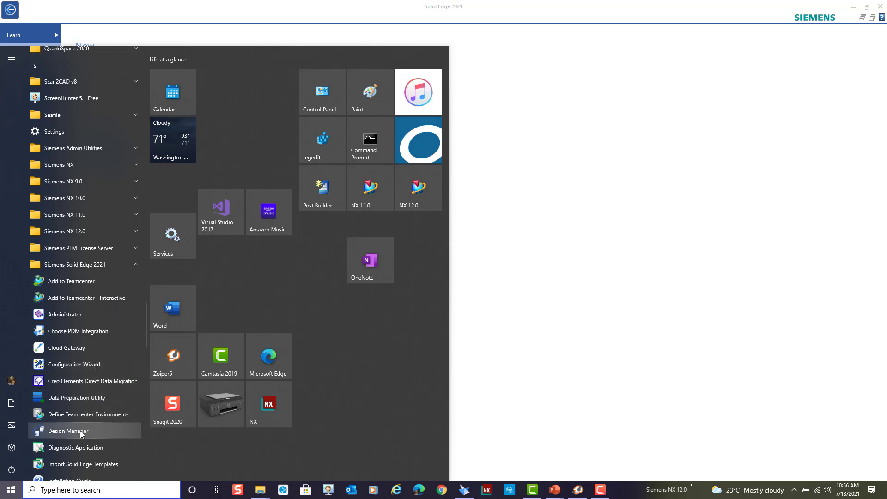
pyautogui.moveTo(91, 439)
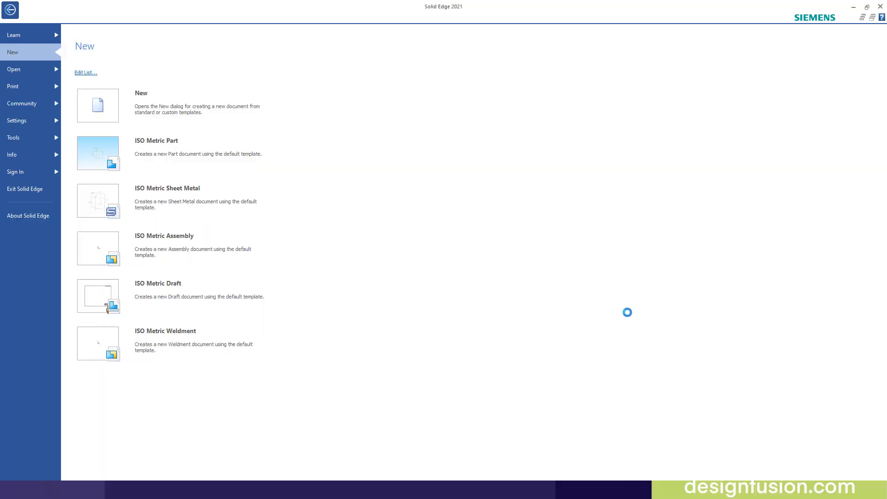
pyautogui.moveTo(365, 215)
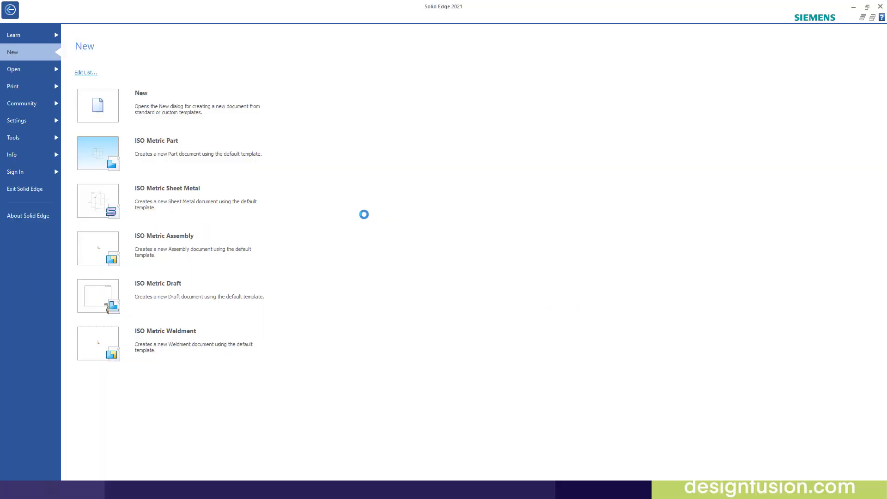
pyautogui.moveTo(233, 176)
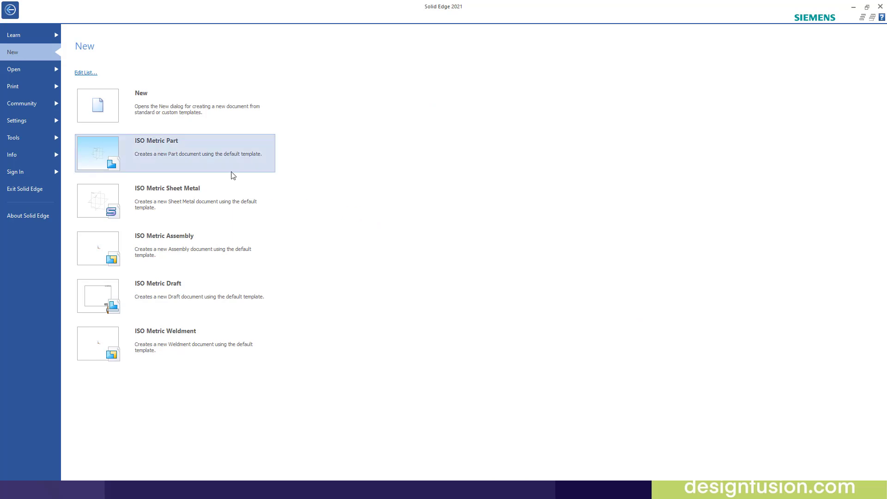
# Step: Open exp_valve-B.asm in Solid Edge and switch to the Data Management ribbon
pyautogui.click(15, 70)
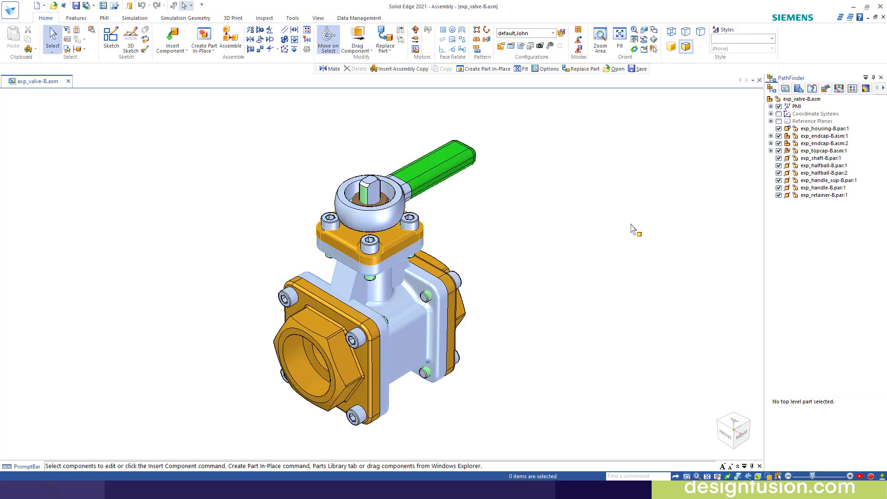
pyautogui.moveTo(728, 114)
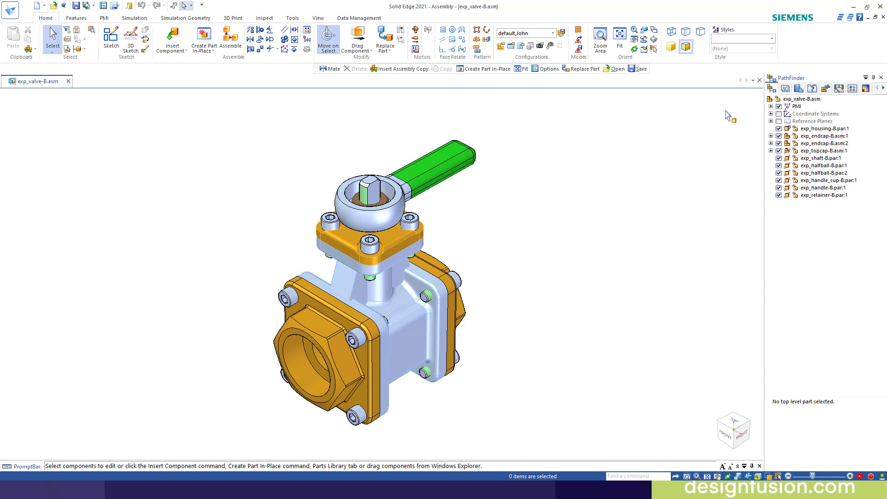
pyautogui.moveTo(658, 151)
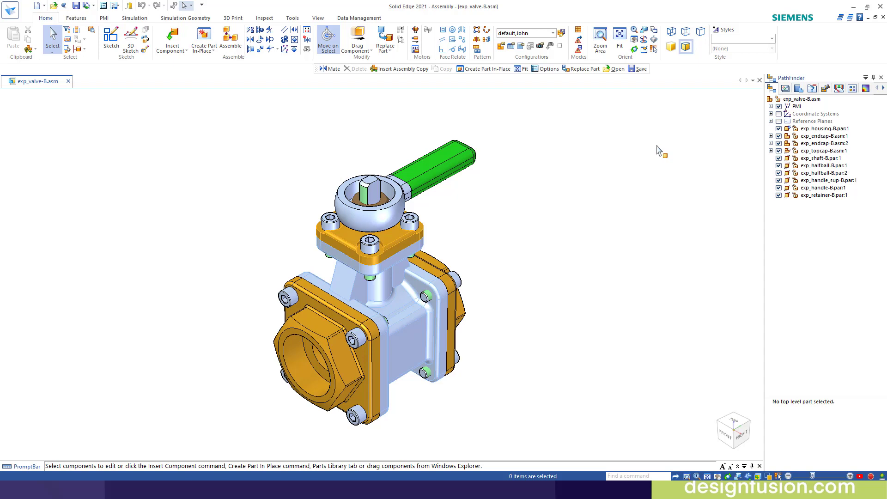
pyautogui.moveTo(563, 264)
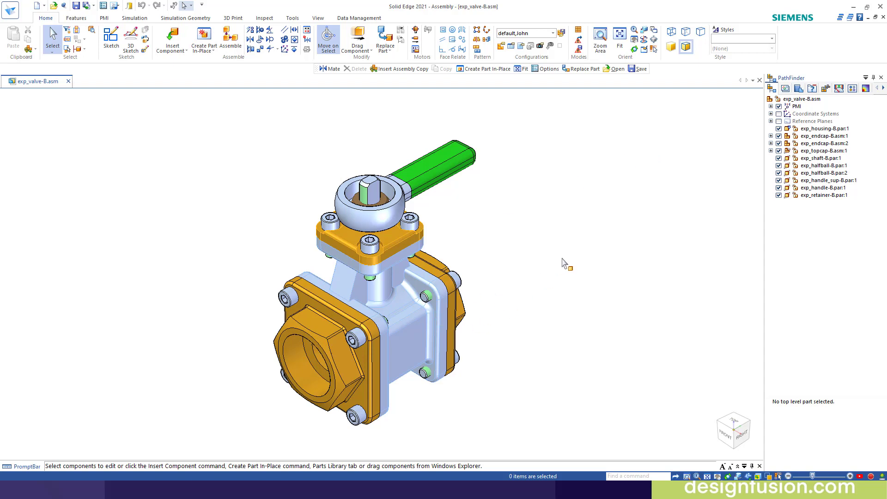
pyautogui.moveTo(574, 209)
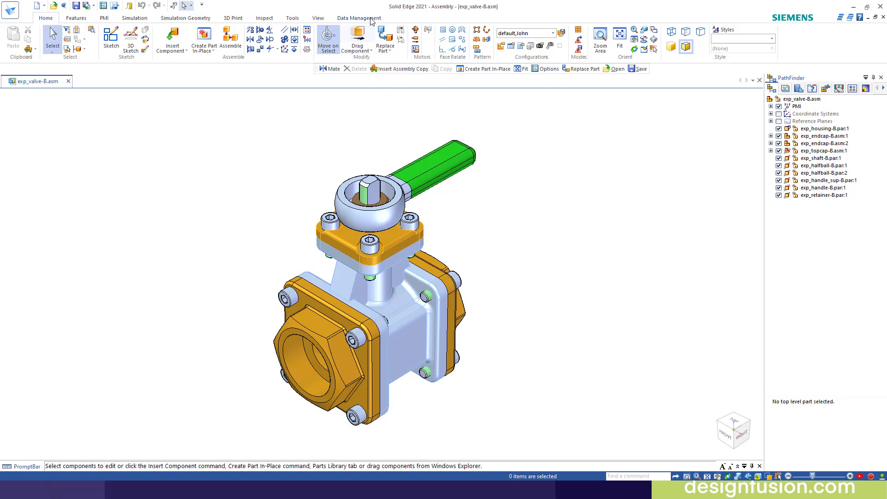
pyautogui.click(359, 18)
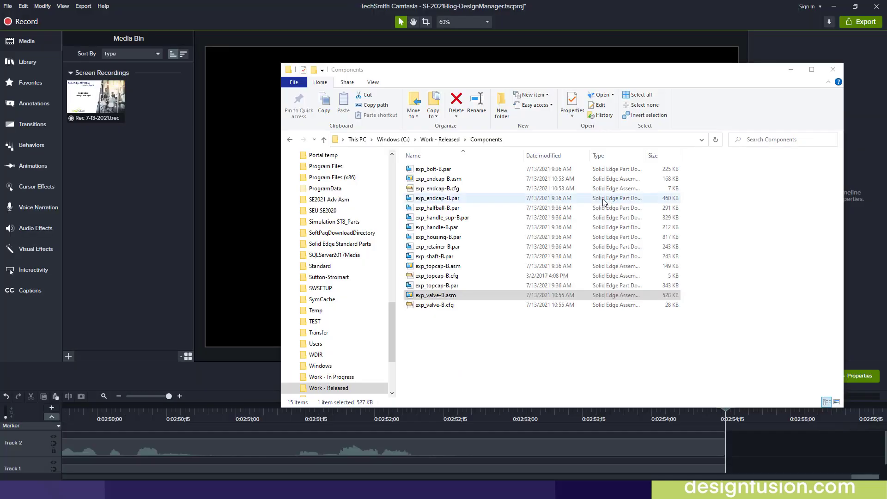
# Step: Load exp_valve-B.asm in Design Manager and expand all to list and select its 13 files
pyautogui.doubleClick(435, 295)
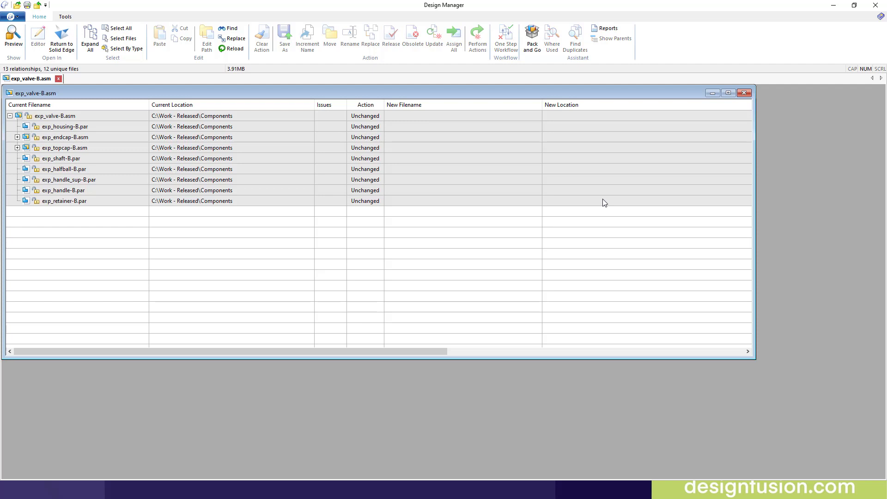
pyautogui.moveTo(70, 148)
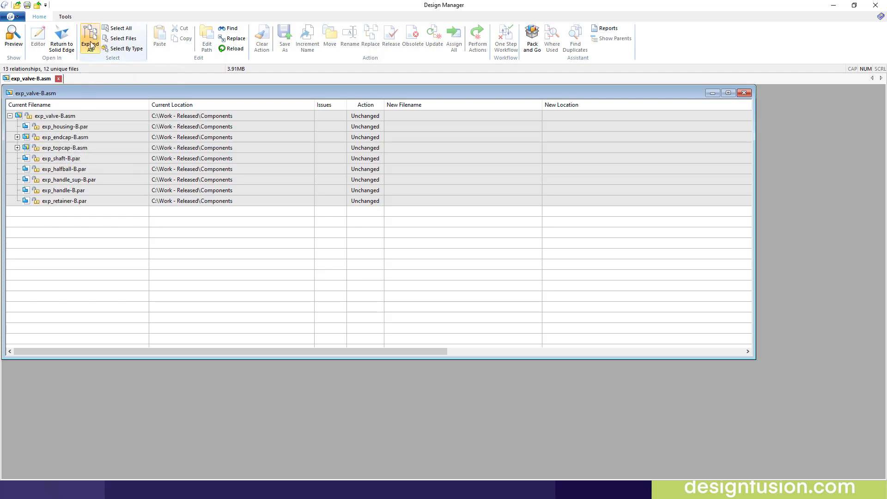
pyautogui.click(89, 39)
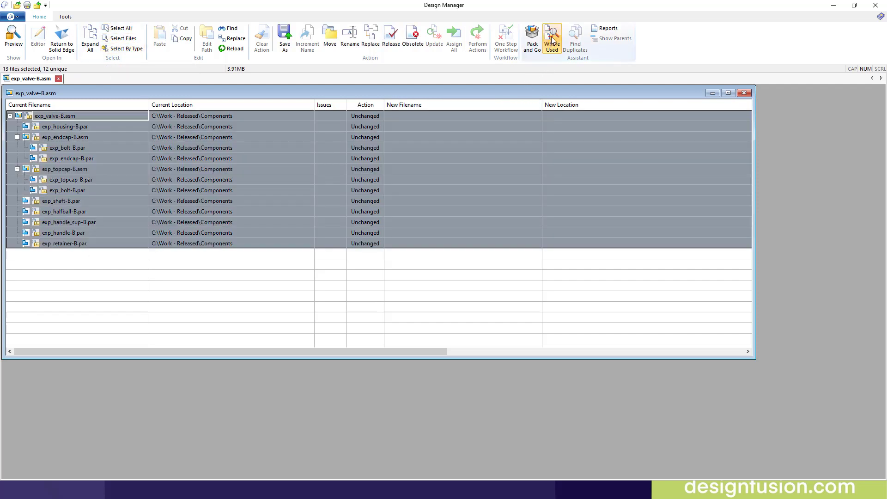
# Step: Start a Where Used search limited to the Work - Released folder only
pyautogui.click(552, 36)
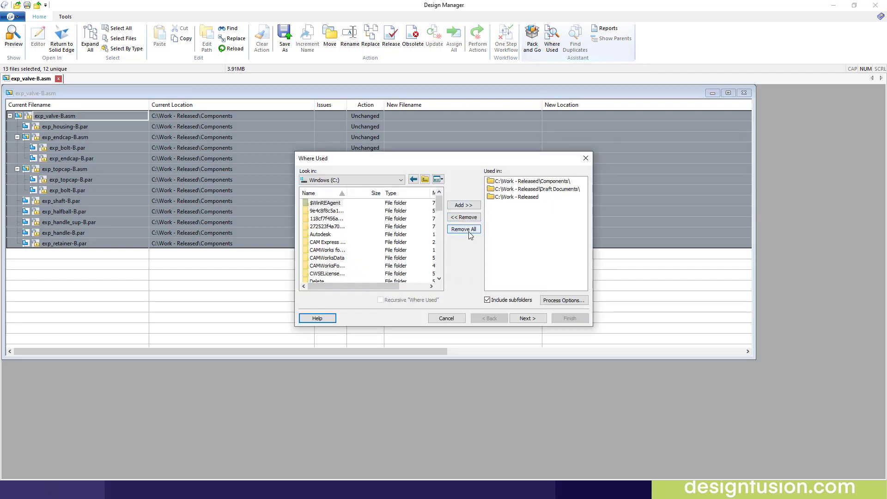
pyautogui.click(464, 229)
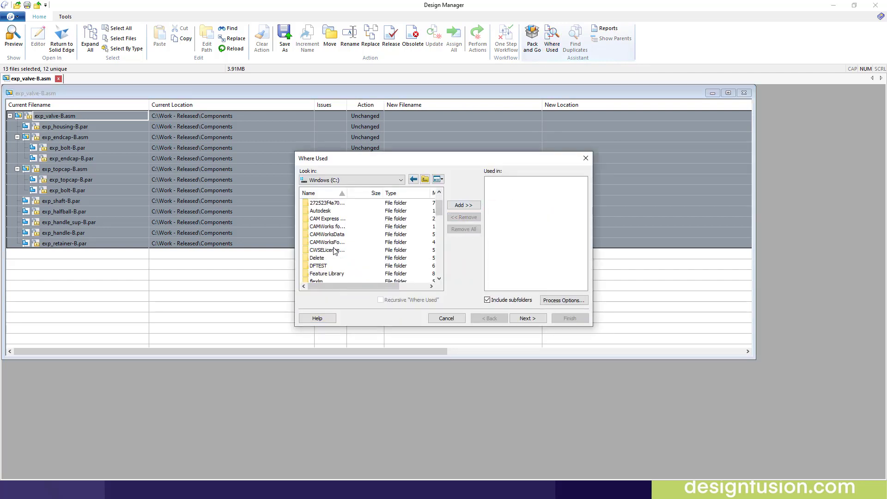
pyautogui.scroll(-3)
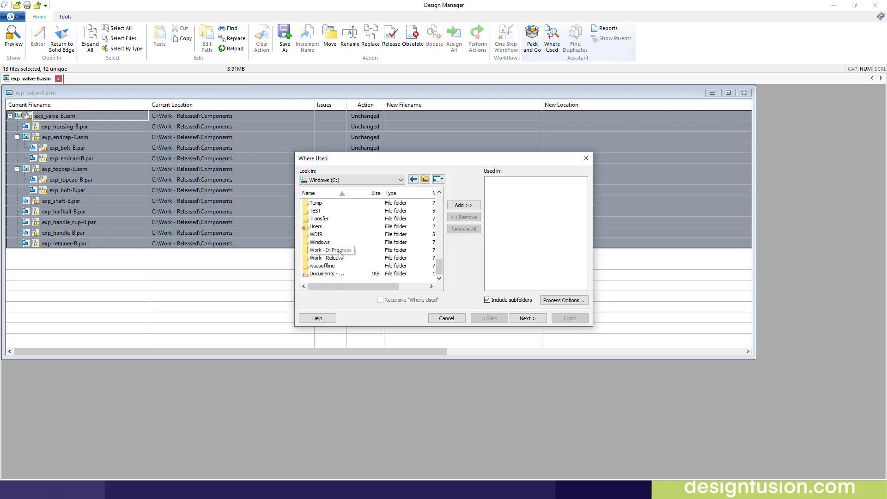
pyautogui.click(326, 257)
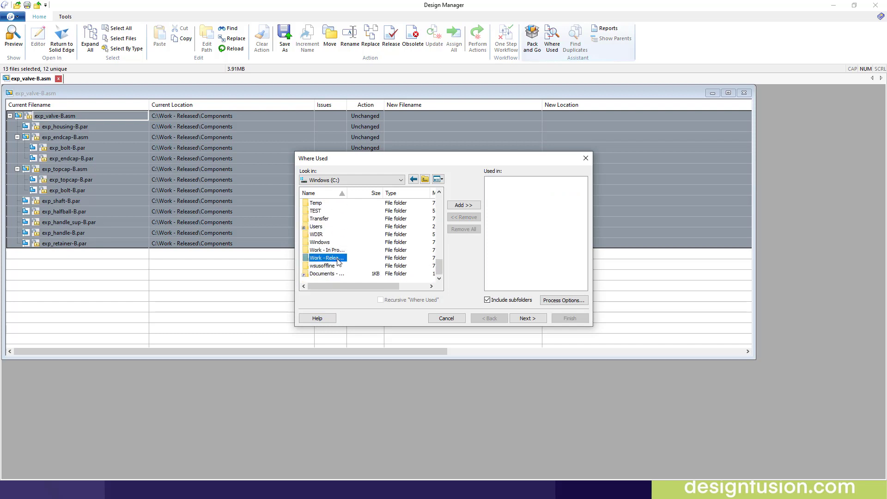
pyautogui.click(464, 205)
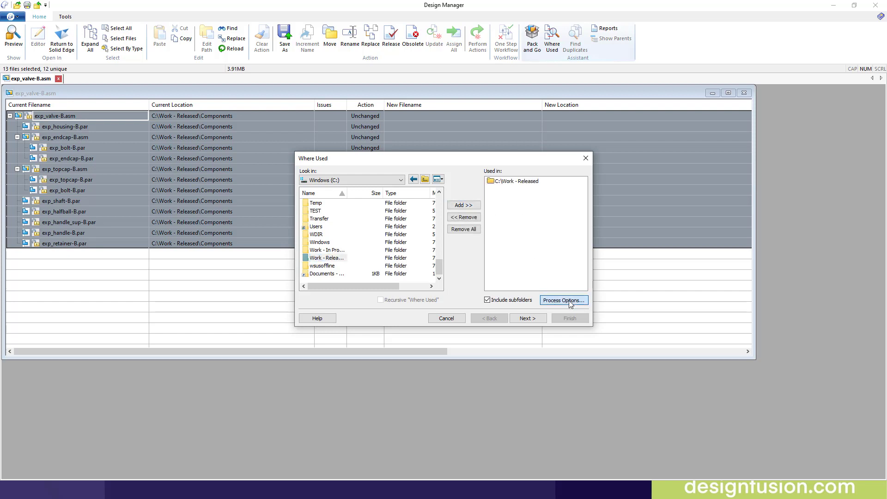
# Step: Restrict the search to draft documents and finish, adding three .dft drawings to the tree
pyautogui.click(564, 300)
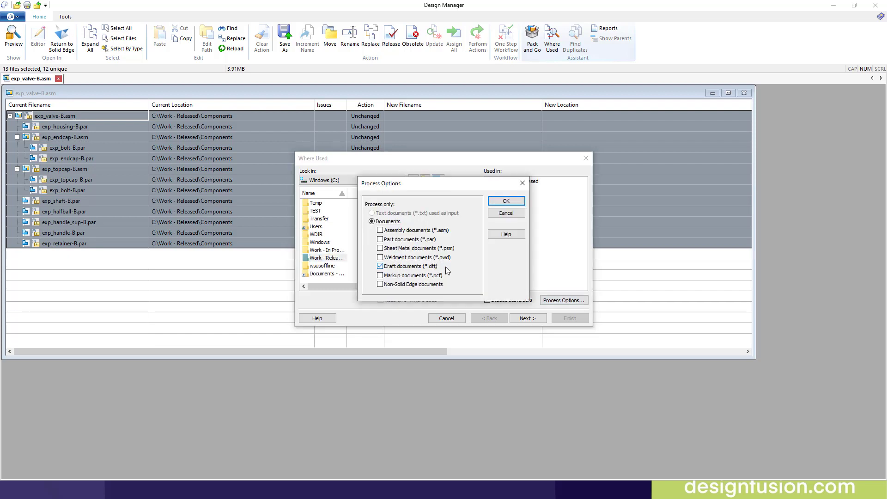
pyautogui.click(506, 202)
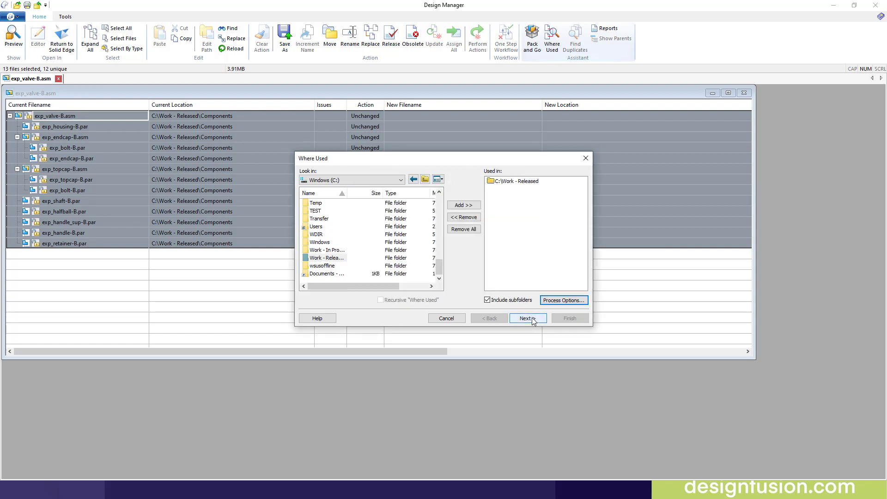
pyautogui.click(526, 317)
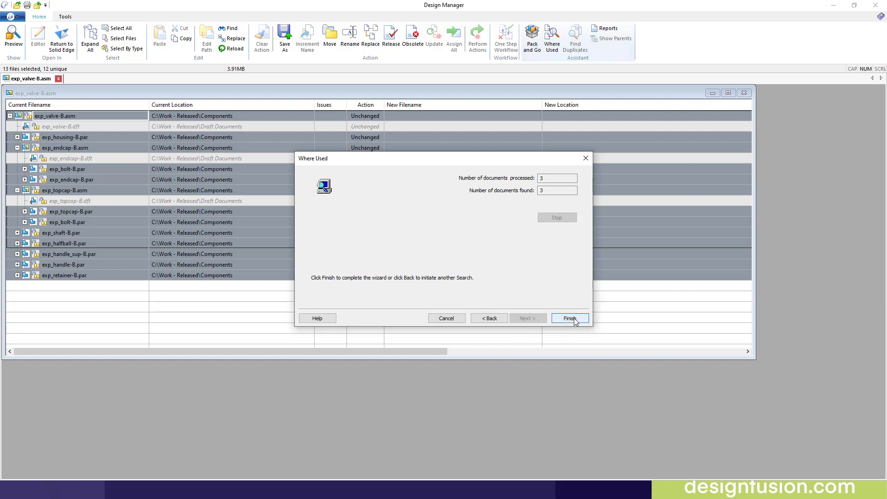
pyautogui.click(569, 318)
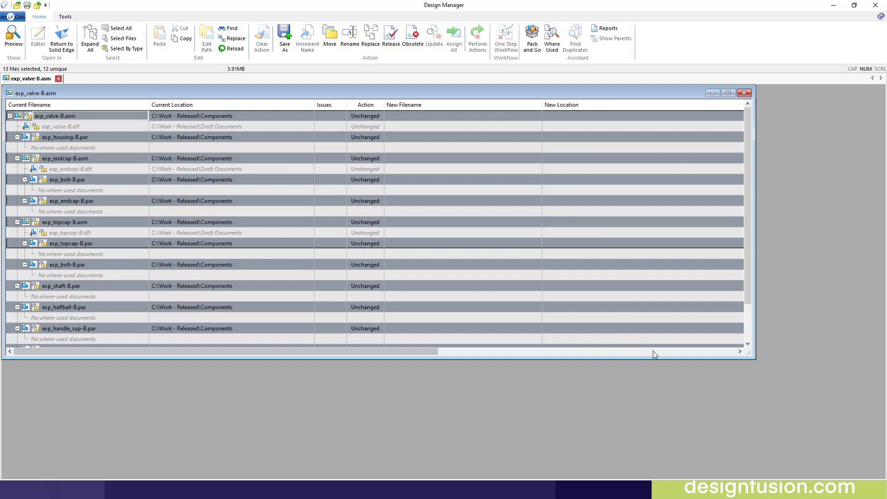
pyautogui.moveTo(728, 93)
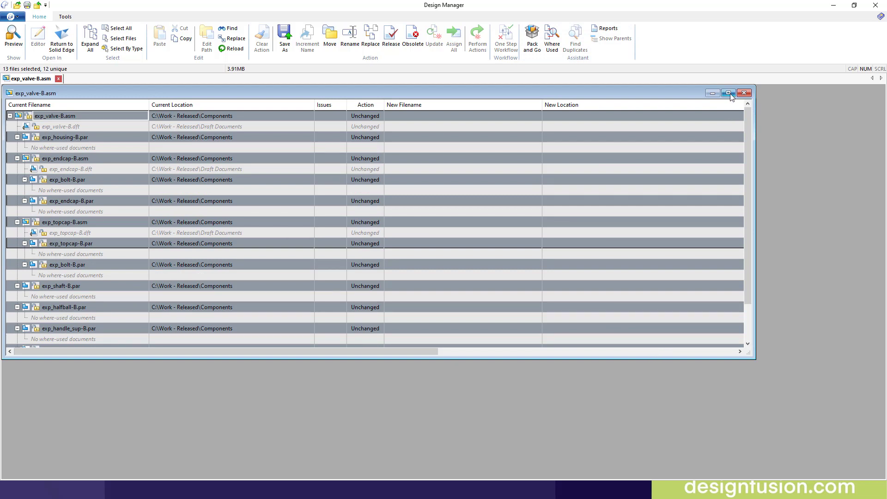
# Step: Set every listed file, including the drafts, to Save As and begin editing the destination path
pyautogui.click(728, 93)
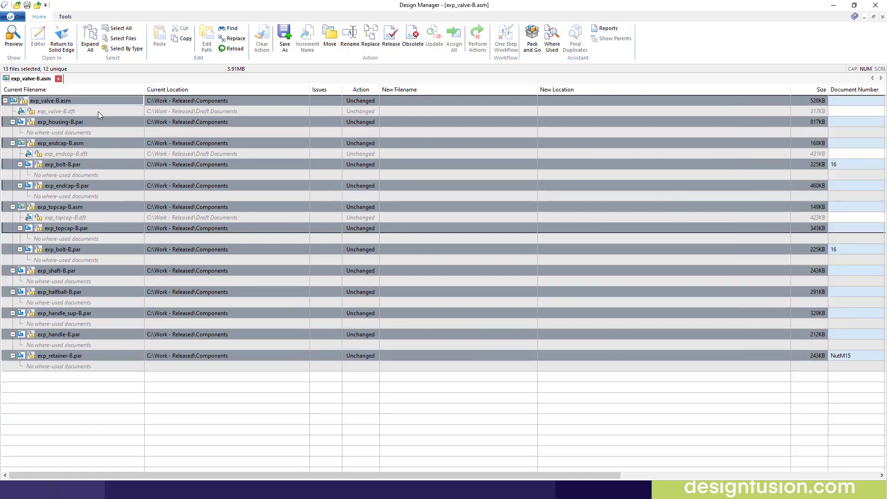
pyautogui.moveTo(122, 39)
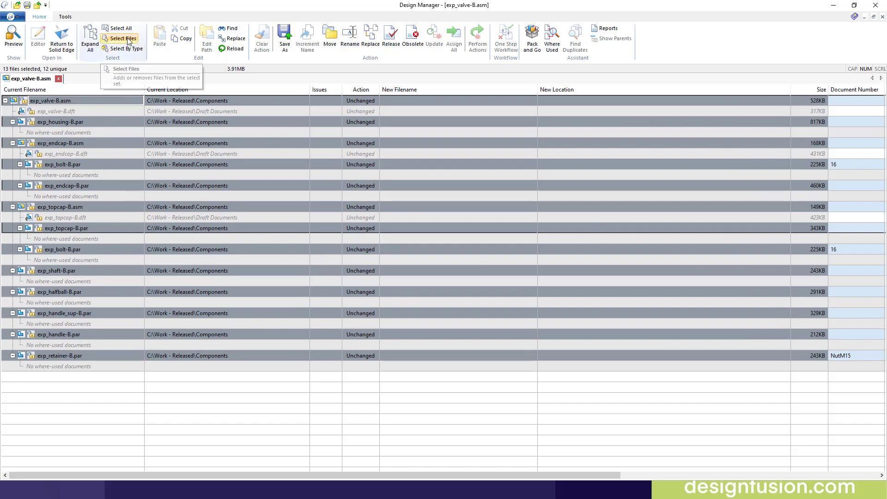
pyautogui.moveTo(146, 41)
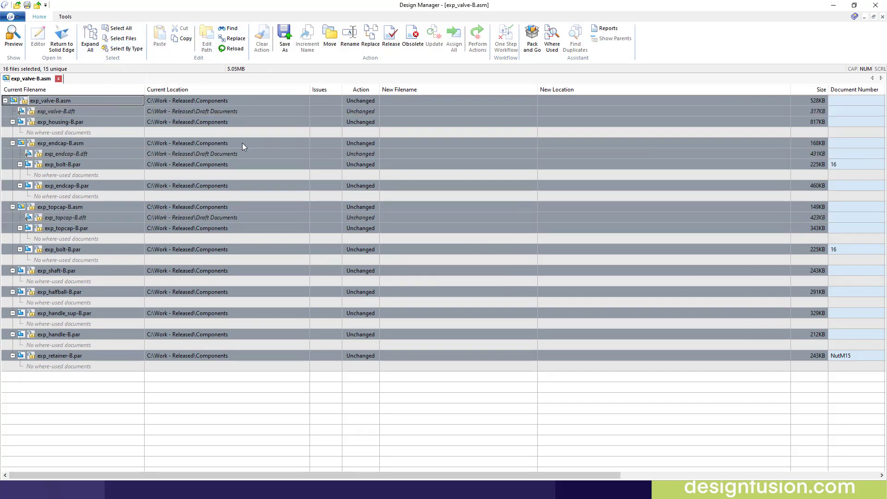
pyautogui.moveTo(65, 204)
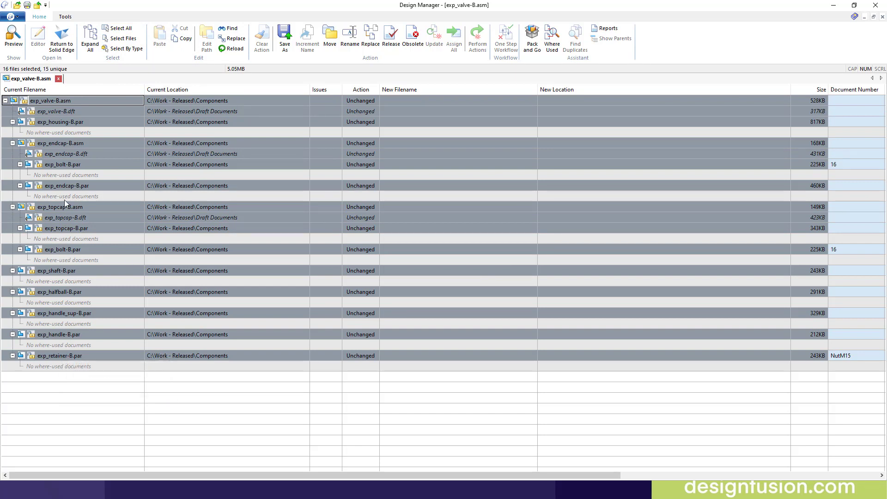
pyautogui.moveTo(85, 185)
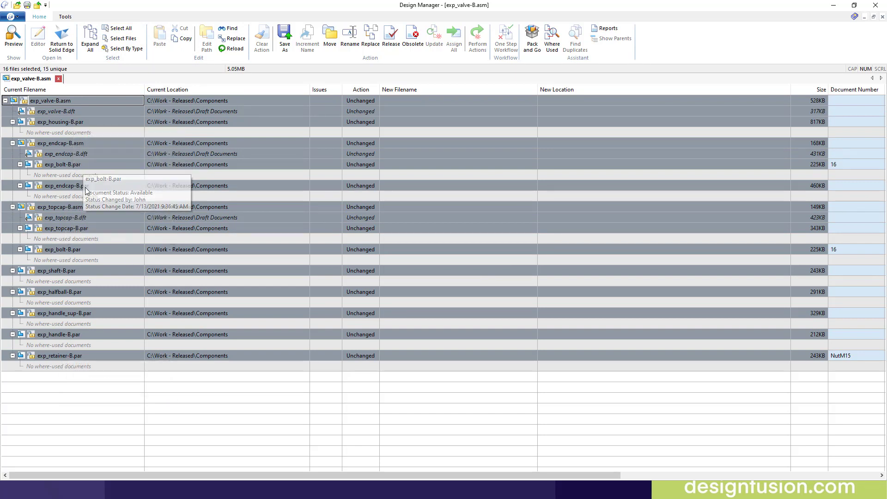
pyautogui.moveTo(290, 61)
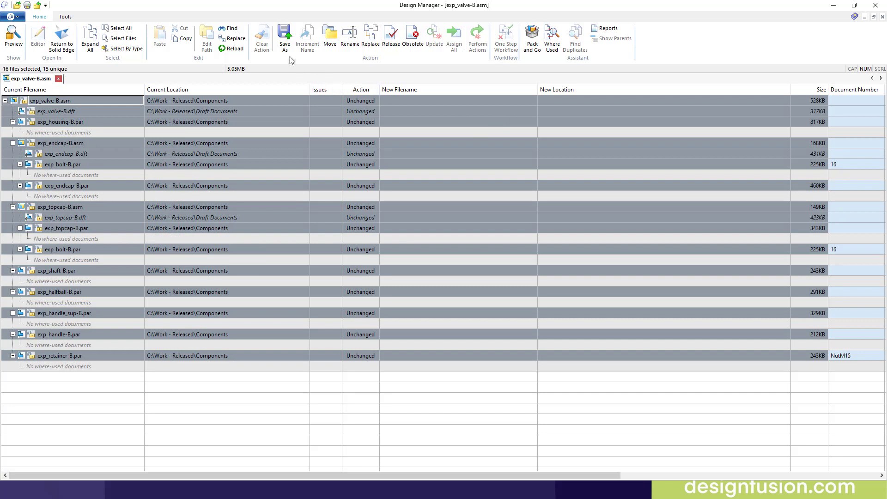
pyautogui.click(285, 36)
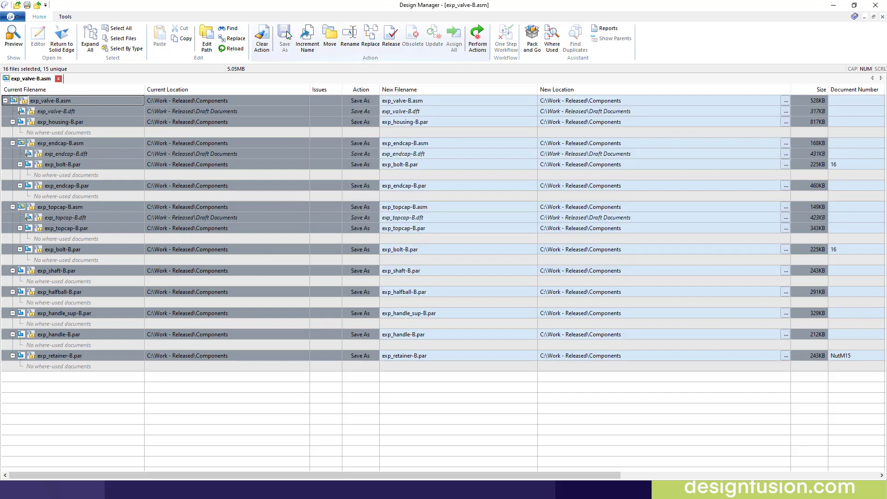
pyautogui.moveTo(416, 69)
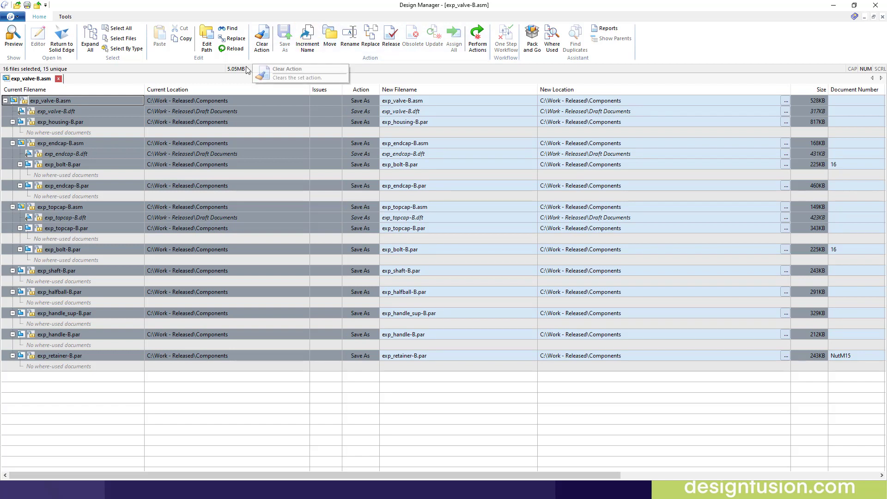
pyautogui.moveTo(207, 35)
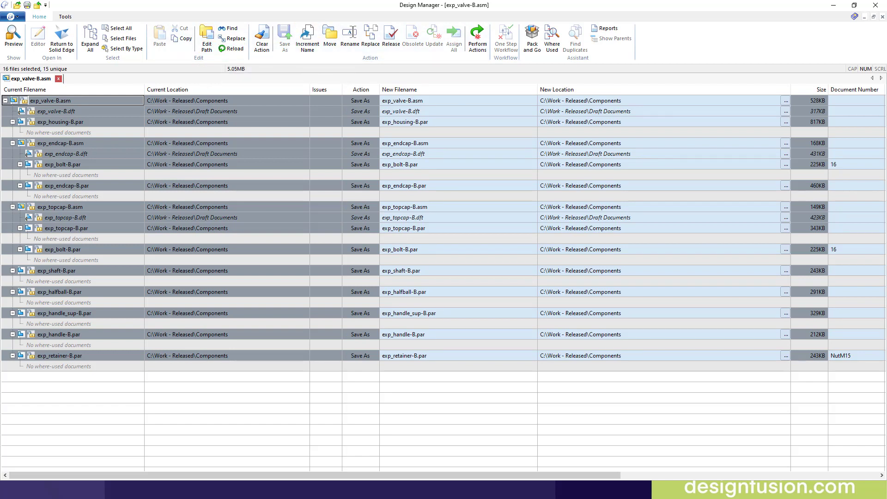
pyautogui.click(207, 35)
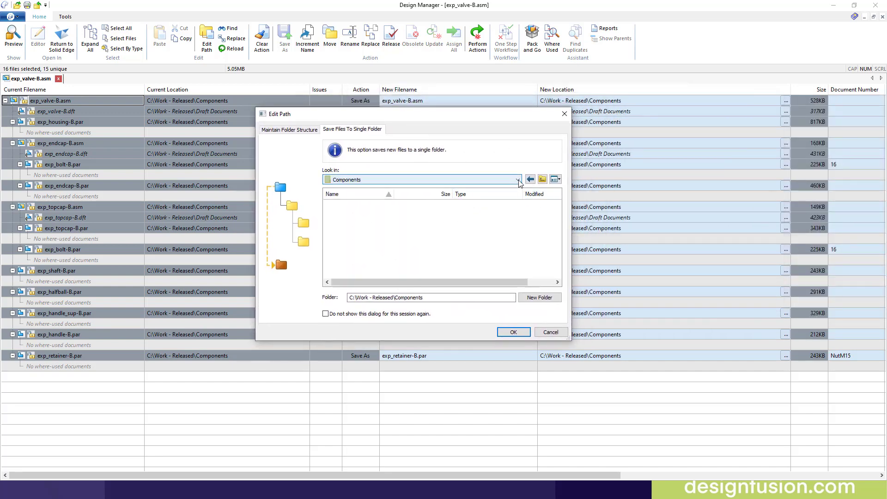
# Step: Send all copies to C:\Work - In Progress and increment their names from -B to -C
pyautogui.click(517, 179)
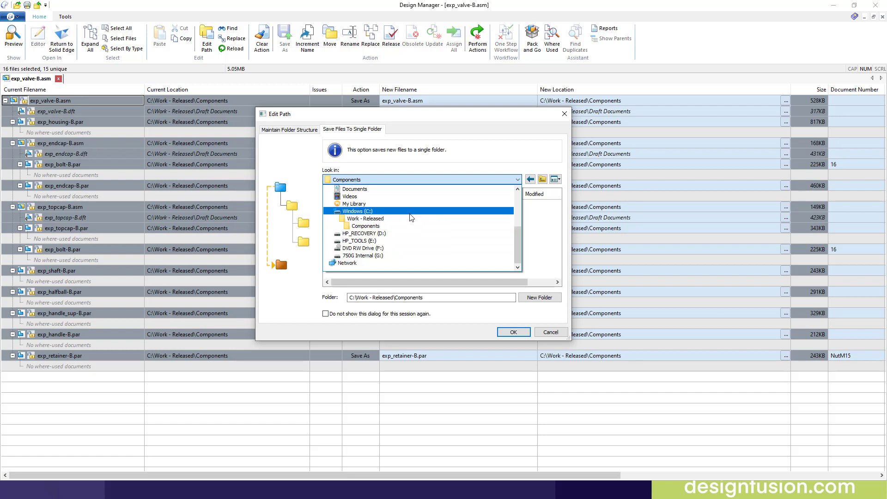
pyautogui.doubleClick(357, 211)
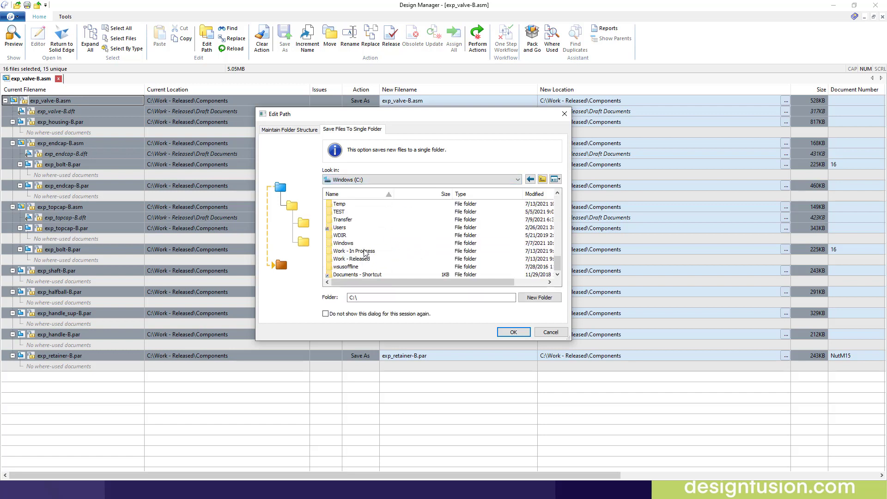
pyautogui.click(353, 251)
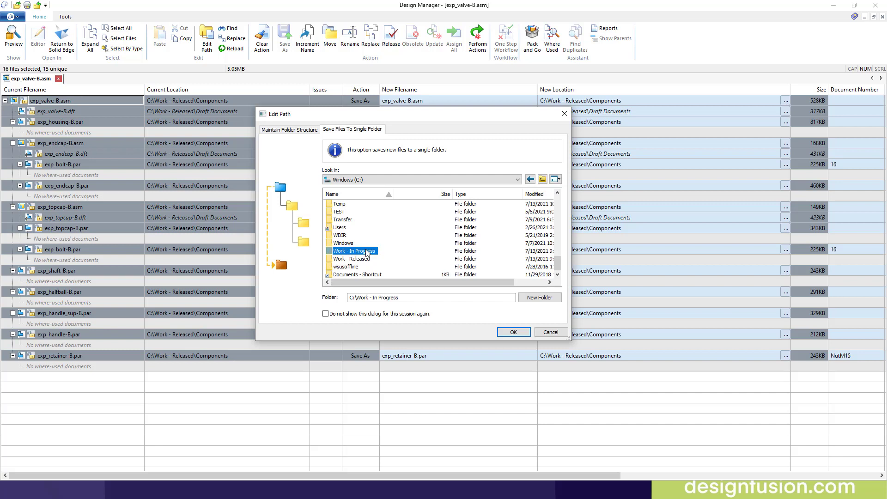
pyautogui.doubleClick(353, 251)
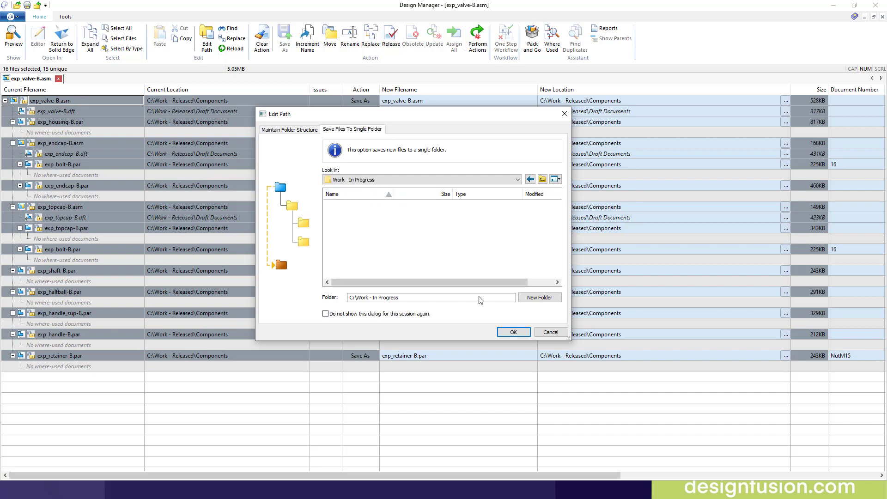
pyautogui.click(514, 332)
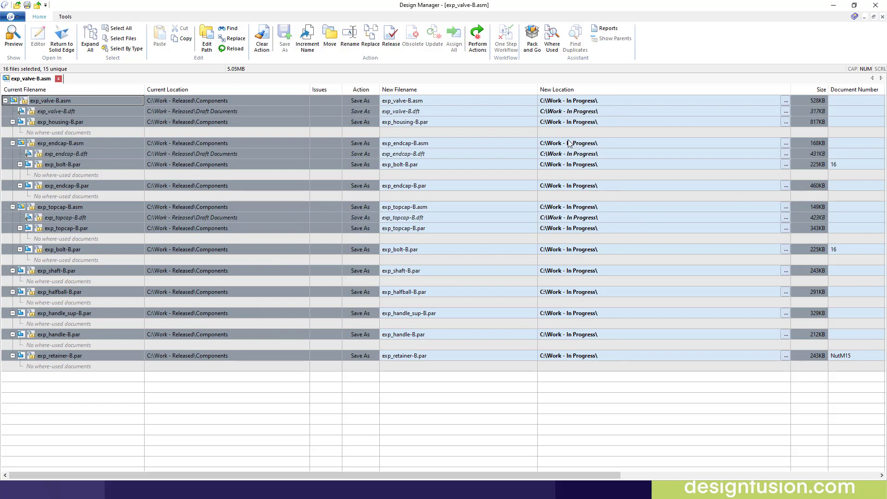
pyautogui.moveTo(582, 354)
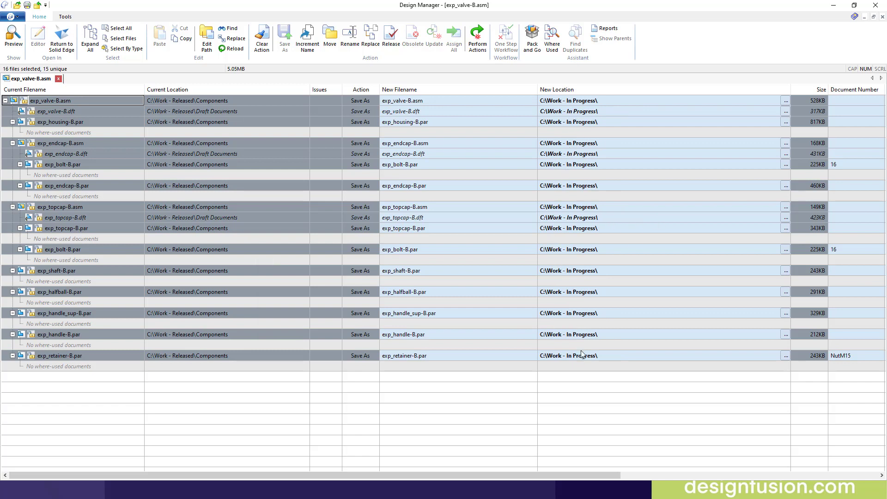
pyautogui.moveTo(377, 83)
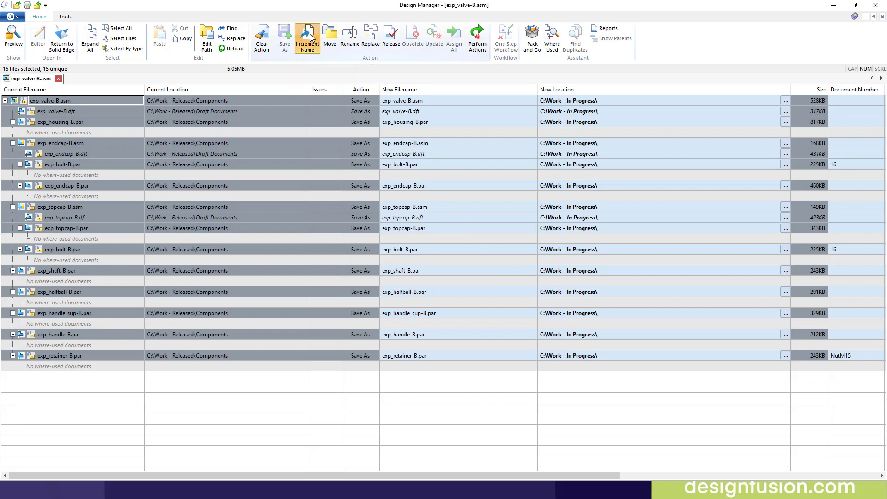
pyautogui.click(307, 36)
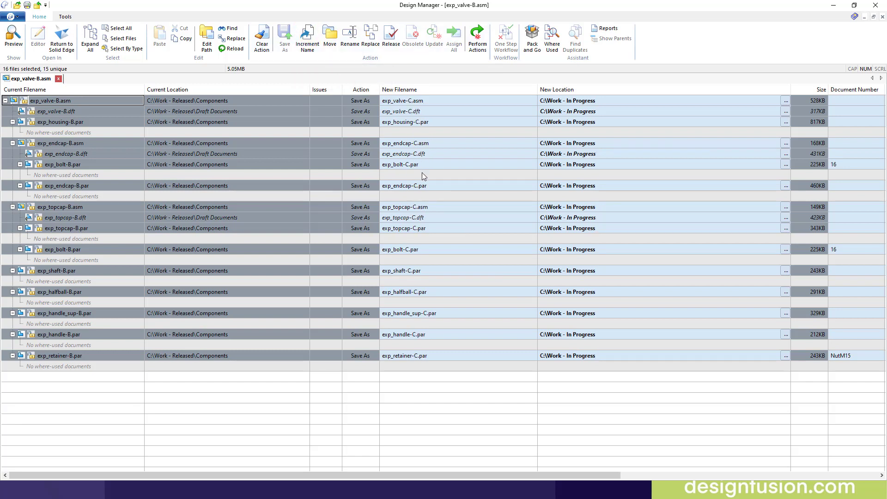
pyautogui.moveTo(669, 184)
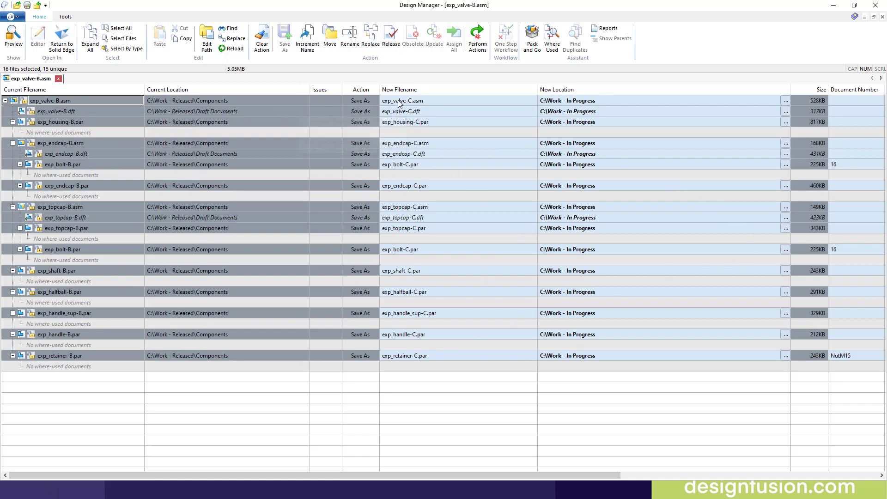
pyautogui.moveTo(412, 357)
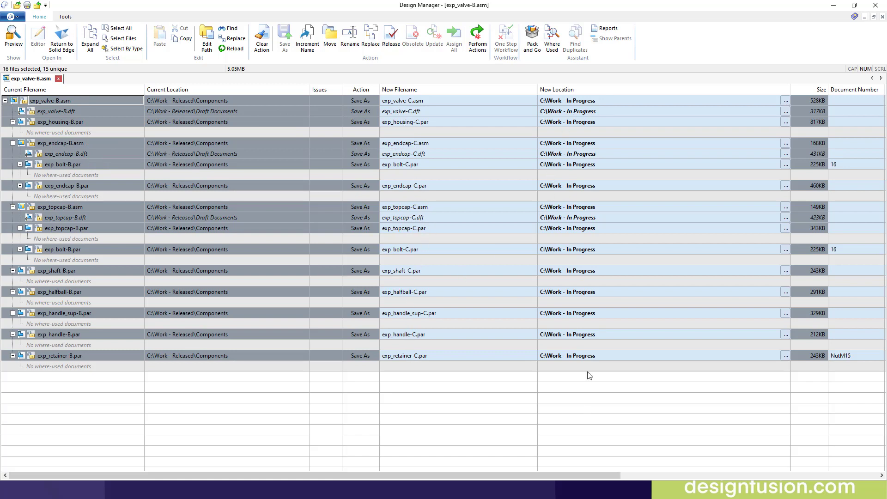
pyautogui.moveTo(478, 36)
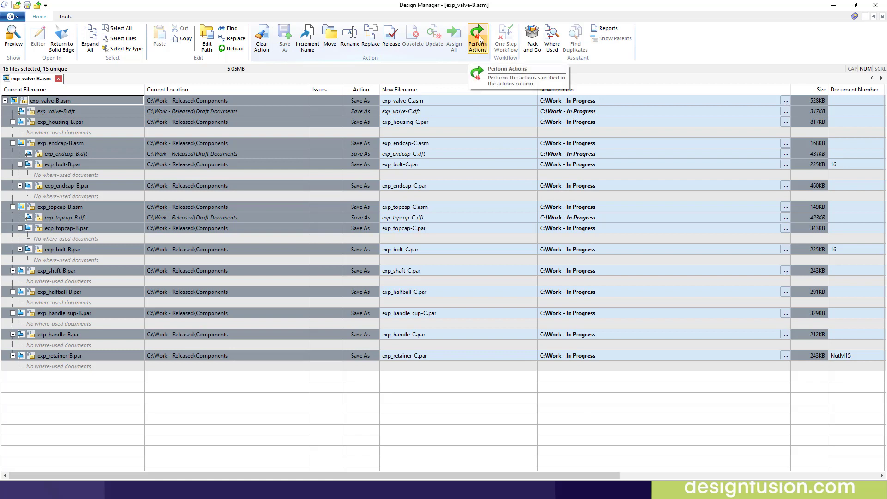
# Step: Perform the Save As actions so exp_valve-C.asm and its -C parts load from Work - In Progress
pyautogui.click(477, 35)
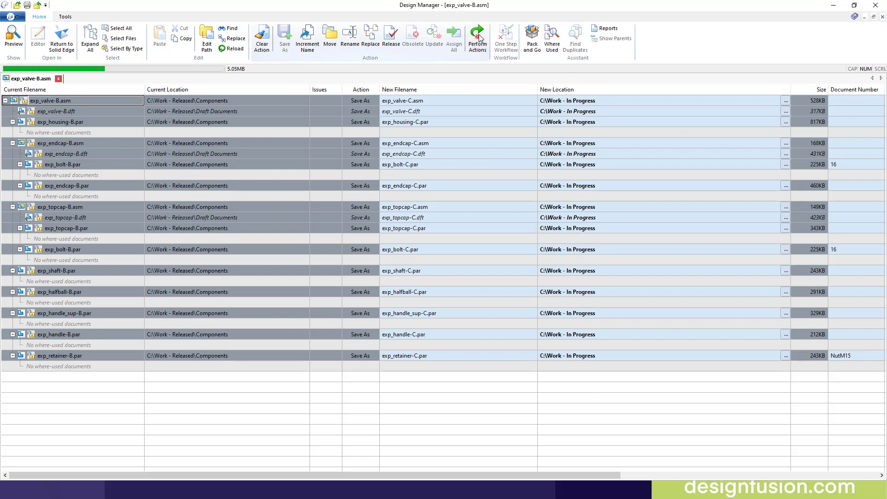
pyautogui.click(479, 35)
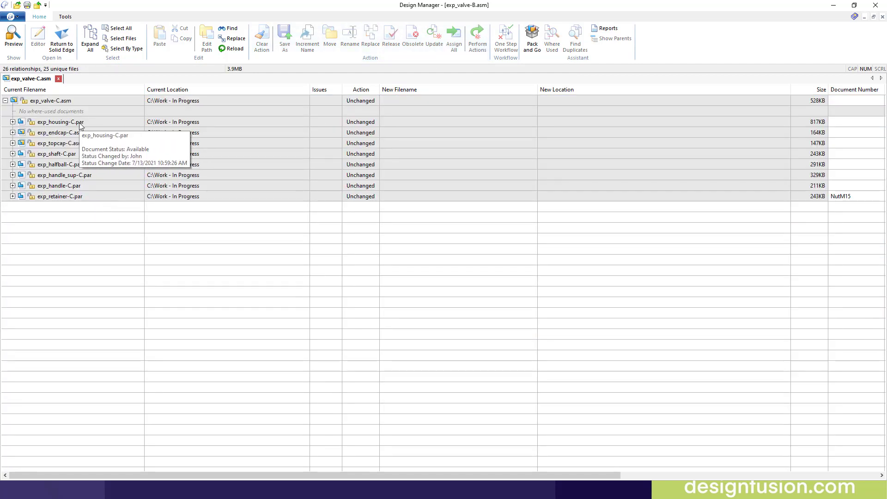
pyautogui.moveTo(70, 193)
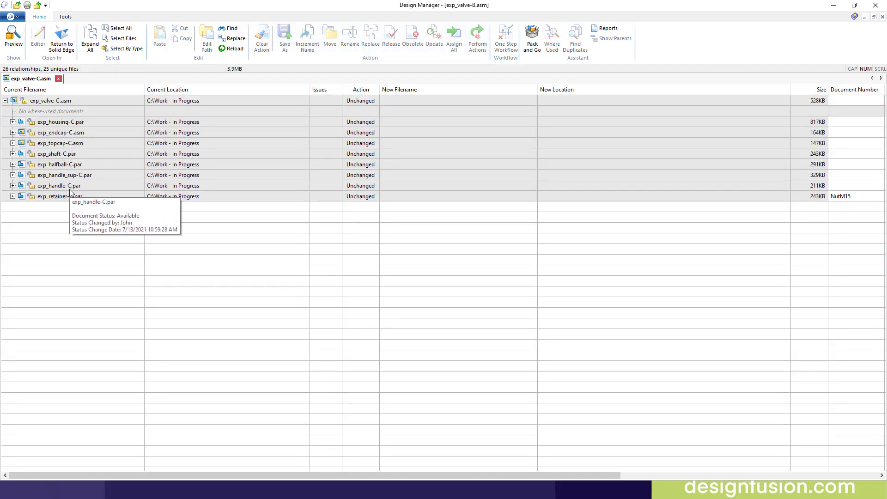
pyautogui.moveTo(80, 209)
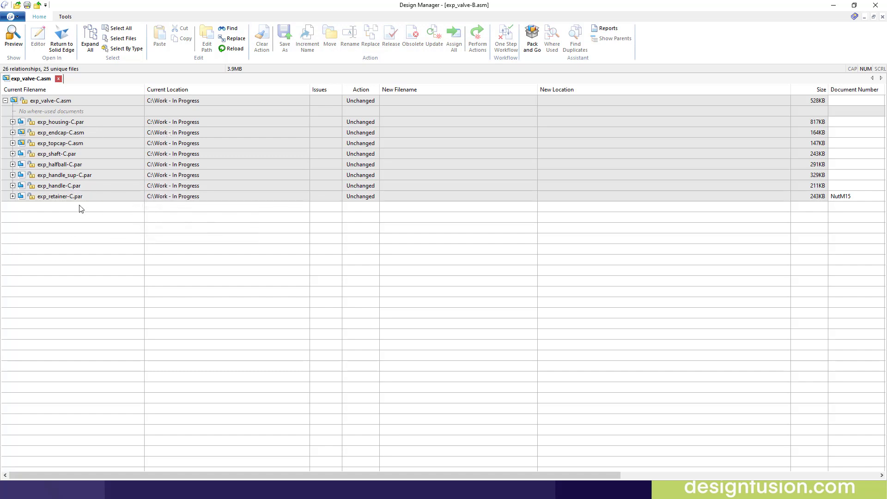
pyautogui.moveTo(79, 122)
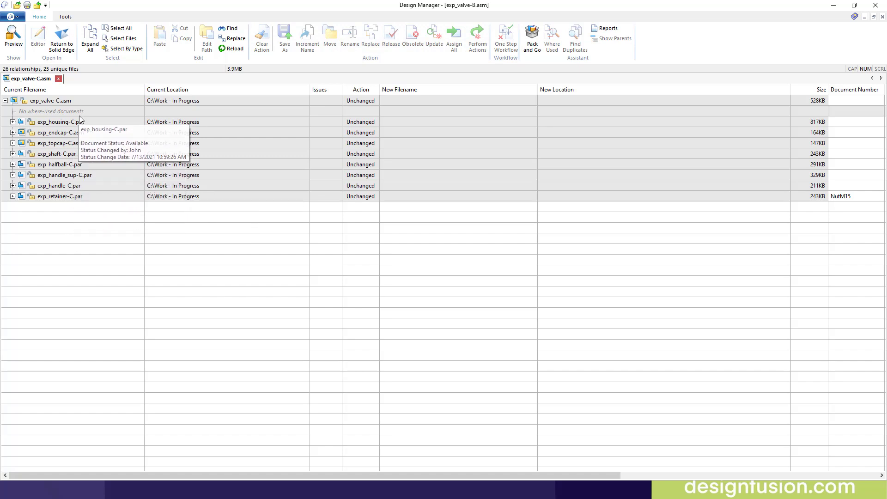
pyautogui.moveTo(253, 274)
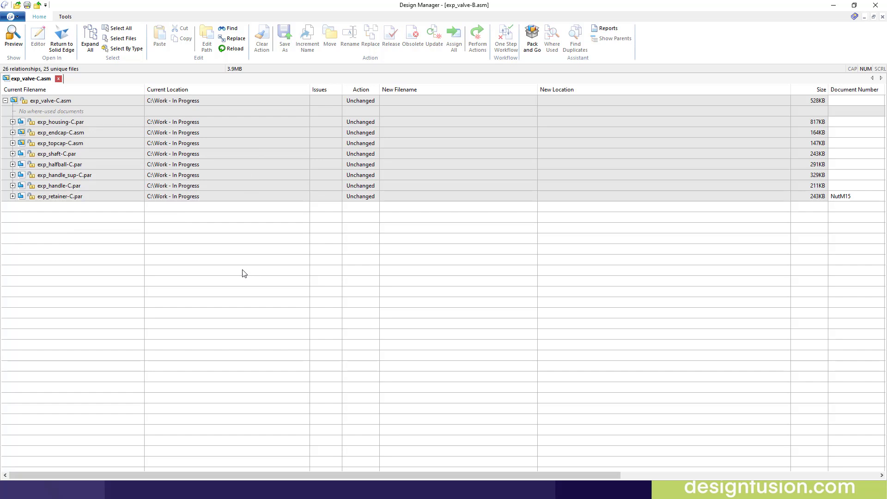
pyautogui.moveTo(864, 36)
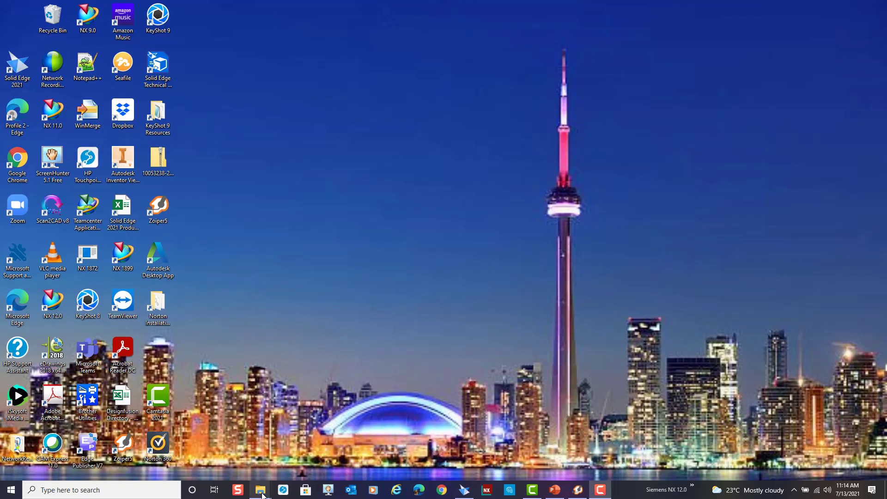
# Step: Open exp_valve-C.asm from C:\Work - In Progress in Solid Edge Assembly
pyautogui.click(260, 490)
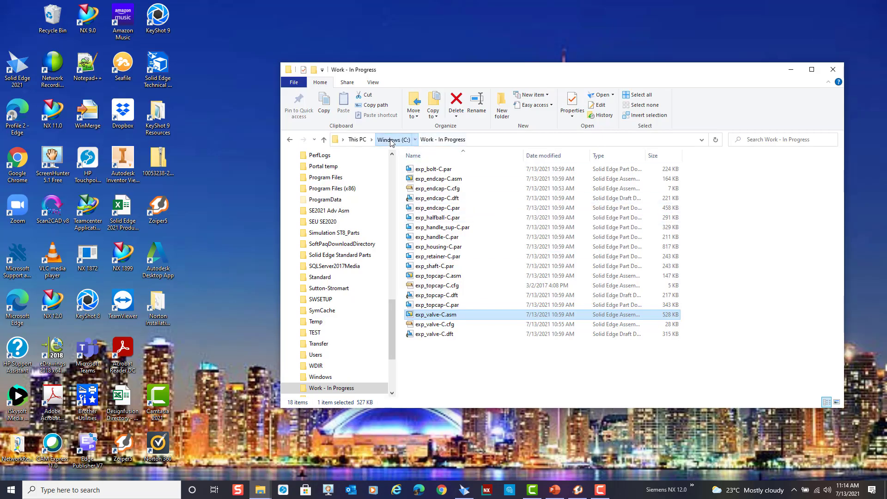
pyautogui.click(391, 139)
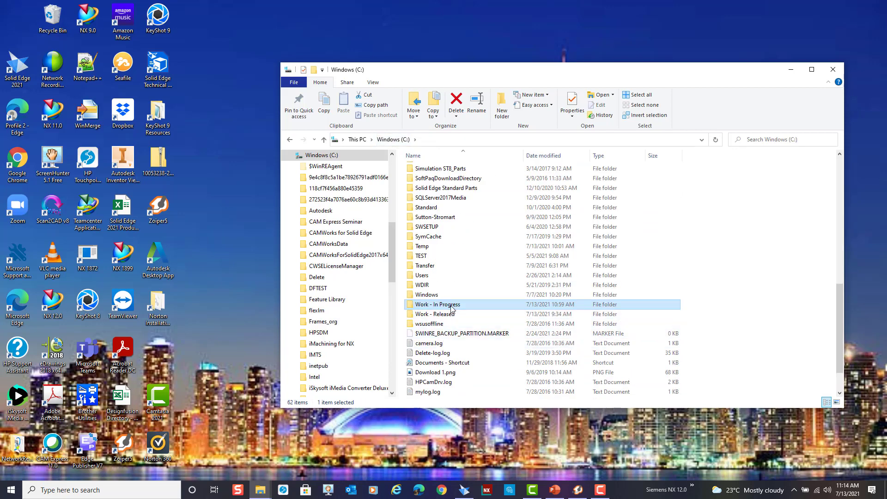
pyautogui.doubleClick(439, 304)
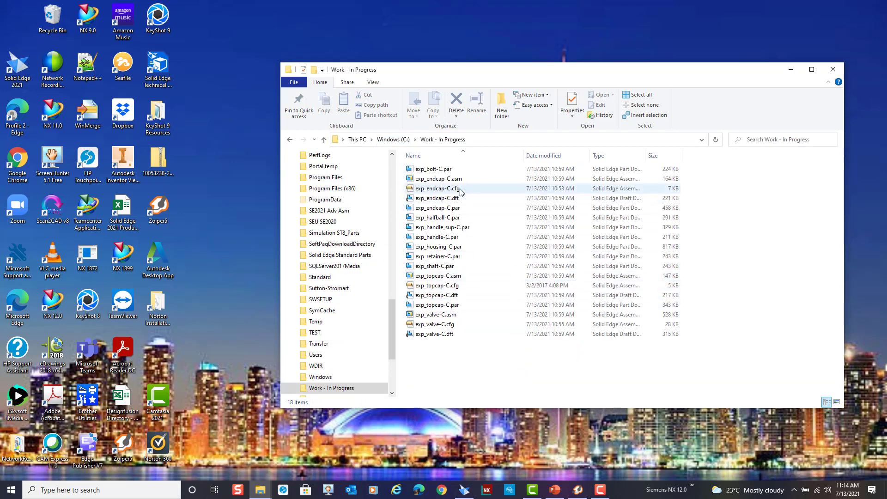
pyautogui.moveTo(464, 316)
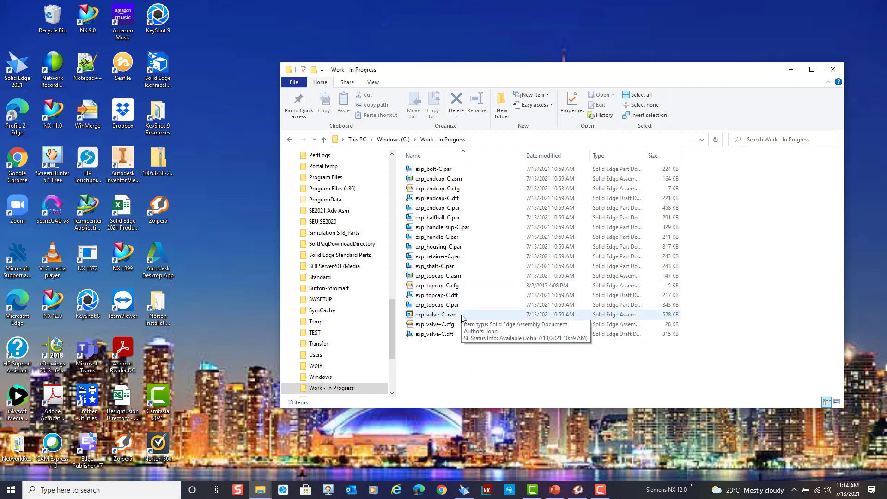
pyautogui.moveTo(442, 318)
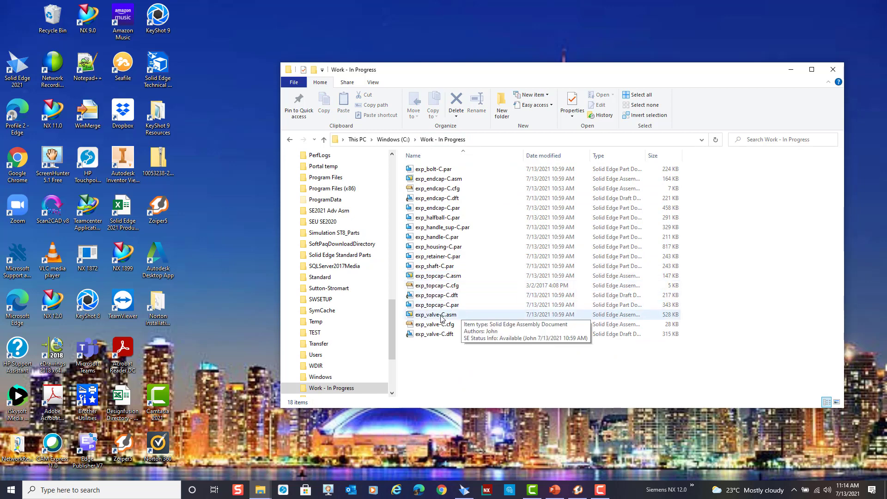
pyautogui.rightClick(437, 315)
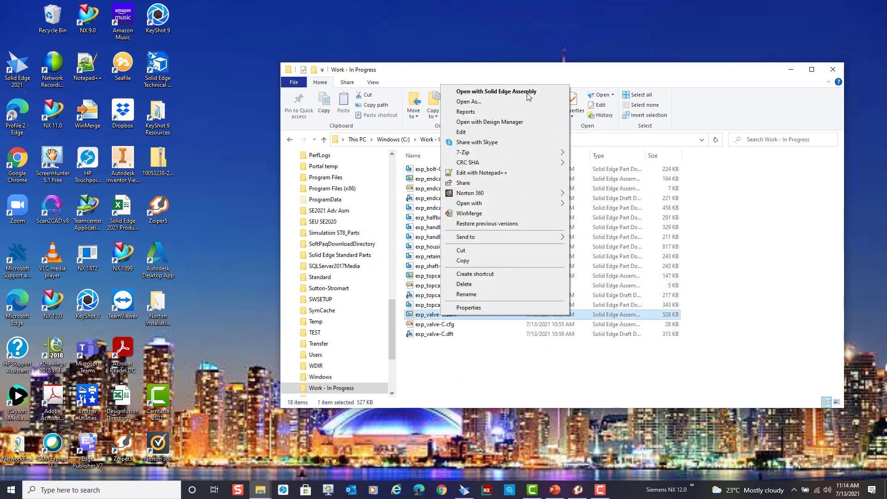
pyautogui.click(497, 90)
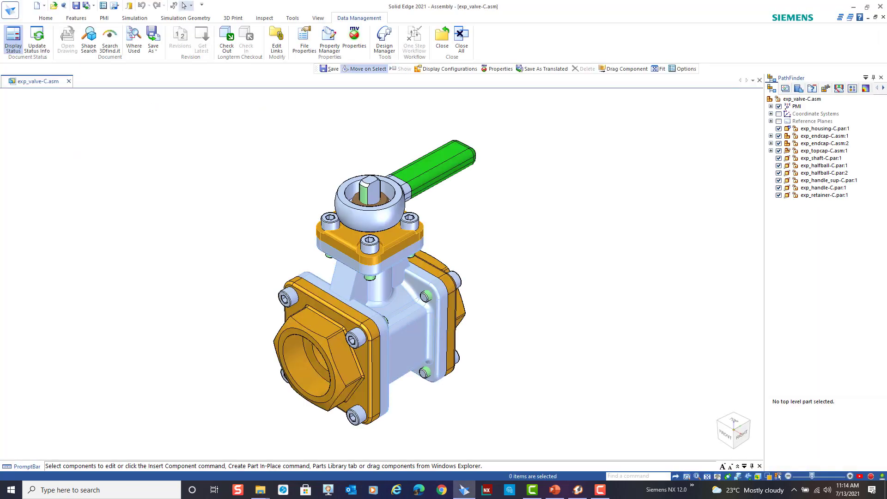
pyautogui.moveTo(555, 203)
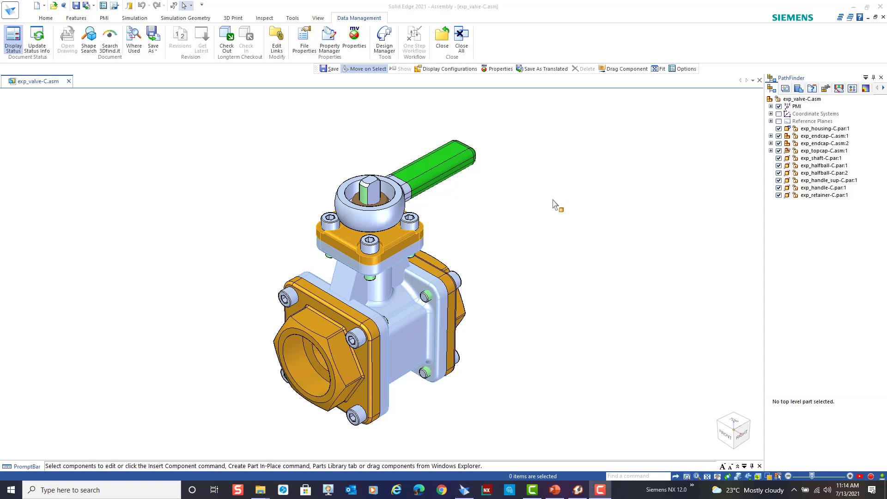
pyautogui.moveTo(669, 261)
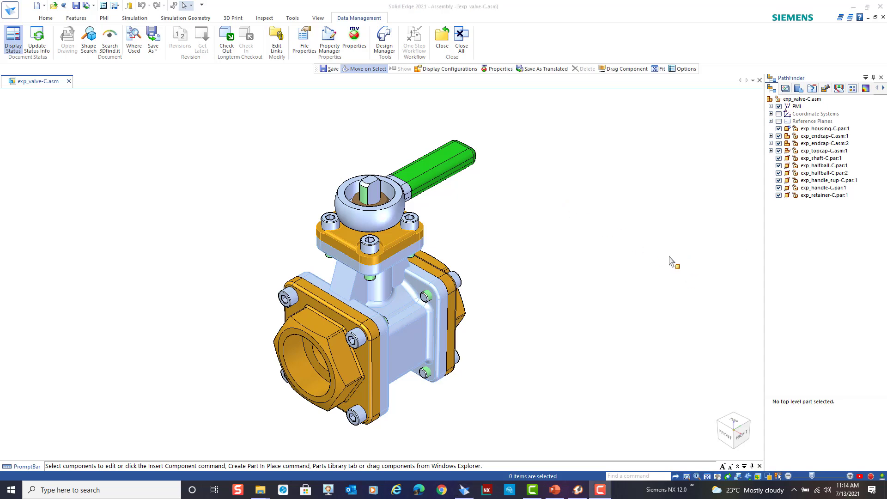
pyautogui.moveTo(589, 338)
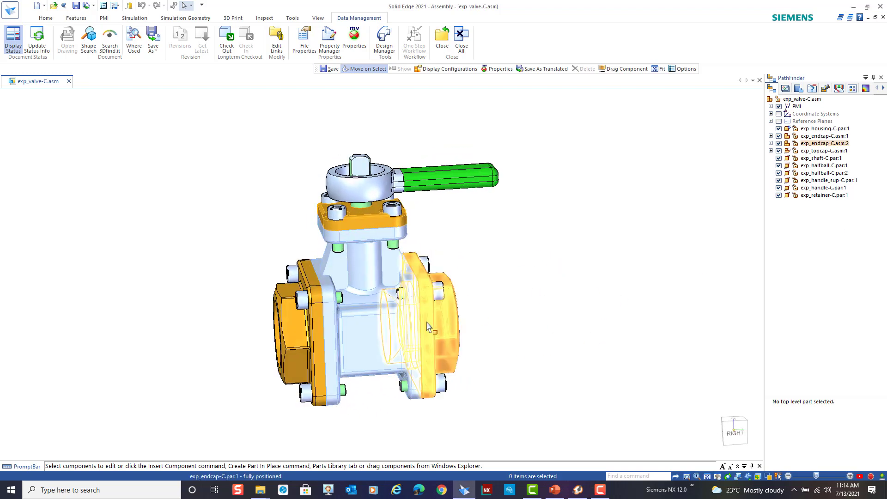
pyautogui.click(430, 327)
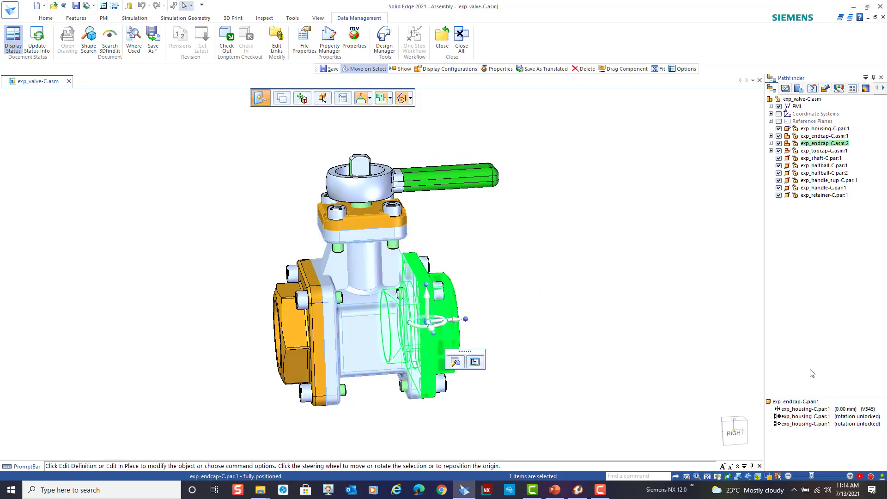
pyautogui.click(813, 409)
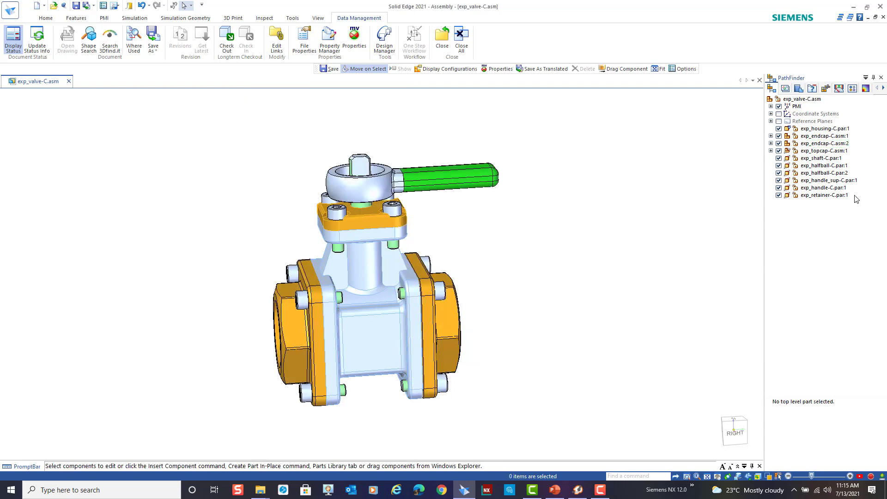
pyautogui.moveTo(231, 383)
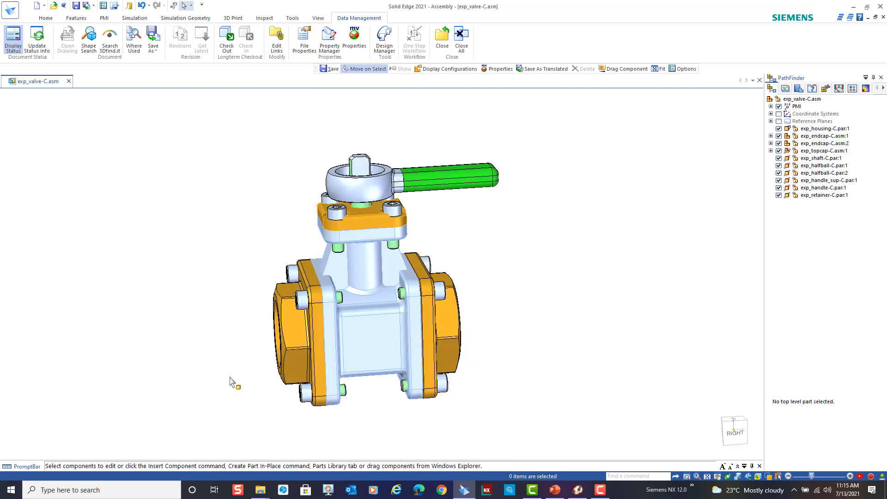
pyautogui.click(823, 136)
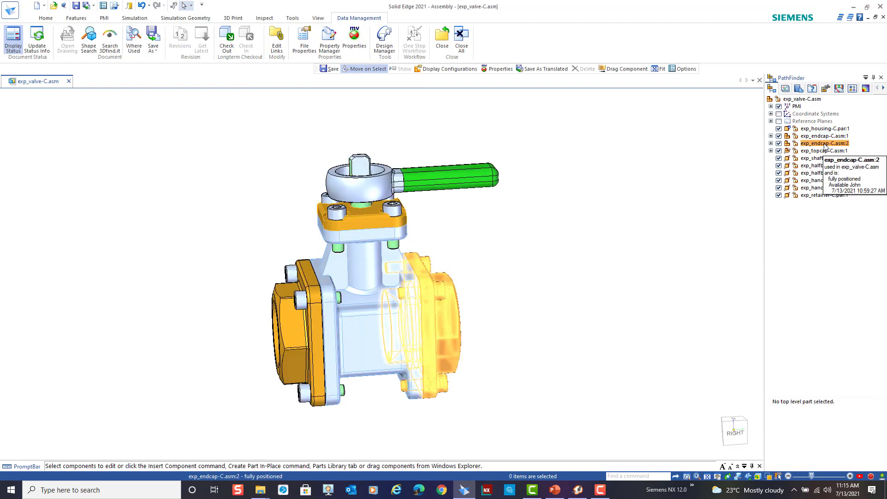
# Step: Edit the exp_endcap-C.asm:2 subassembly in place from PathFinder
pyautogui.rightClick(818, 143)
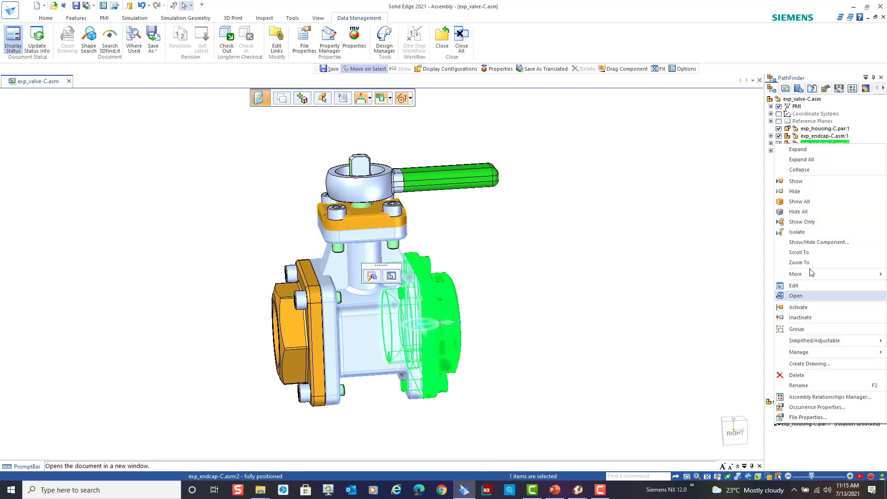
pyautogui.click(796, 296)
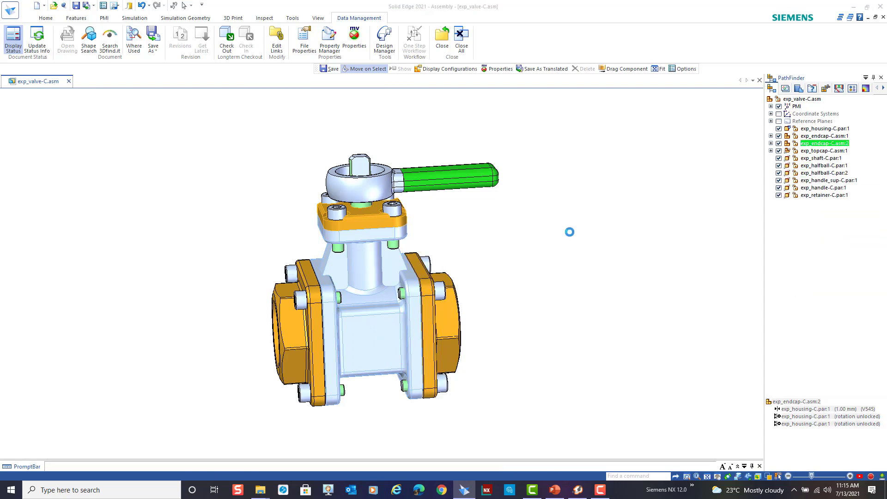
pyautogui.doubleClick(827, 143)
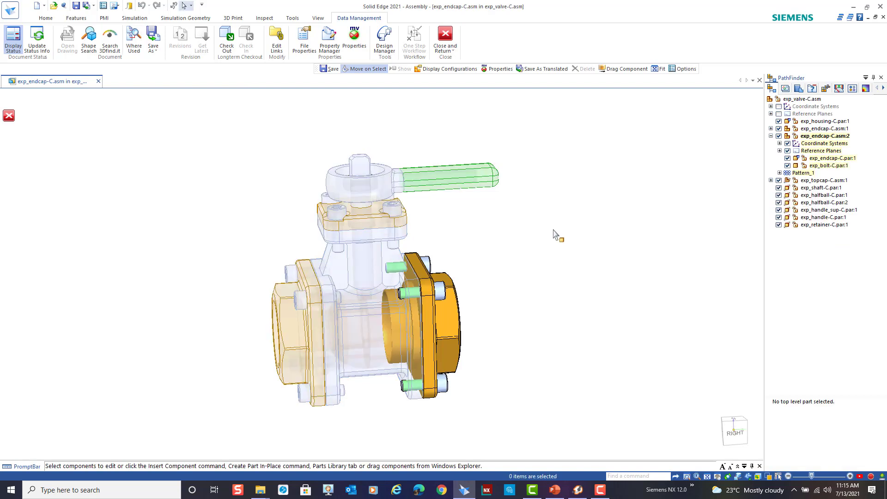
# Step: Start Create Part In-Place inside the end cap subassembly and accept its options
pyautogui.click(46, 18)
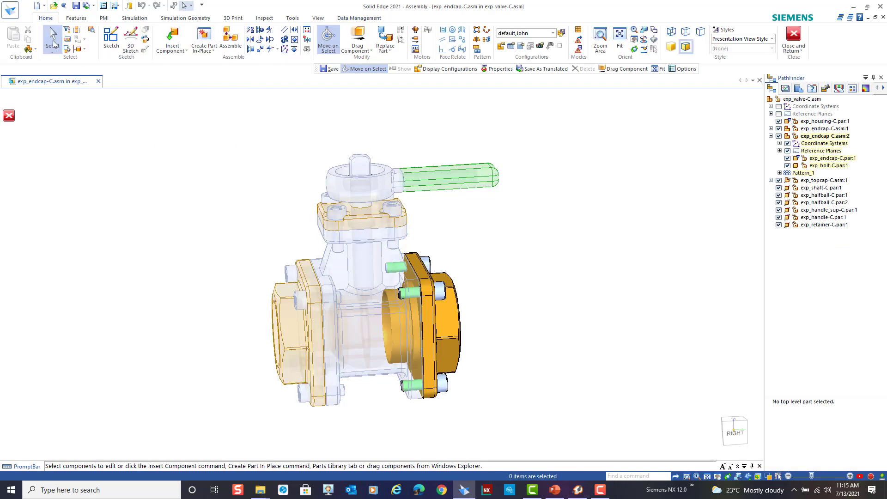
pyautogui.moveTo(203, 39)
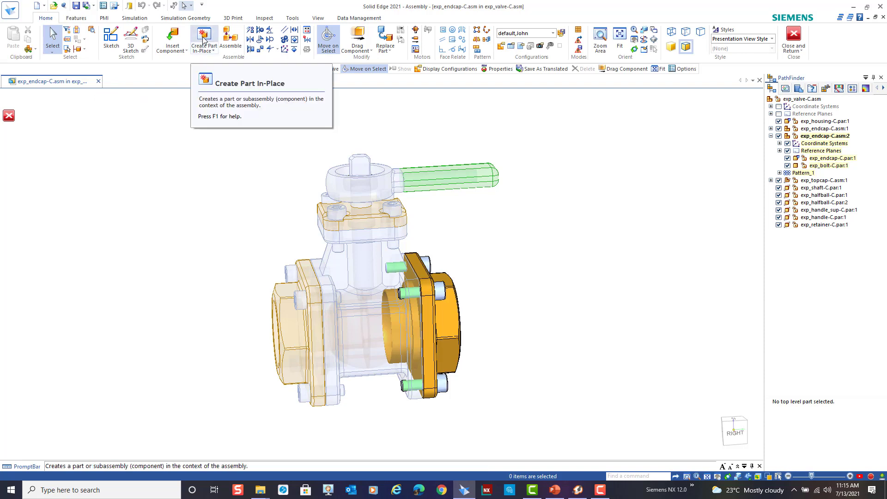
pyautogui.click(202, 37)
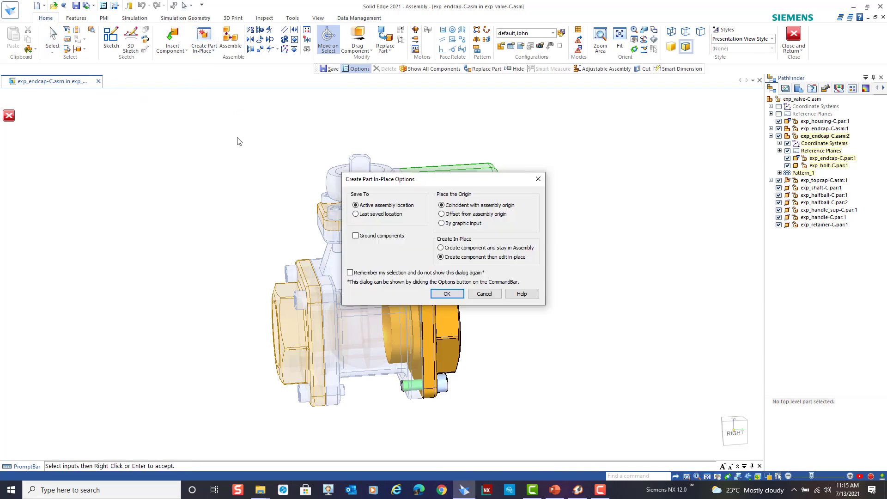
pyautogui.moveTo(470, 235)
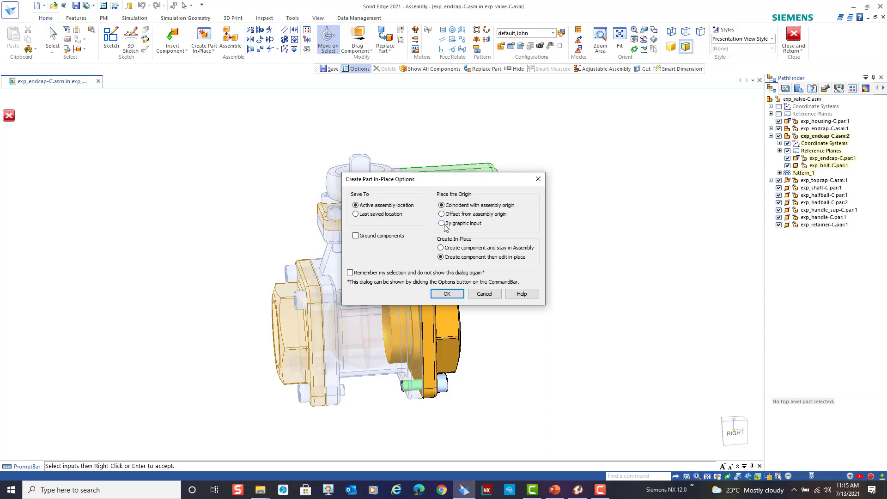
pyautogui.moveTo(475, 241)
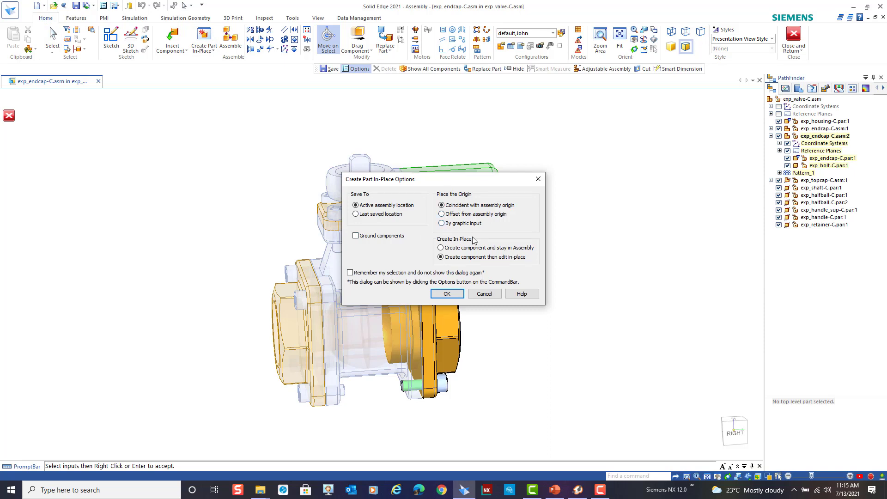
pyautogui.moveTo(467, 233)
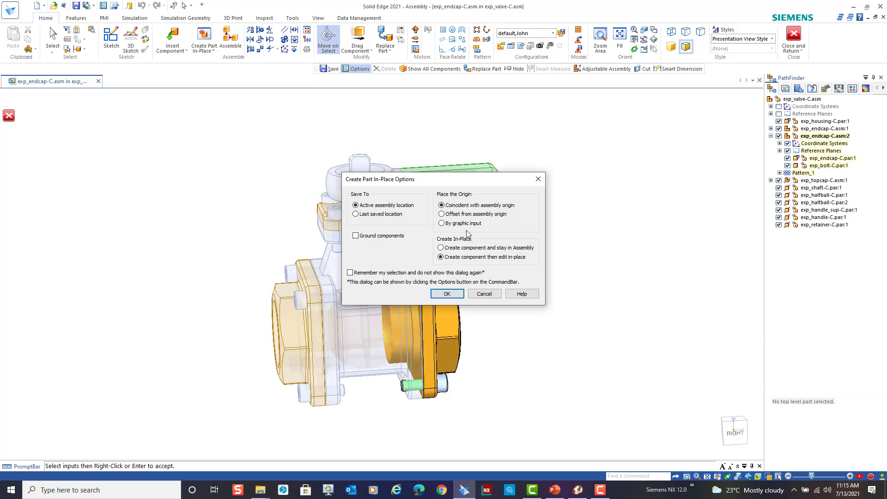
pyautogui.click(448, 293)
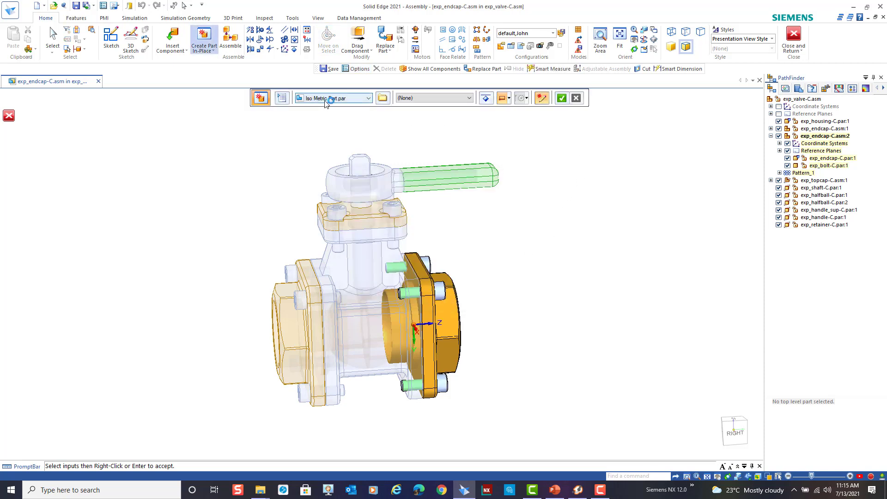
pyautogui.moveTo(562, 98)
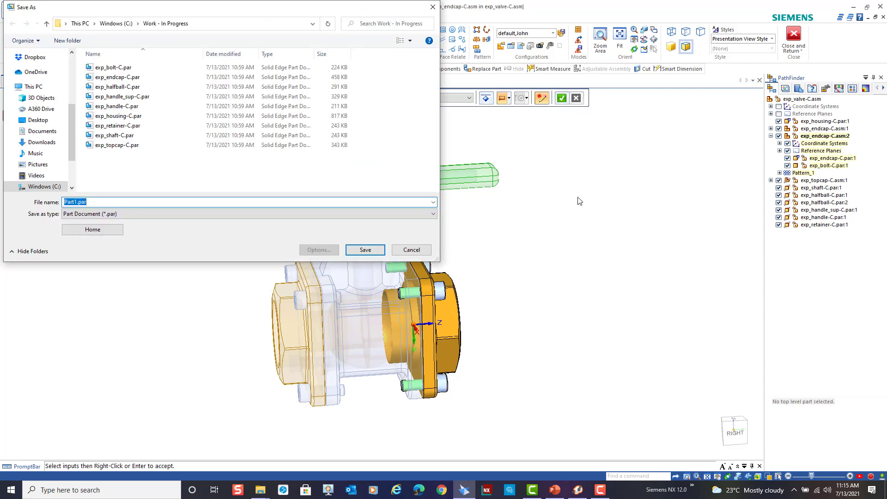
pyautogui.moveTo(194, 247)
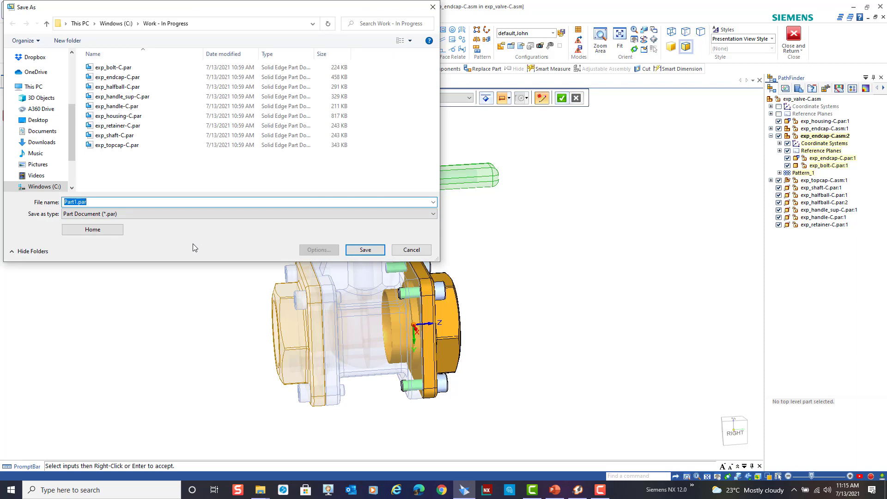
# Step: Save the new in-place part as gasket.par in the Work - In Progress folder
pyautogui.write('gasket')
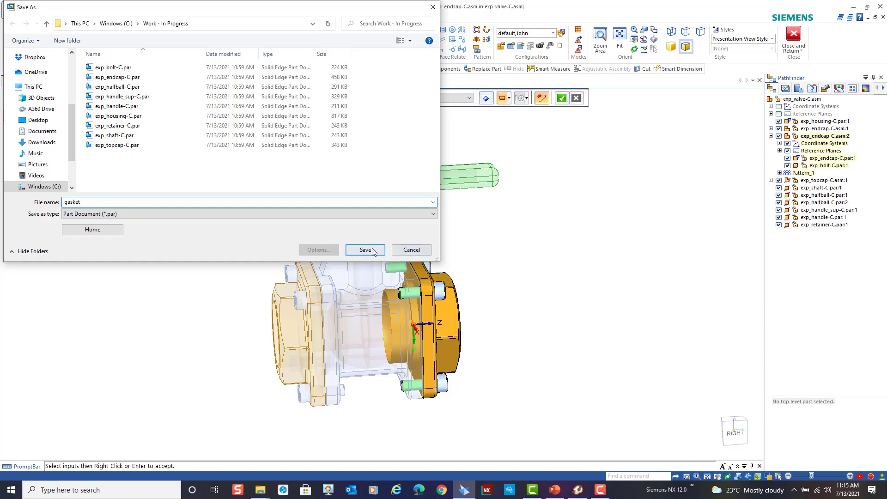
pyautogui.click(365, 250)
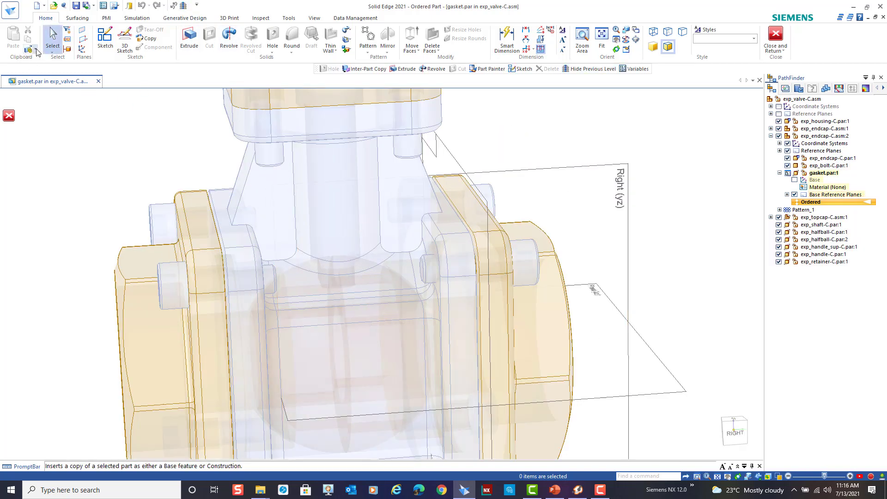
# Step: Inter-part copy the end cap face into gasket.par and hide the surrounding assembly parts
pyautogui.click(29, 49)
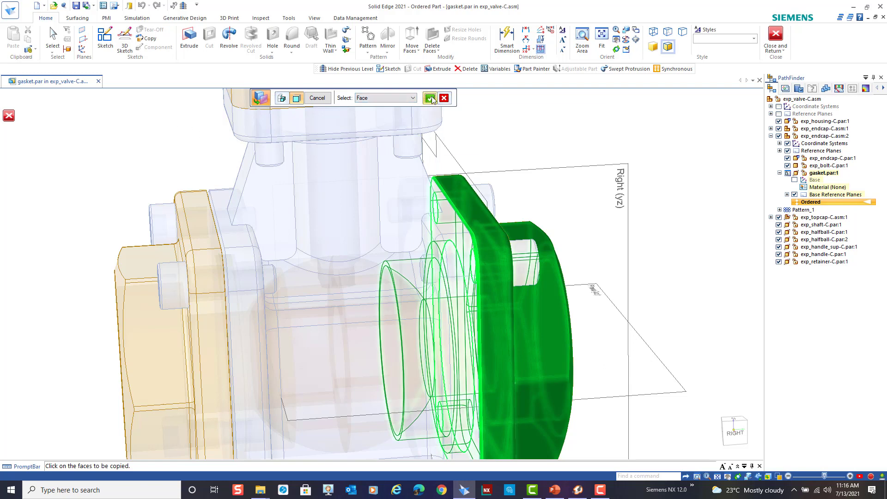
pyautogui.click(429, 98)
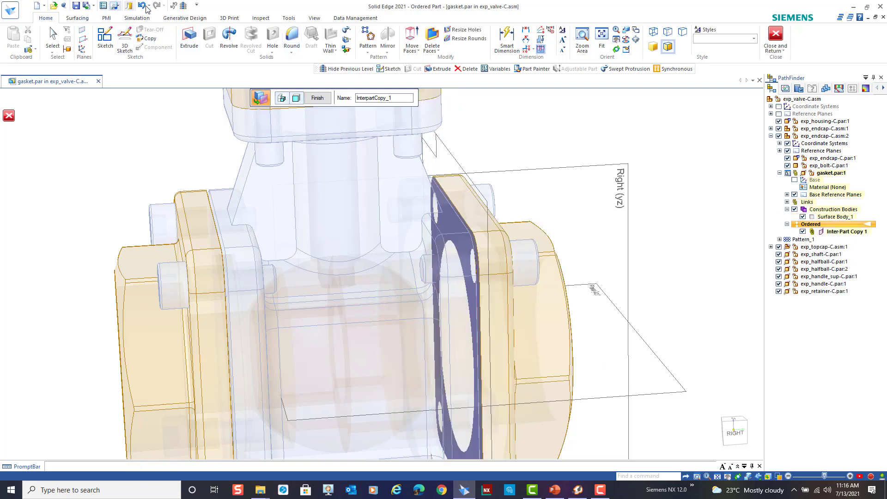
pyautogui.click(348, 69)
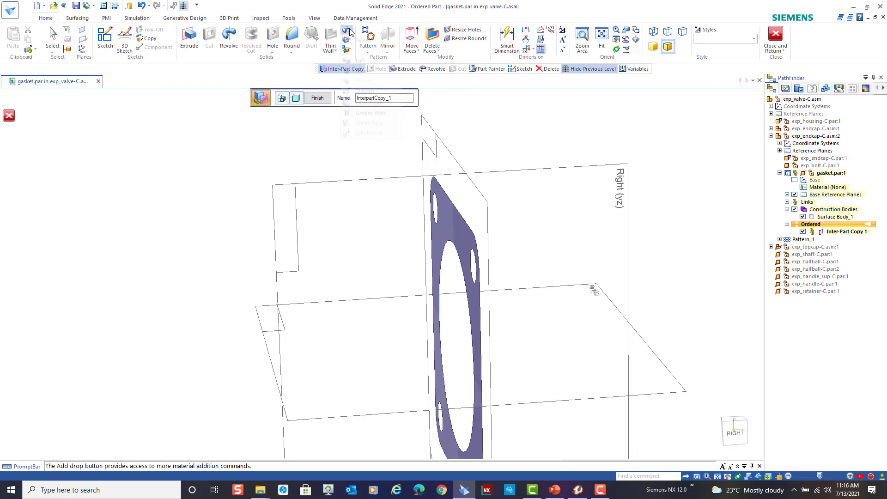
# Step: Thicken the copied gasket surface by 1.00 mm into a solid body, revisiting the Select Body step
pyautogui.click(350, 30)
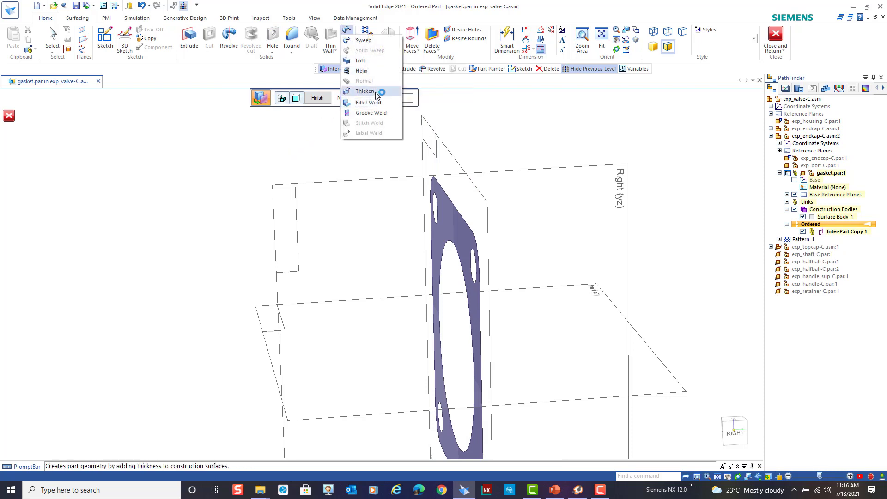
pyautogui.click(365, 90)
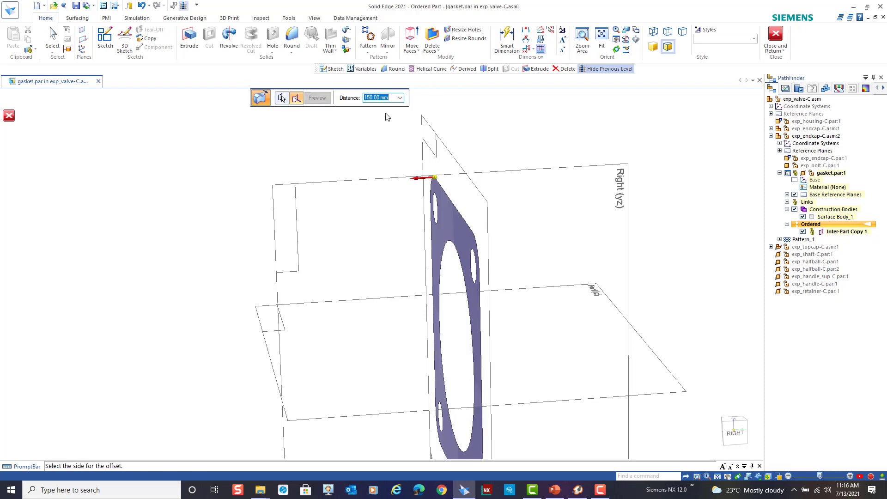
pyautogui.write('1.00 mm')
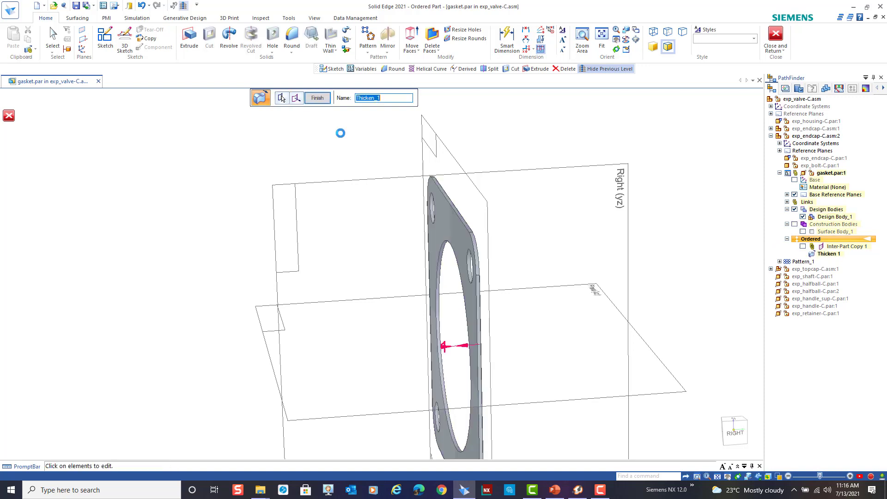
pyautogui.click(282, 98)
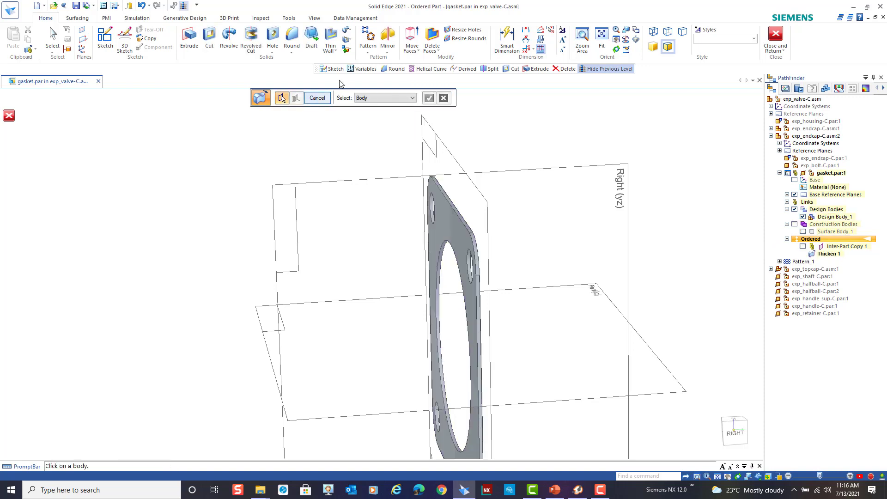
pyautogui.click(318, 98)
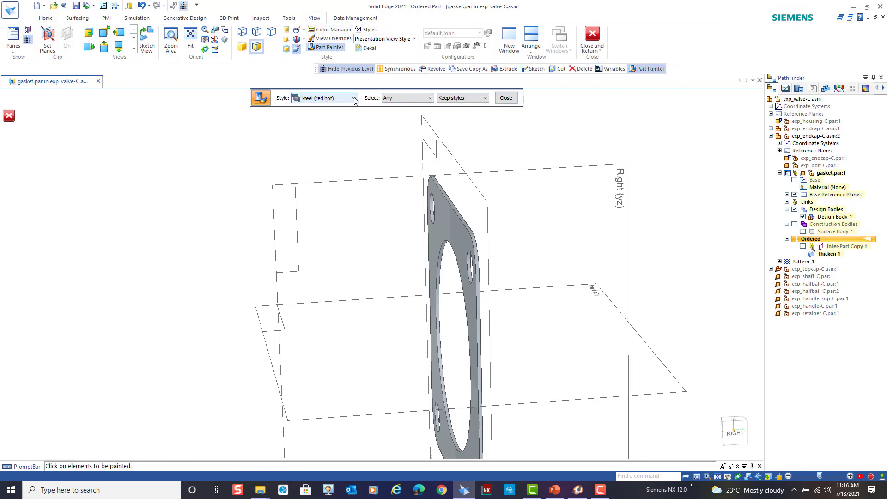
# Step: Paint the gasket body Black with the Part Painter and close the painter
pyautogui.click(355, 98)
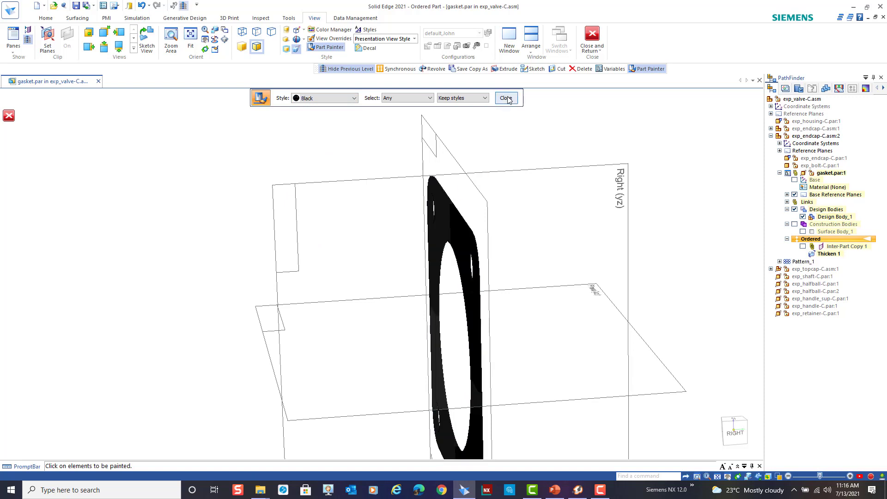
pyautogui.click(507, 98)
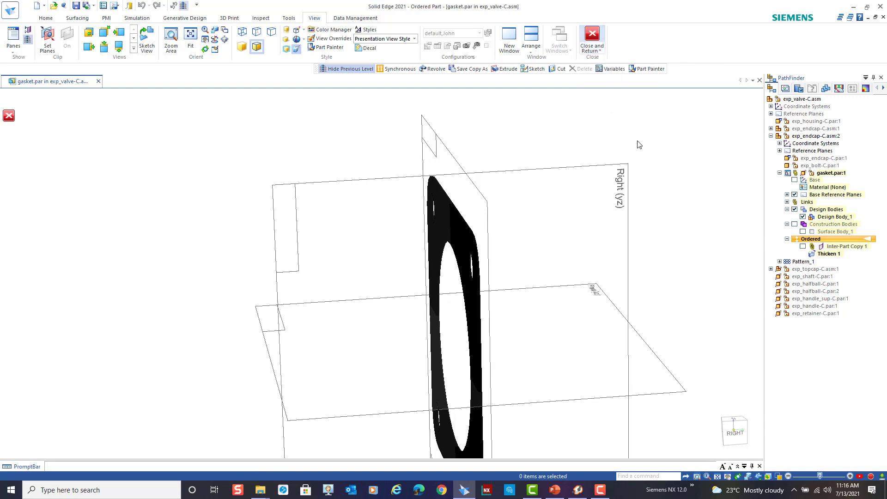
# Step: Close and Return through exp_endcap-C.asm back to the top-level exp_valve-C.asm
pyautogui.click(590, 35)
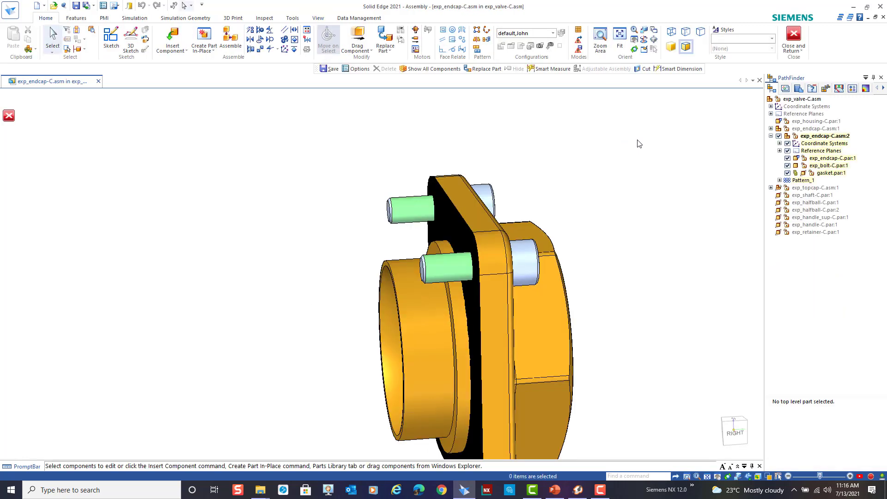
pyautogui.moveTo(826, 149)
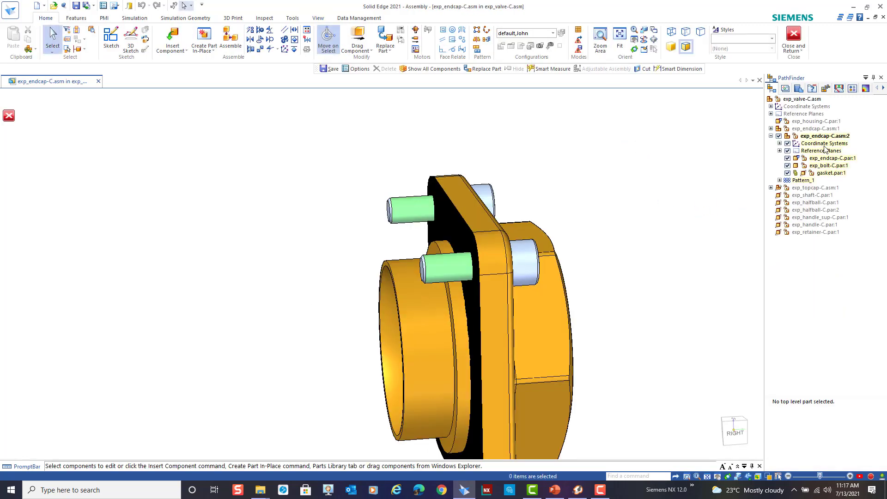
pyautogui.moveTo(793, 35)
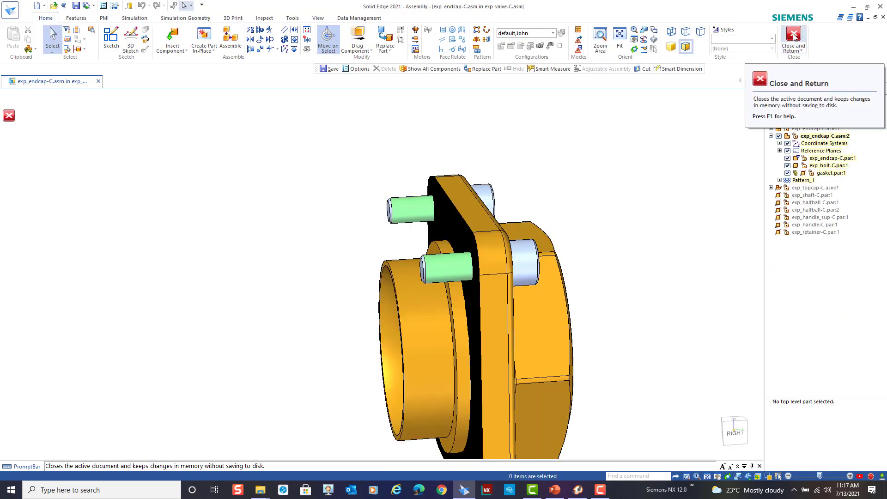
pyautogui.click(793, 35)
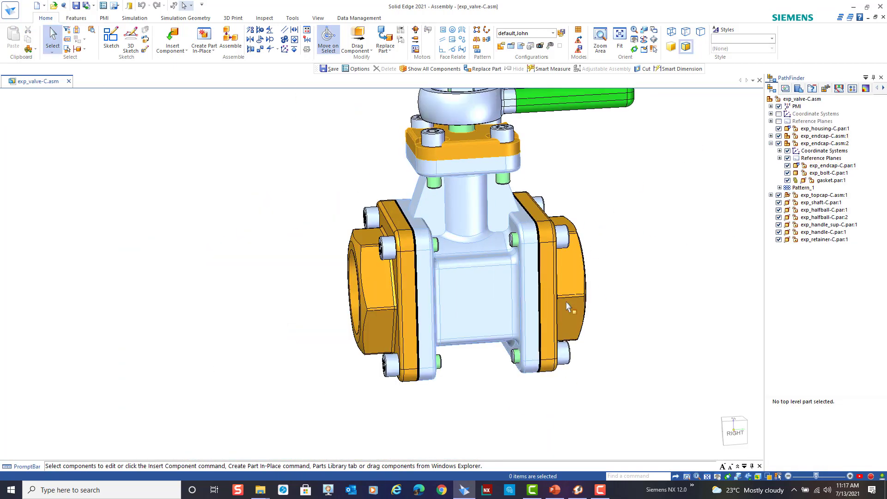
pyautogui.click(359, 18)
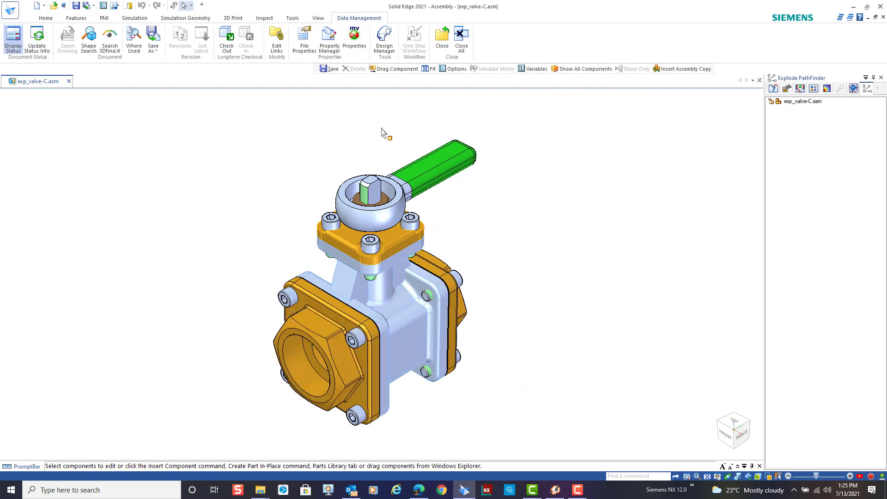
pyautogui.moveTo(329, 43)
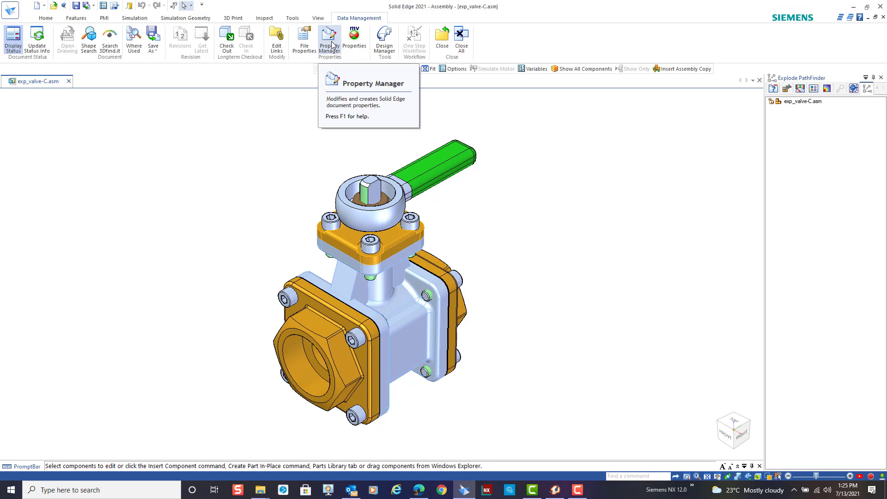
# Step: Show the valve's files in Property Manager with a Material column added
pyautogui.click(329, 37)
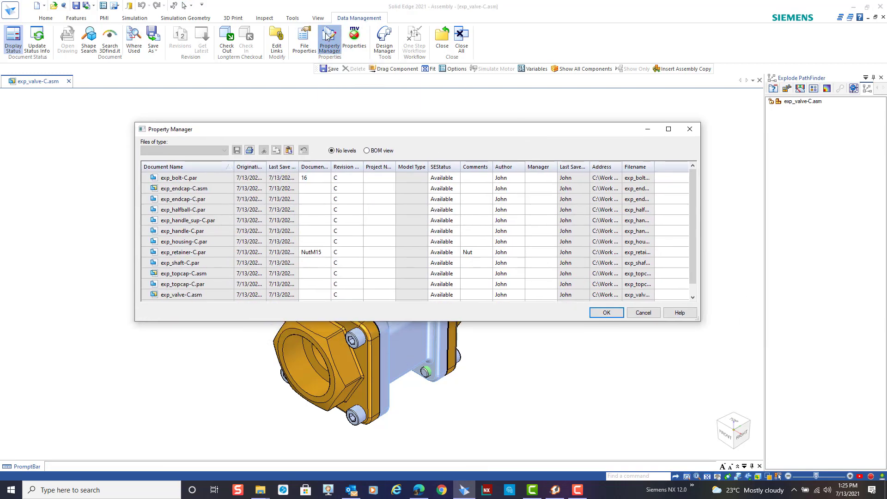
pyautogui.moveTo(669, 181)
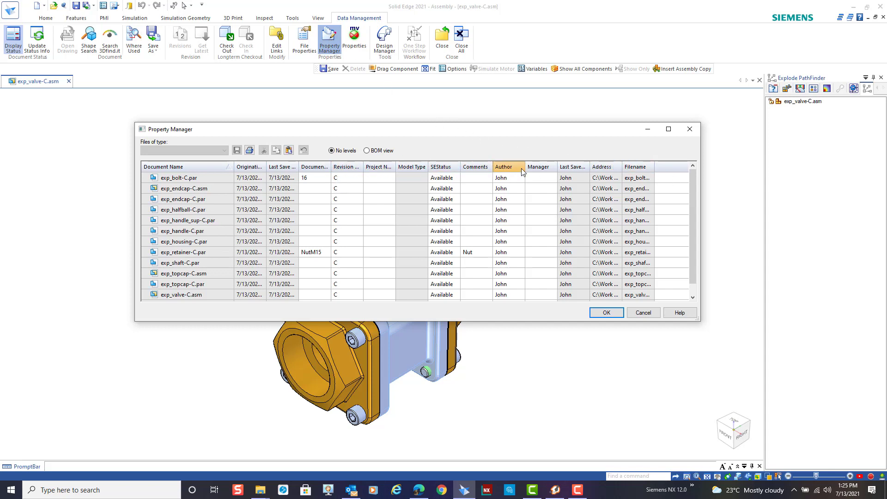
pyautogui.rightClick(647, 166)
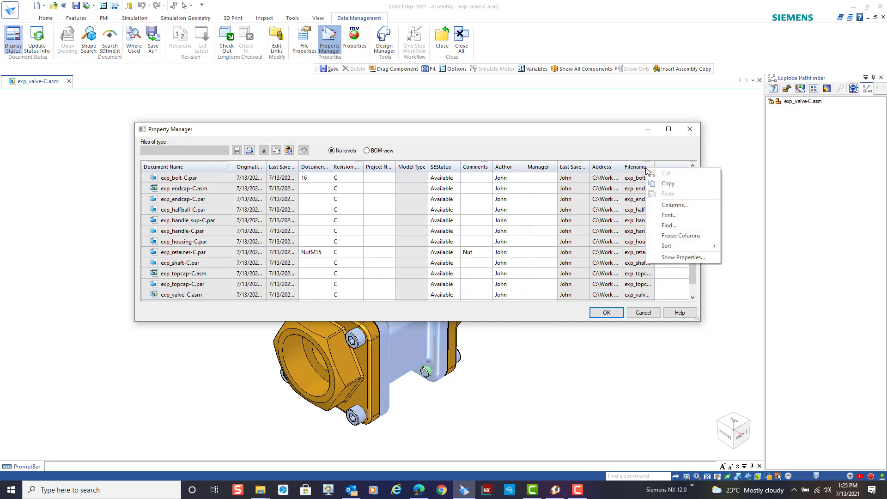
pyautogui.click(675, 205)
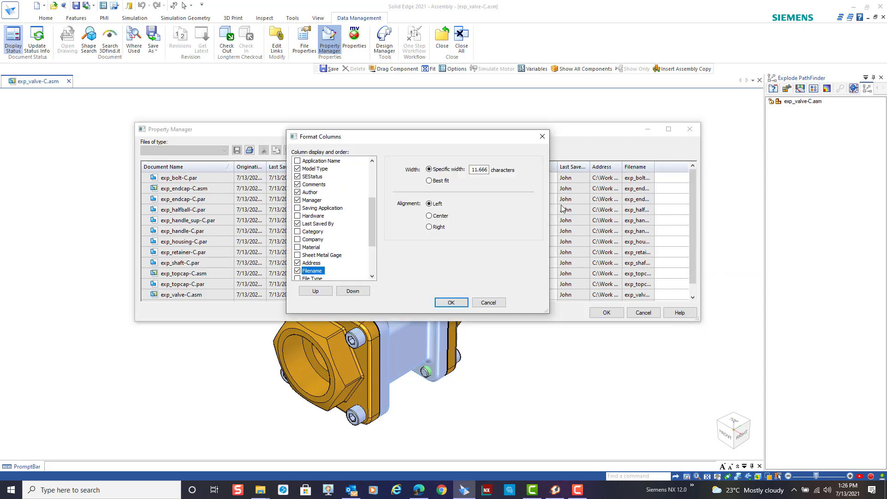
pyautogui.moveTo(297, 247)
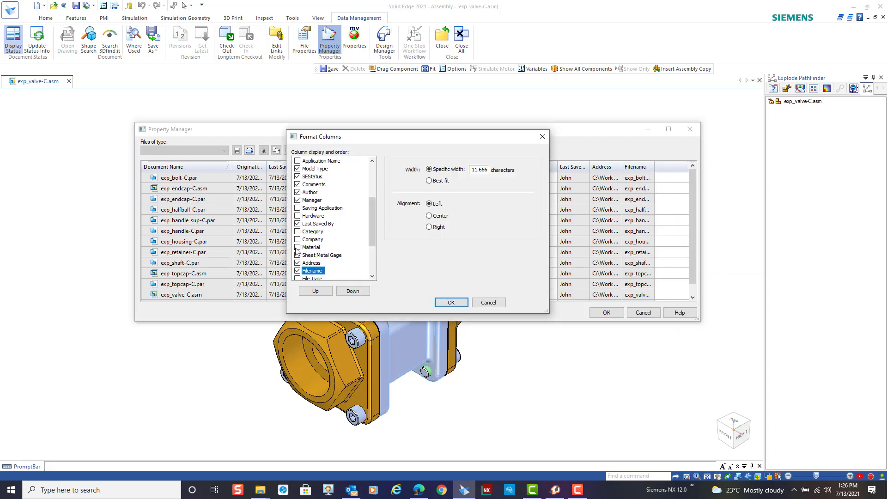
pyautogui.click(451, 302)
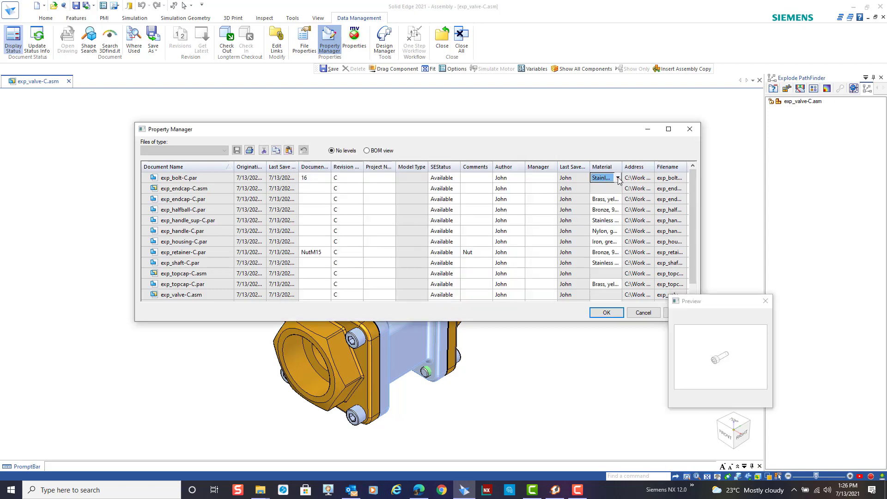
# Step: Browse the material choices for exp_bolt-C.par
pyautogui.click(617, 177)
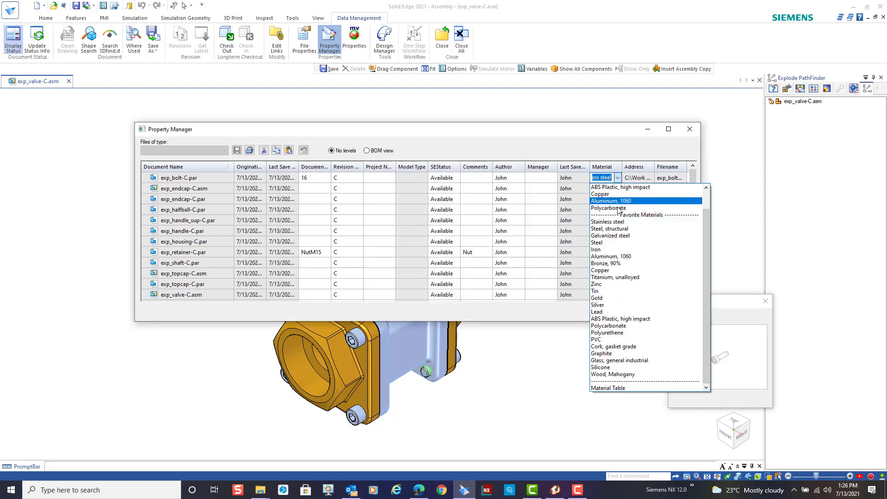
pyautogui.moveTo(637, 249)
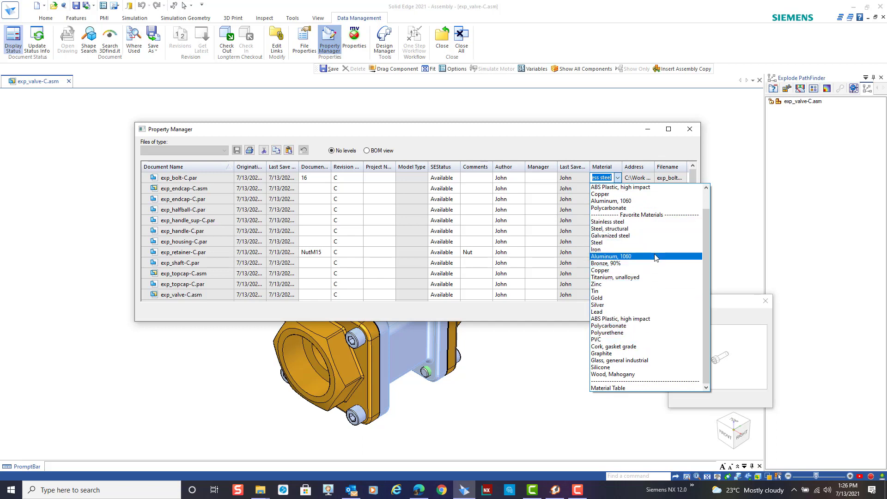
pyautogui.moveTo(654, 195)
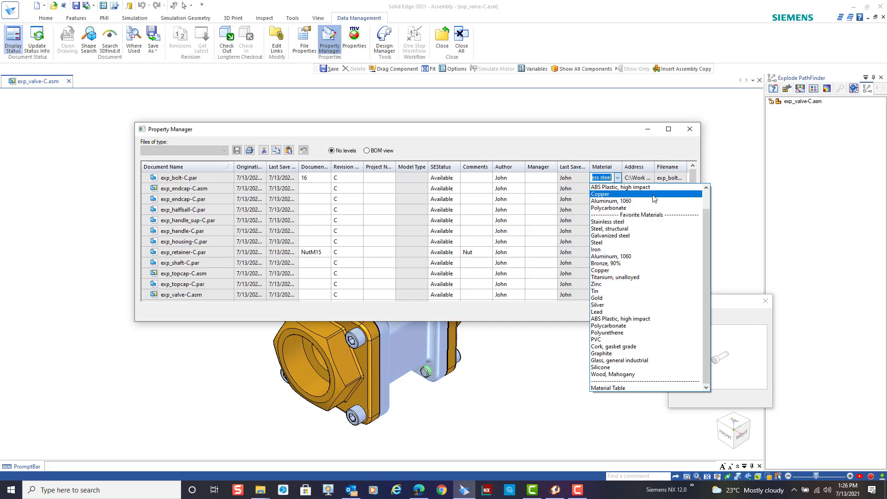
pyautogui.moveTo(653, 353)
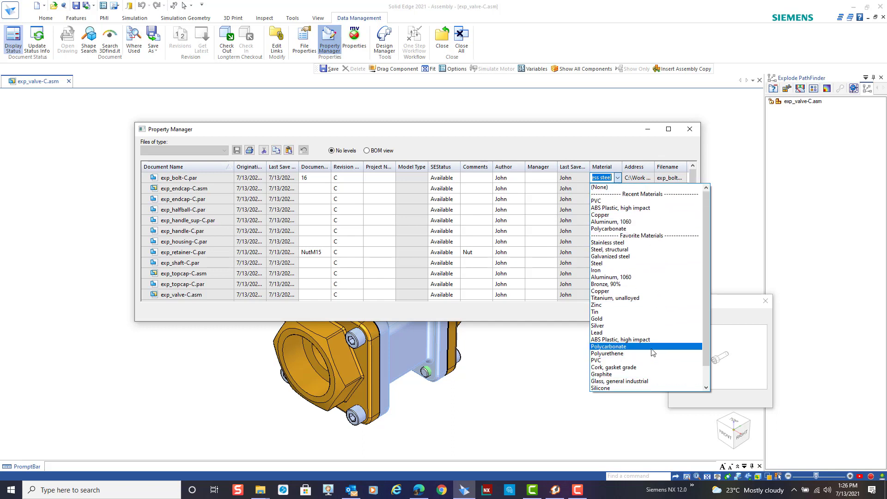
pyautogui.scroll(-3)
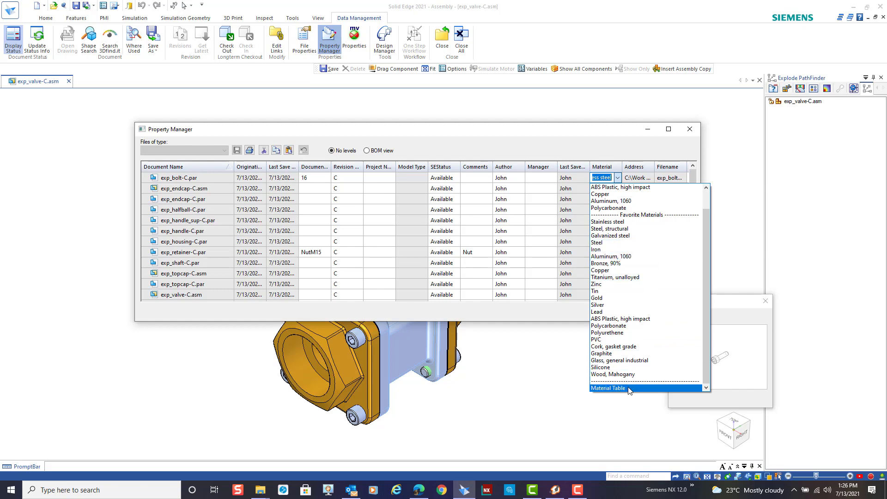
# Step: Leave the Material Table and Property Manager without changing materials, back at exp_valve-C.asm
pyautogui.click(608, 388)
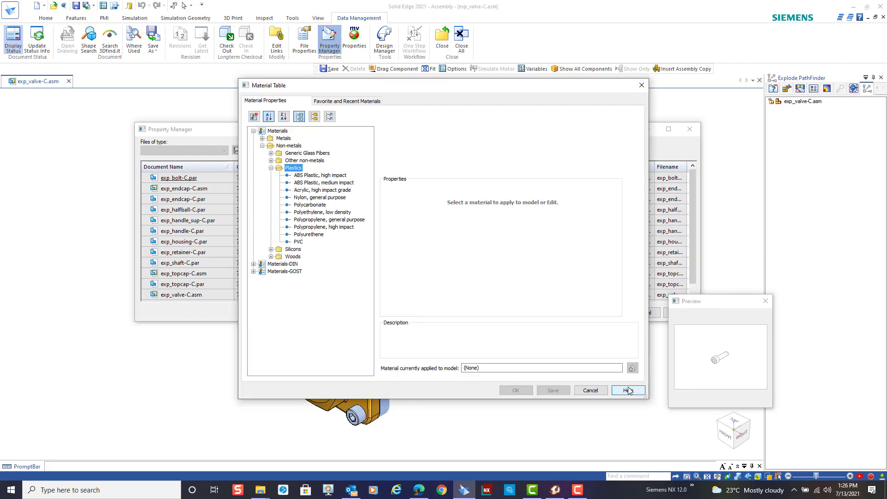
pyautogui.click(277, 167)
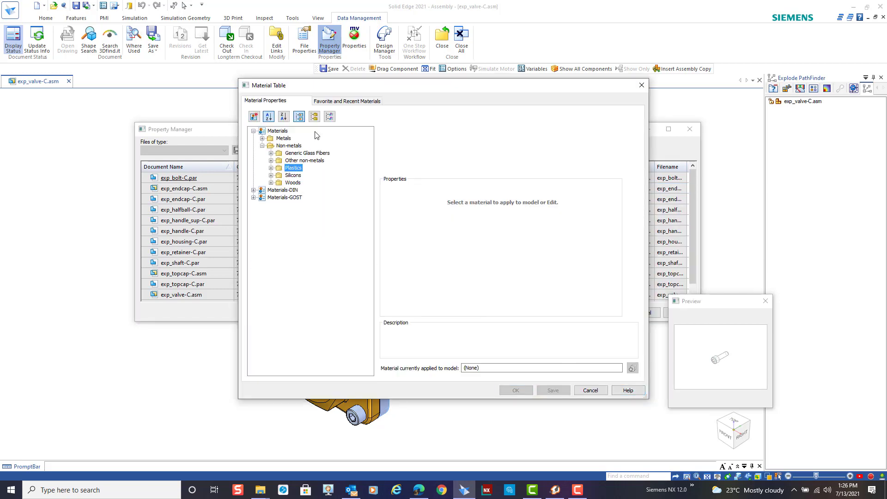
pyautogui.moveTo(657, 131)
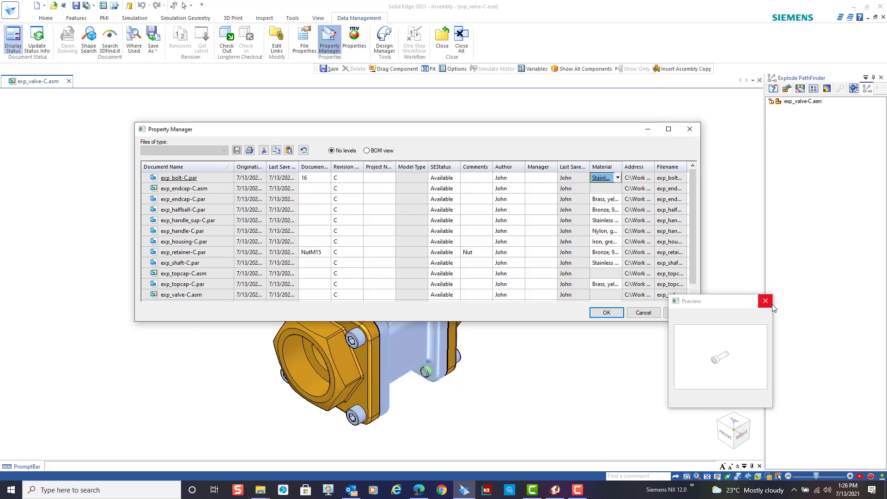
pyautogui.click(766, 301)
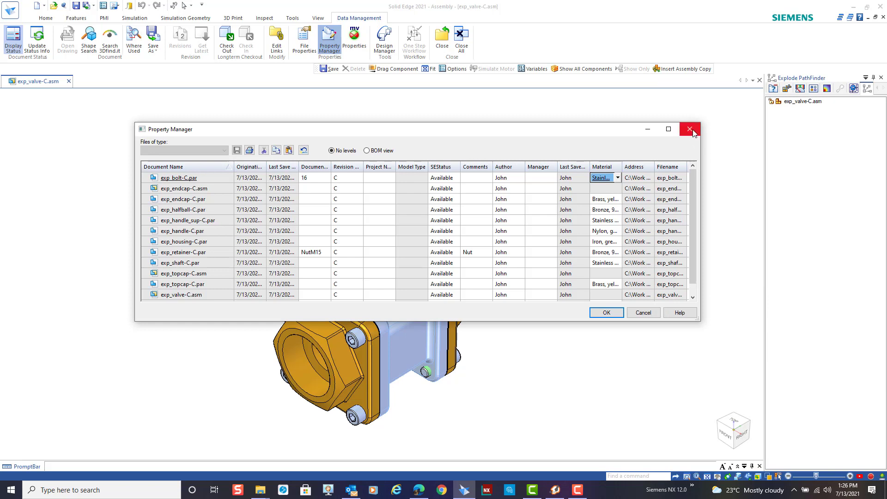
pyautogui.click(689, 129)
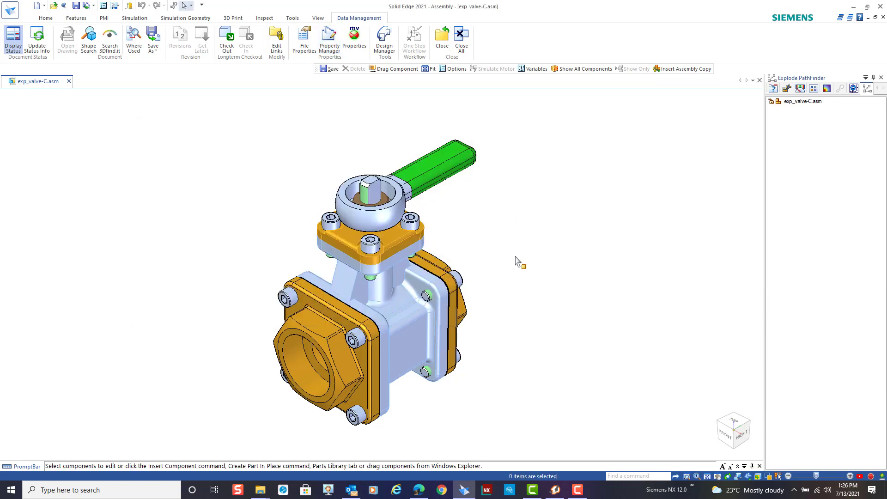
pyautogui.moveTo(521, 220)
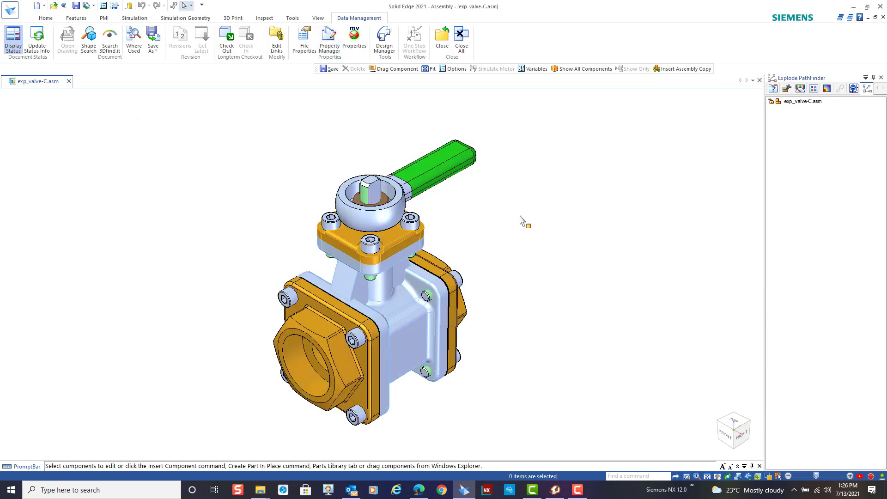
pyautogui.moveTo(468, 242)
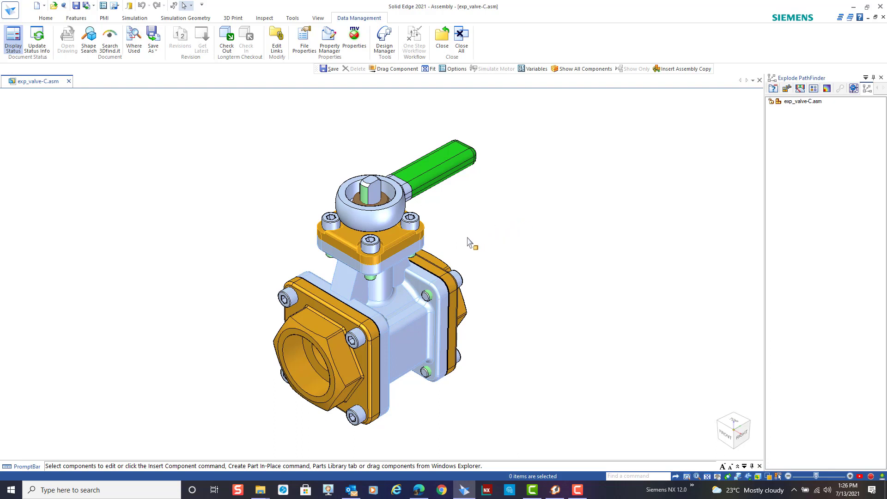
pyautogui.moveTo(542, 209)
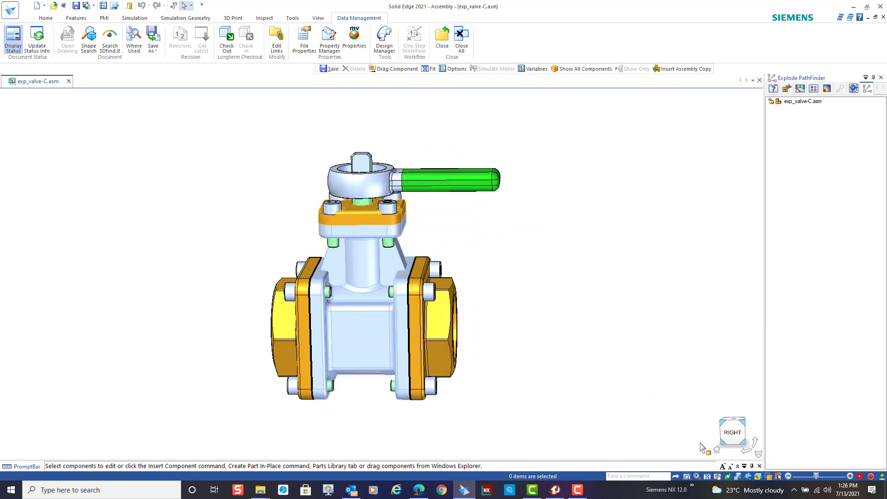
pyautogui.click(40, 17)
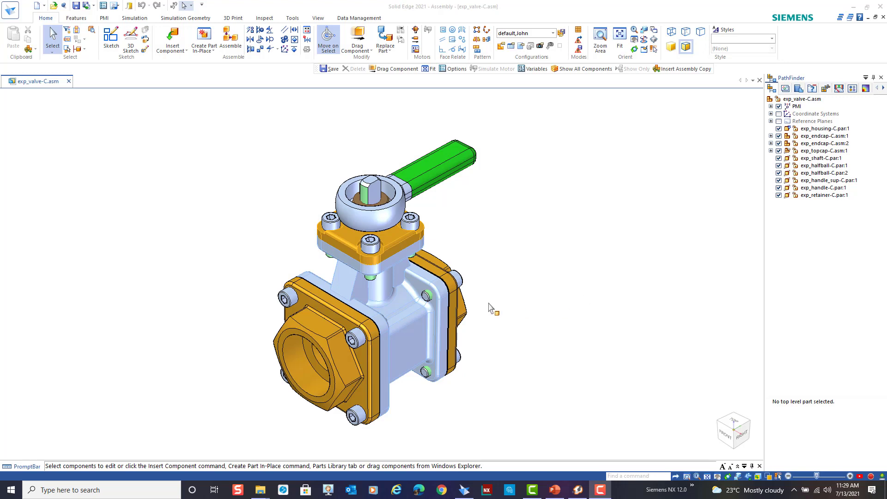
pyautogui.moveTo(516, 297)
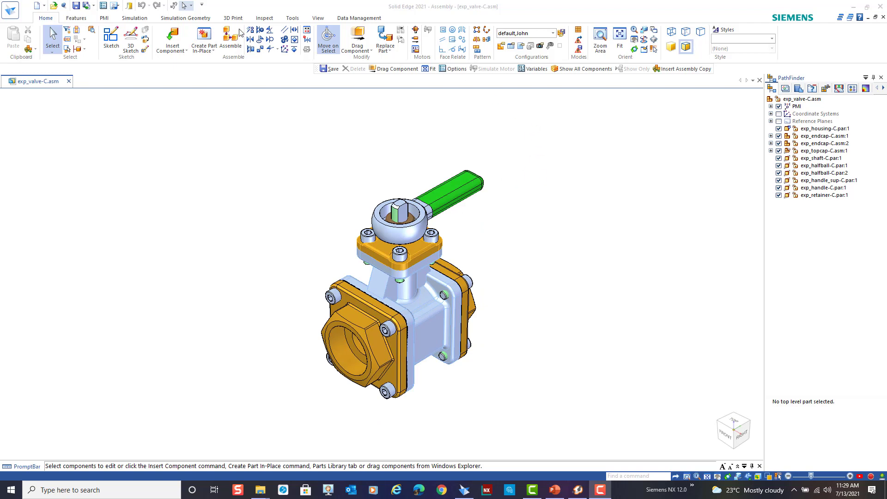
pyautogui.click(292, 18)
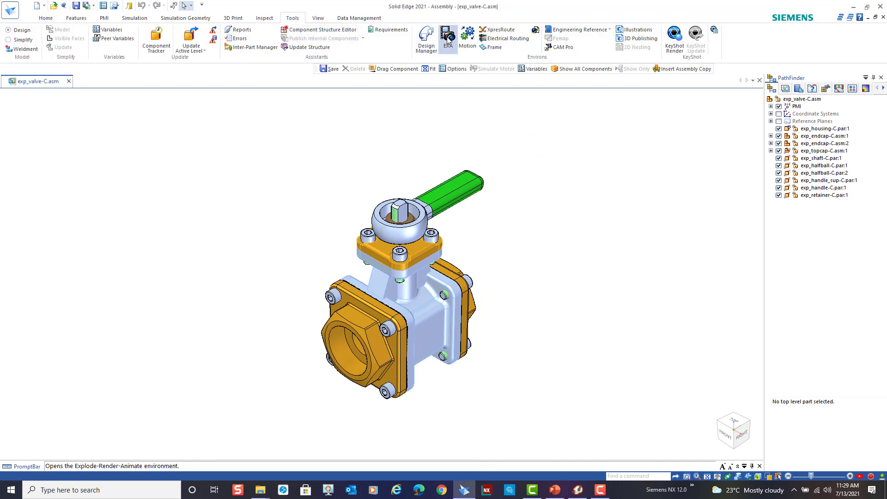
pyautogui.click(449, 36)
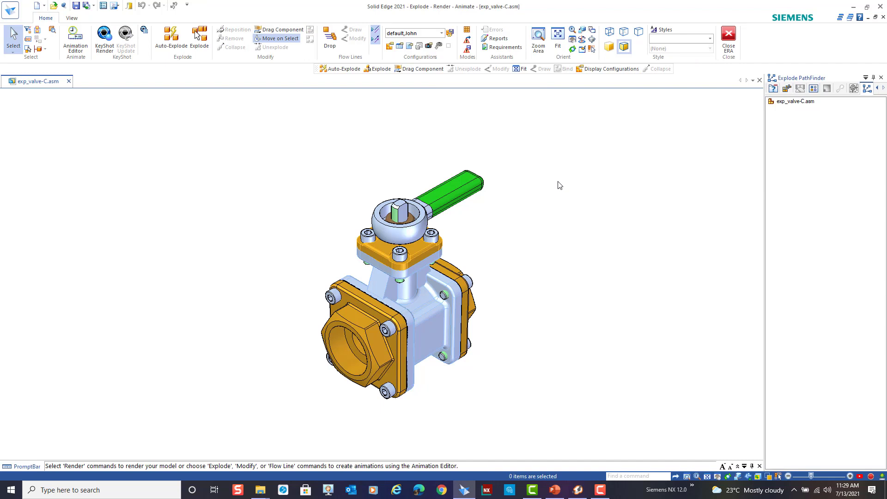
pyautogui.moveTo(679, 111)
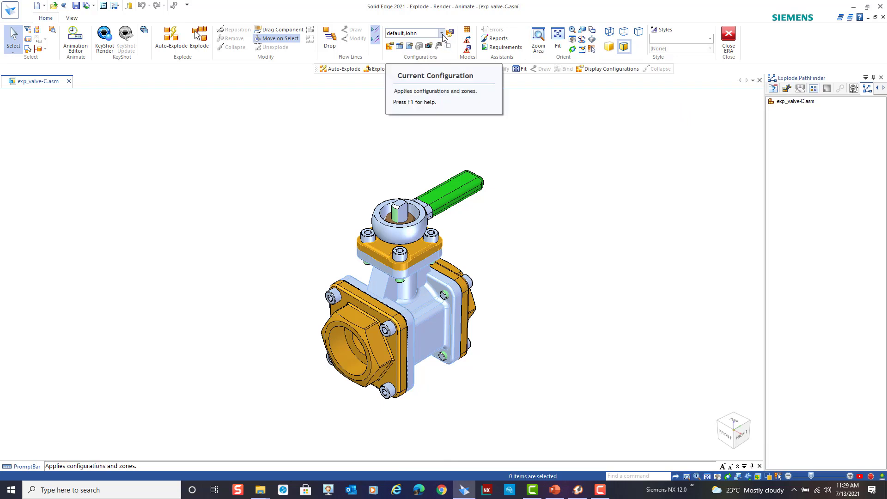
pyautogui.click(442, 33)
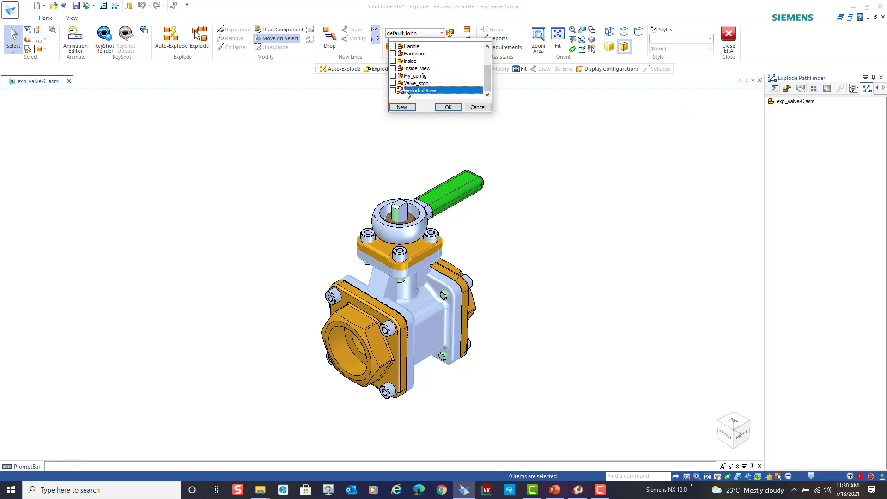
pyautogui.click(448, 107)
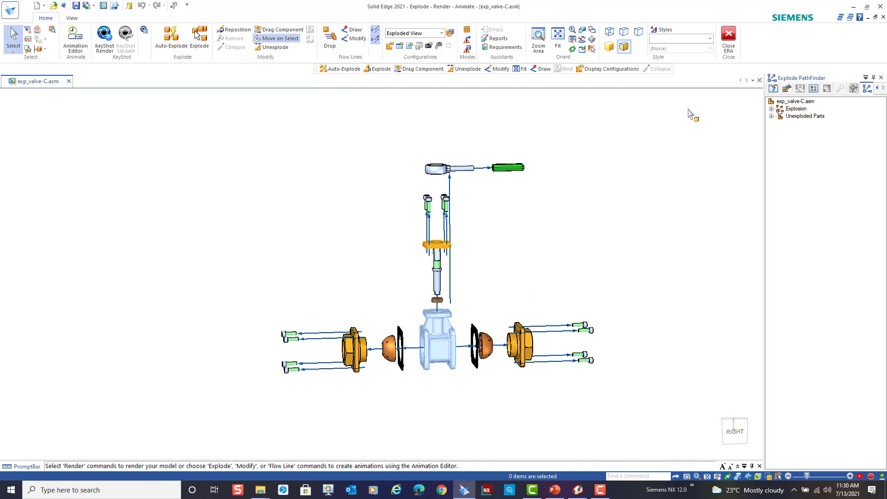
pyautogui.moveTo(727, 35)
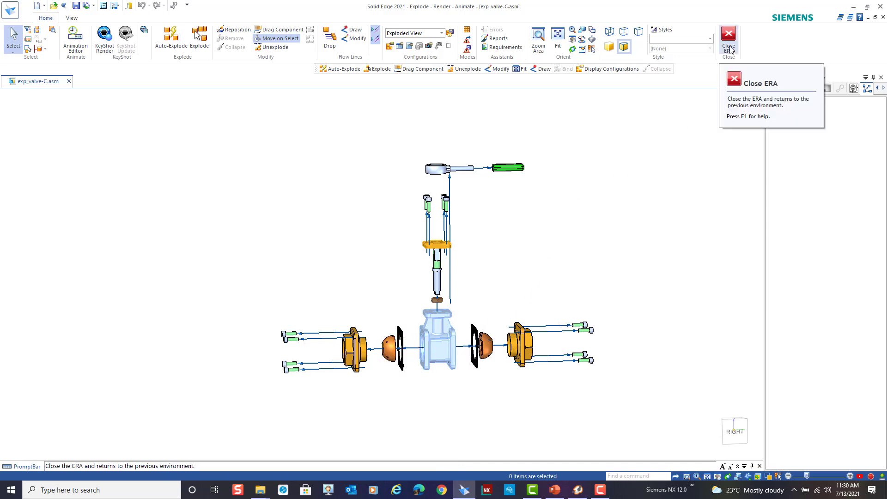
pyautogui.click(728, 35)
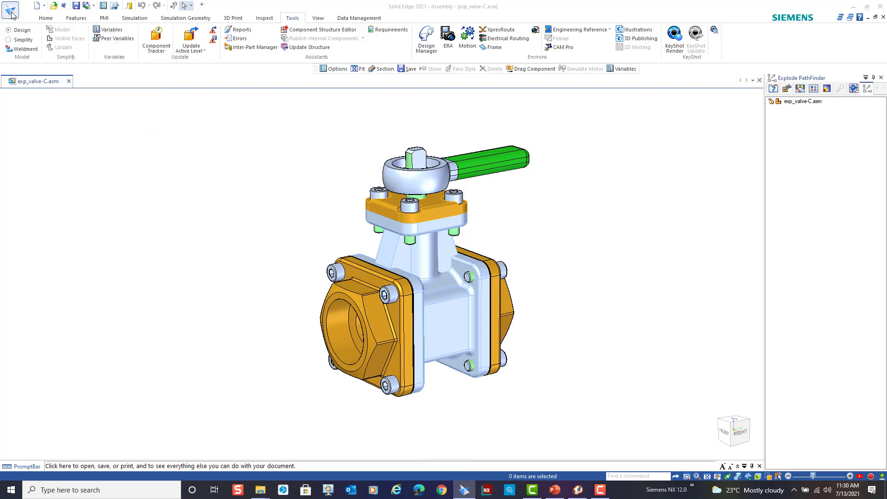
# Step: Open the exp_valve-C.dft draft from the Work - In Progress folder
pyautogui.click(10, 10)
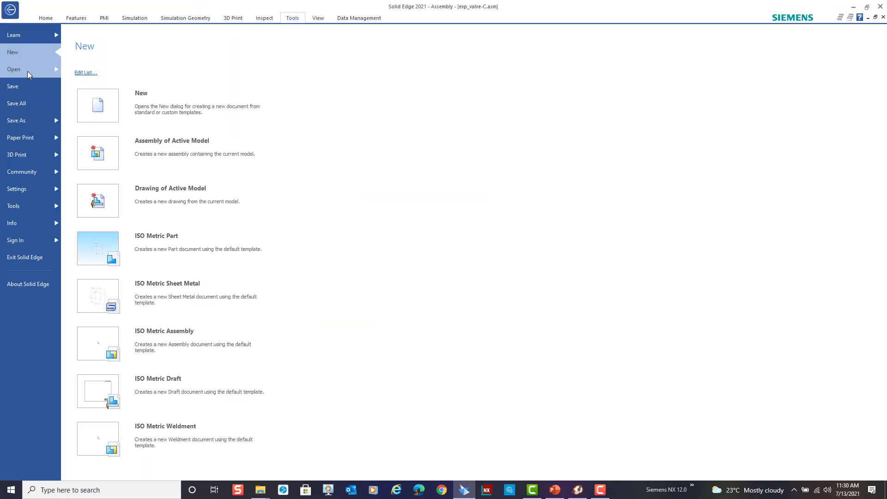
pyautogui.click(13, 68)
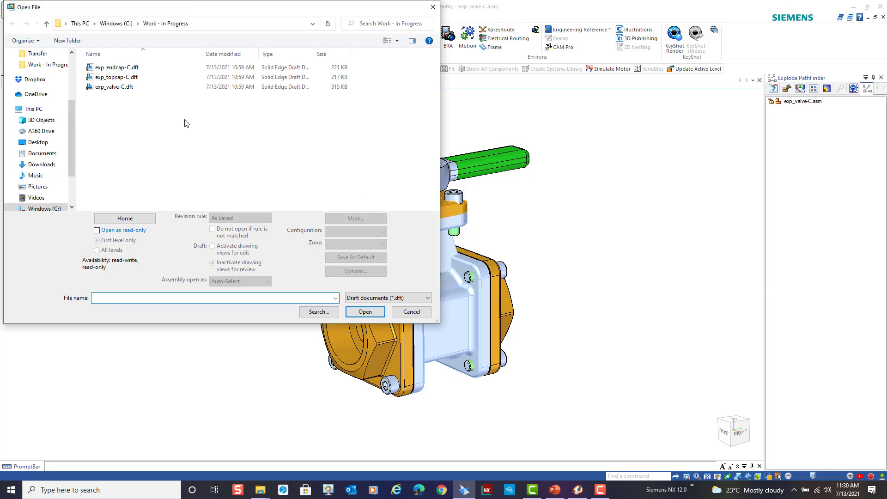
pyautogui.click(113, 87)
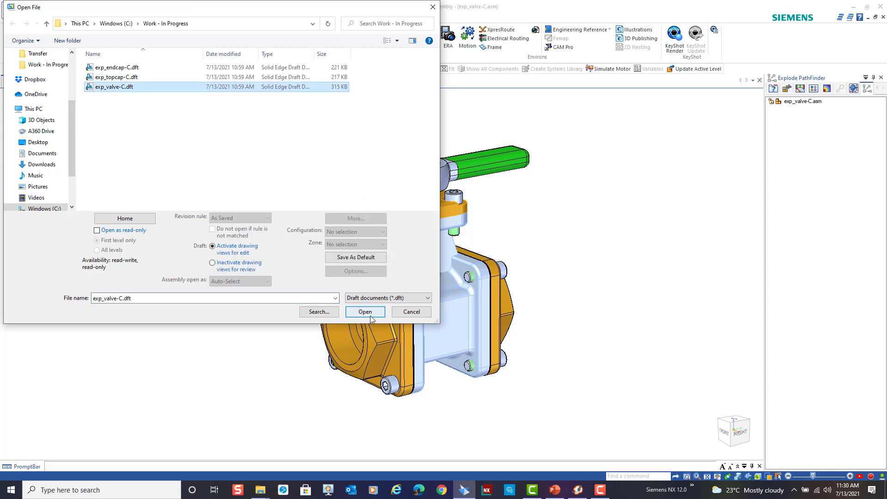
pyautogui.click(366, 311)
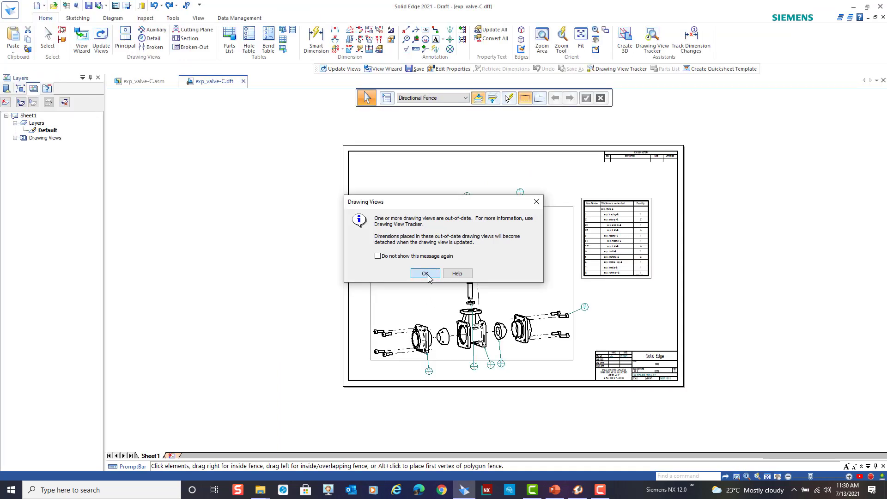
# Step: Dismiss the out-of-date views warning and turn off Track changed dimensions in the valve draft
pyautogui.click(425, 273)
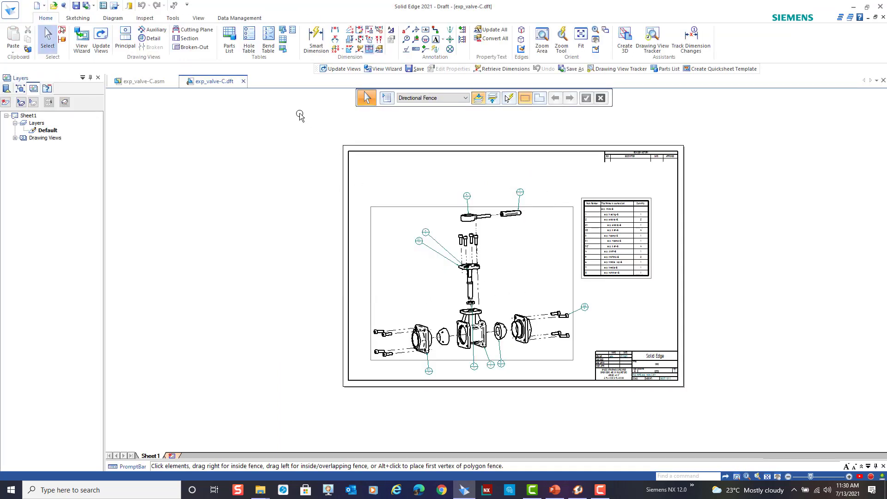
pyautogui.click(172, 18)
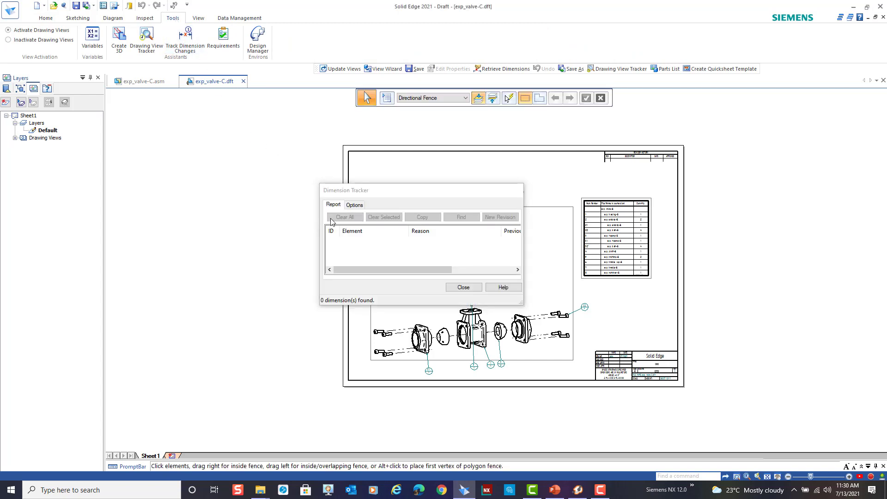
pyautogui.click(354, 205)
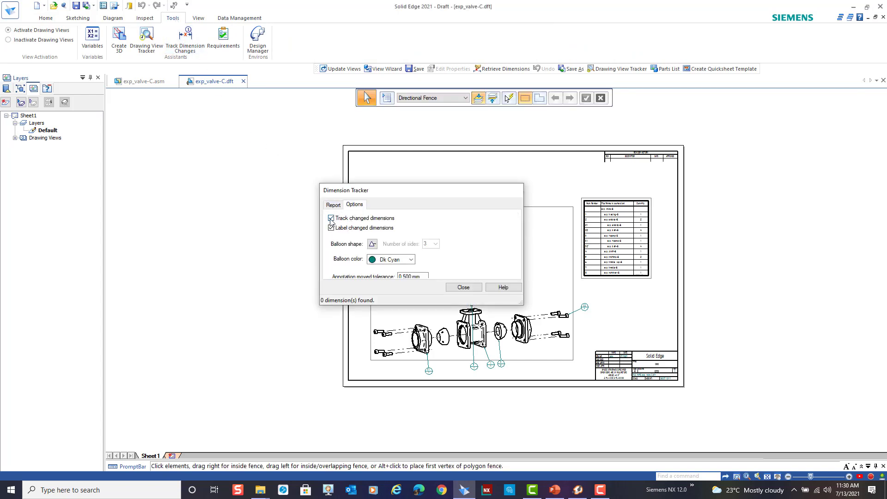
pyautogui.click(331, 218)
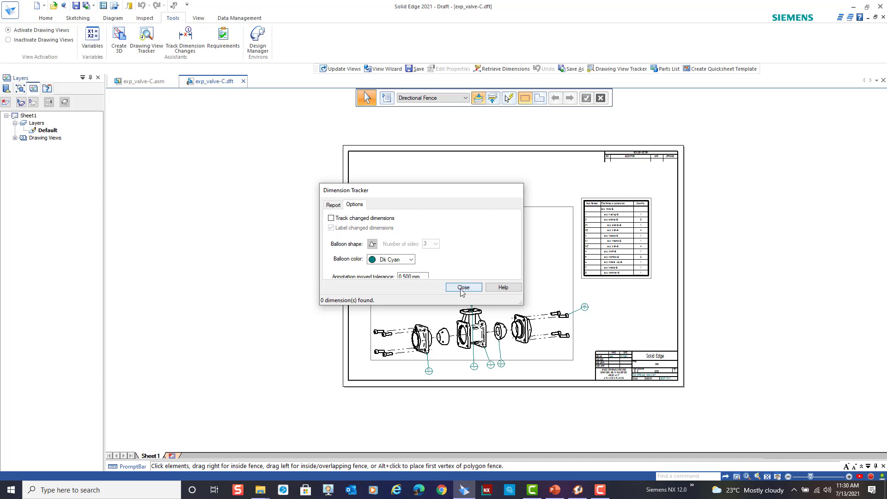
pyautogui.click(464, 287)
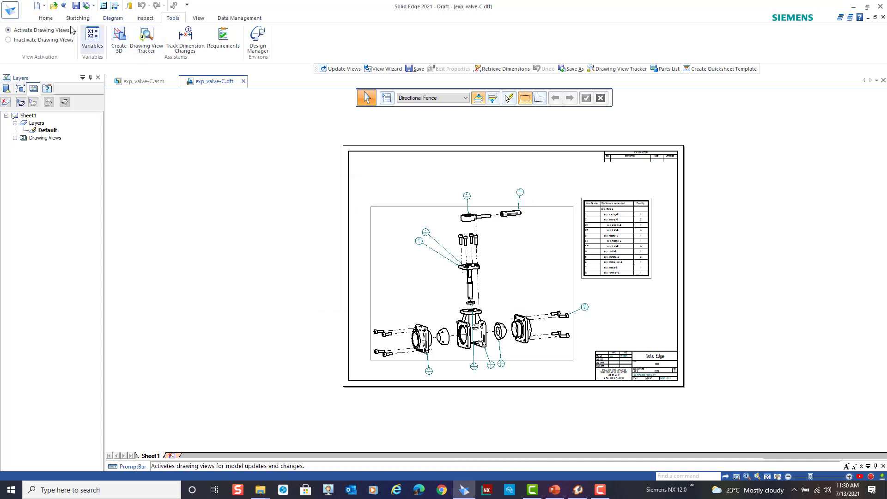
pyautogui.click(46, 17)
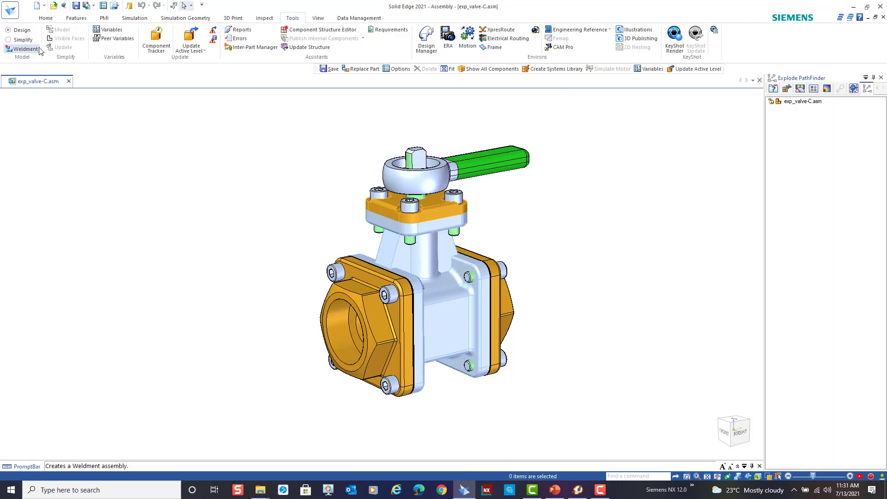
pyautogui.click(9, 4)
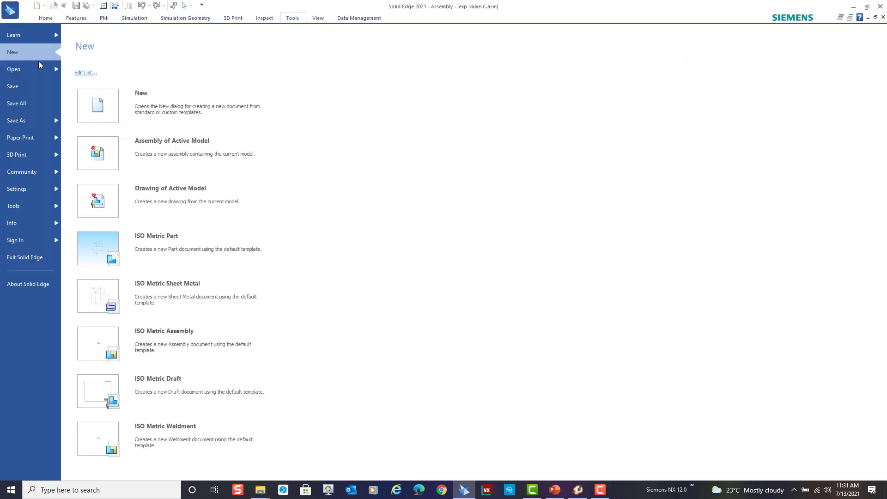
pyautogui.click(14, 68)
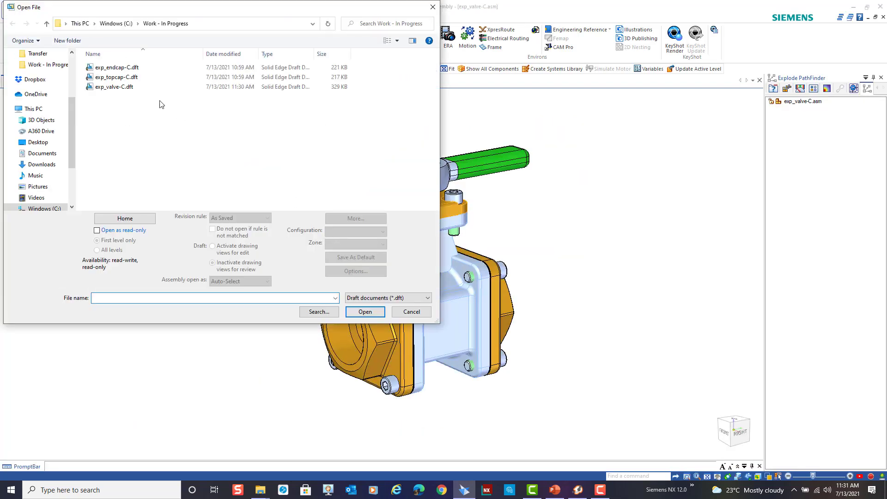
pyautogui.click(116, 78)
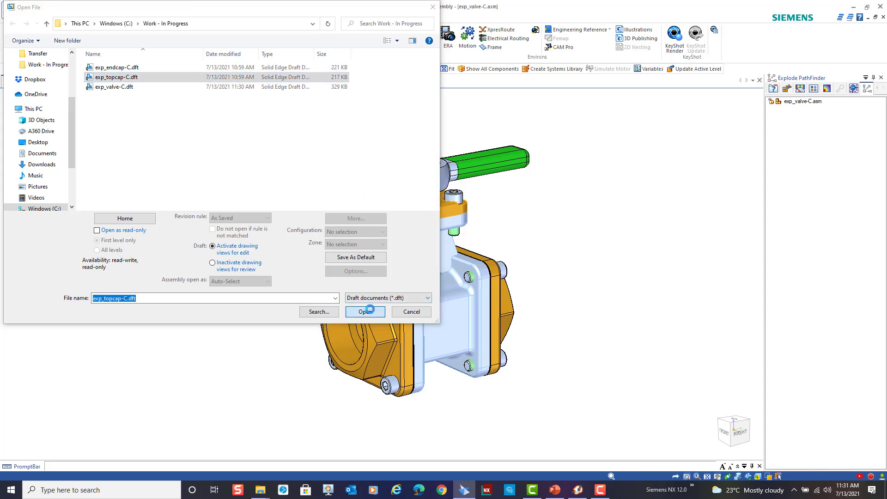
pyautogui.click(365, 312)
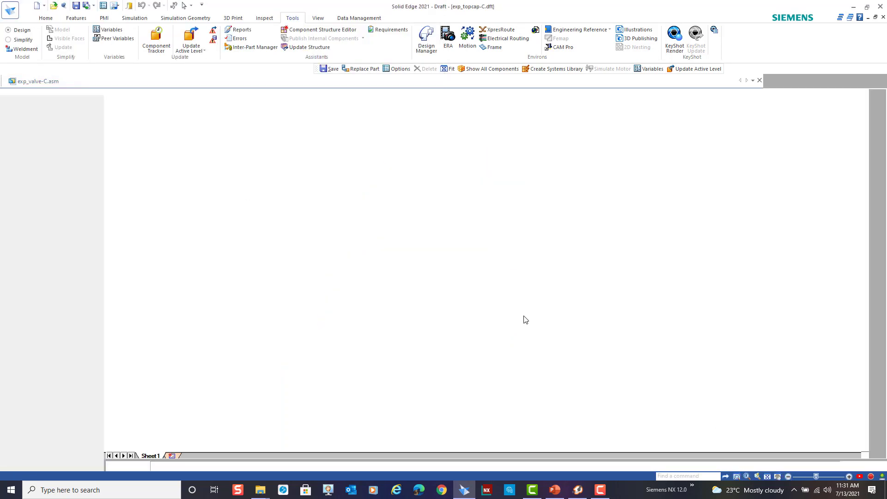
pyautogui.click(212, 81)
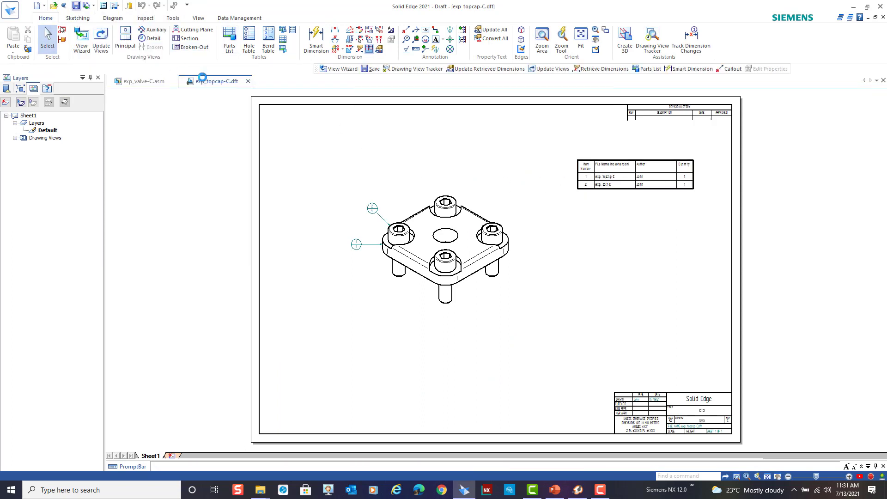
pyautogui.click(141, 82)
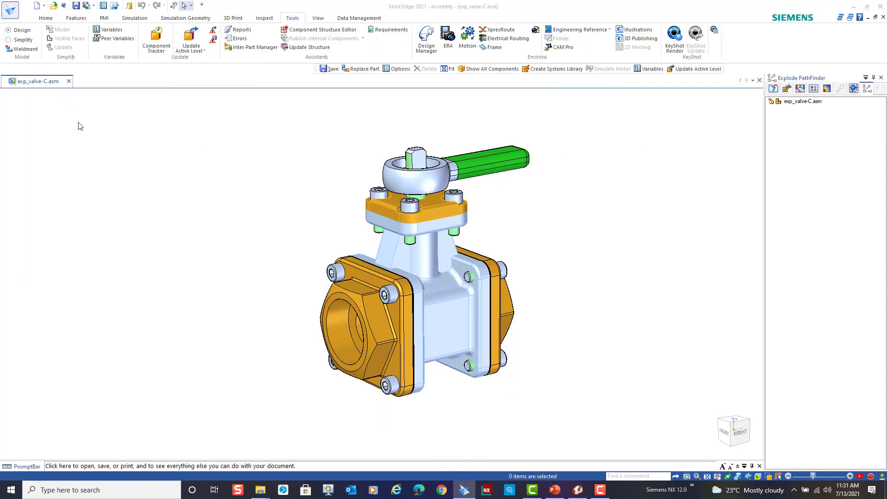
# Step: Open exp_endcap-C.dft and acknowledge its out-of-date drawing views warning
pyautogui.click(14, 9)
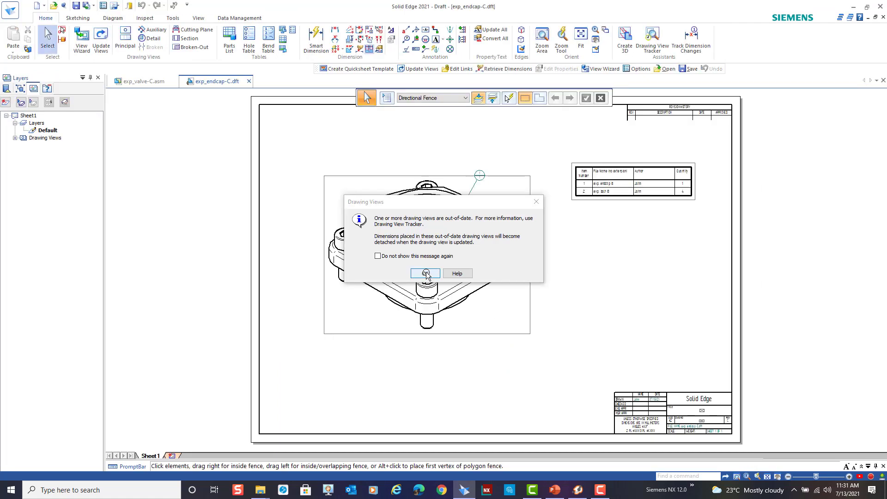
pyautogui.click(425, 273)
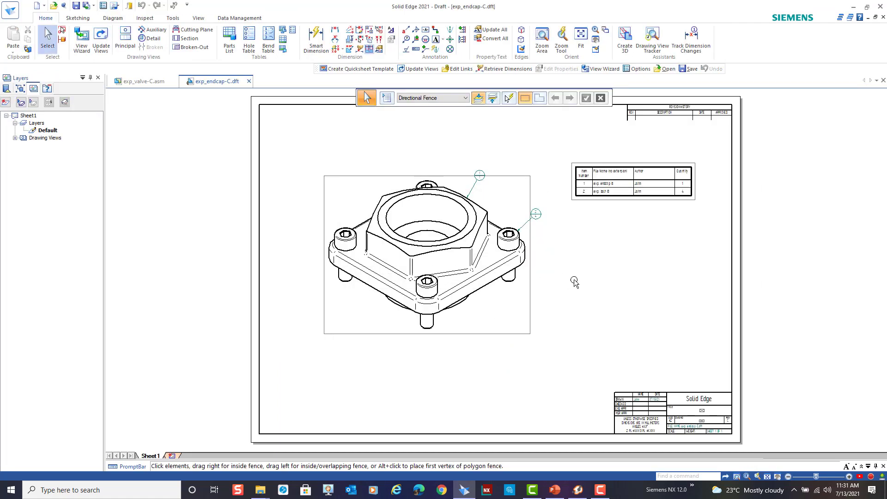
pyautogui.moveTo(100, 36)
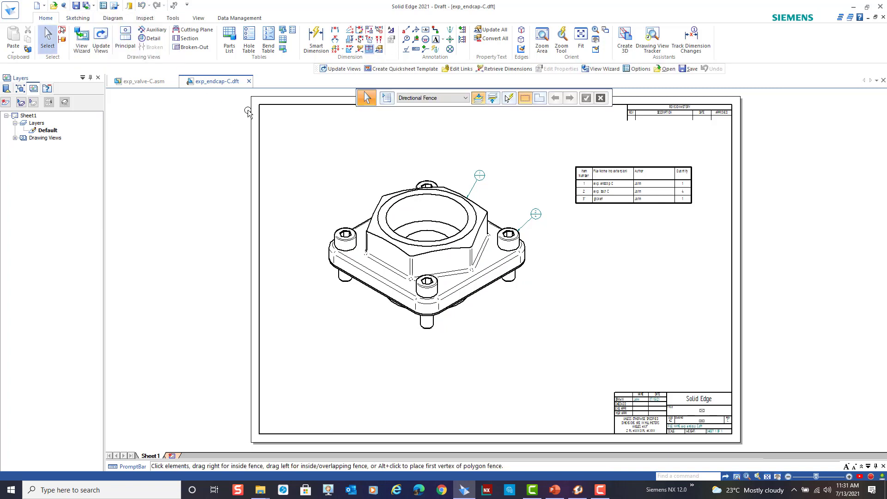
pyautogui.moveTo(249, 83)
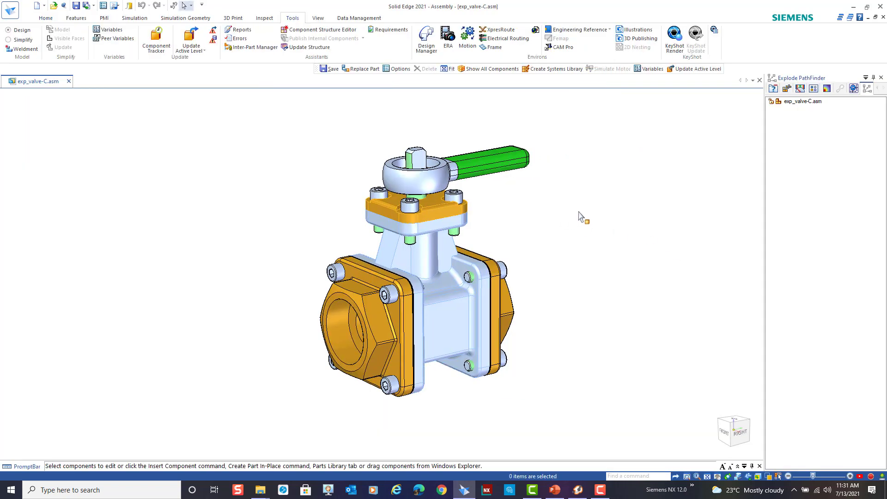
pyautogui.moveTo(580, 306)
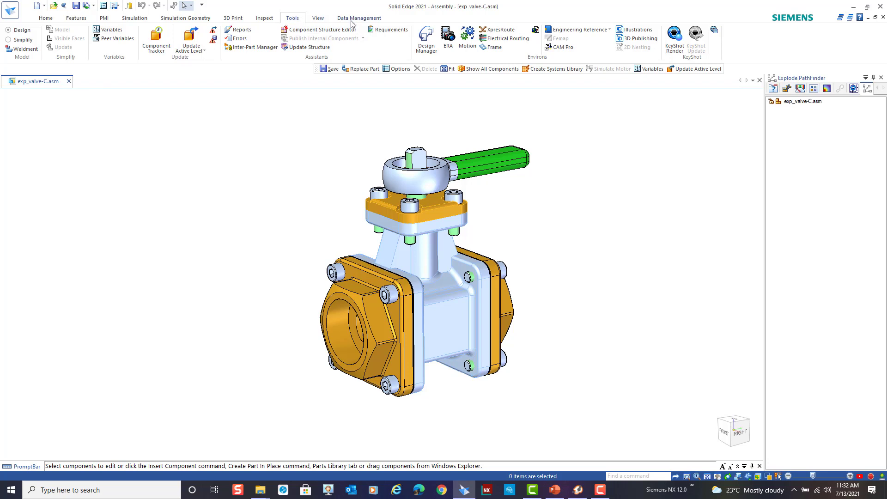
# Step: Select every valve file in Design Manager and start a Where Used search
pyautogui.click(359, 18)
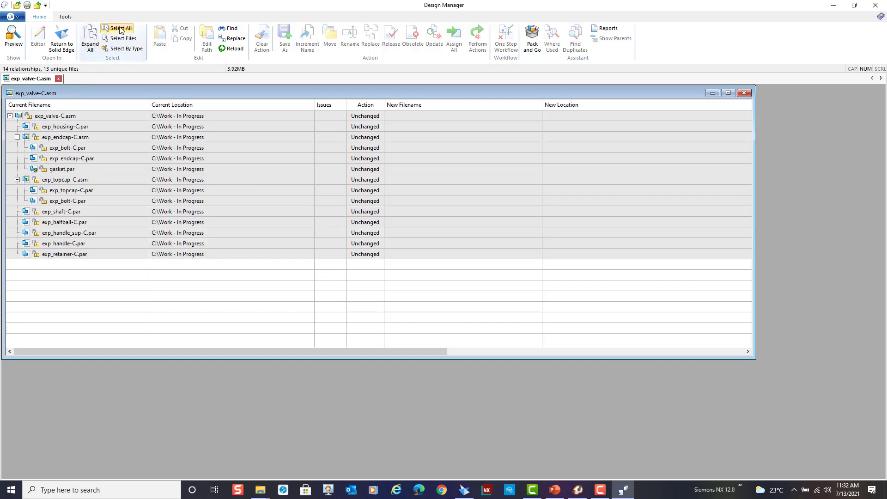
pyautogui.click(120, 28)
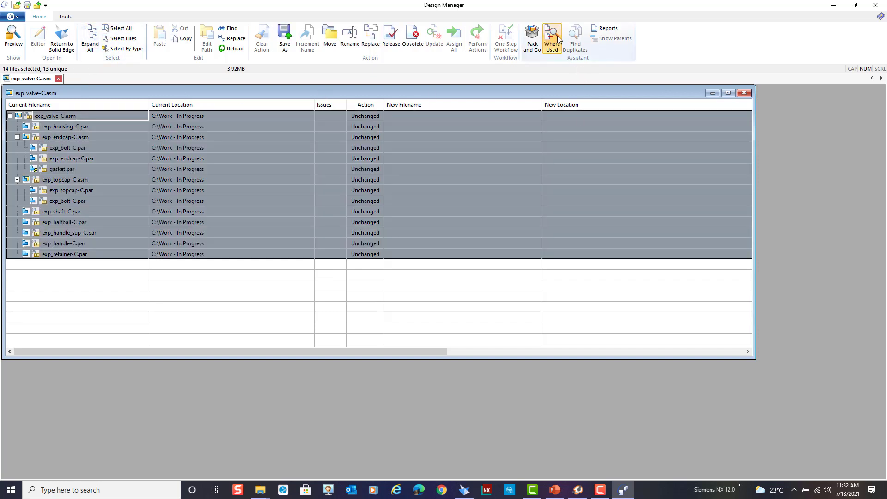
pyautogui.click(552, 36)
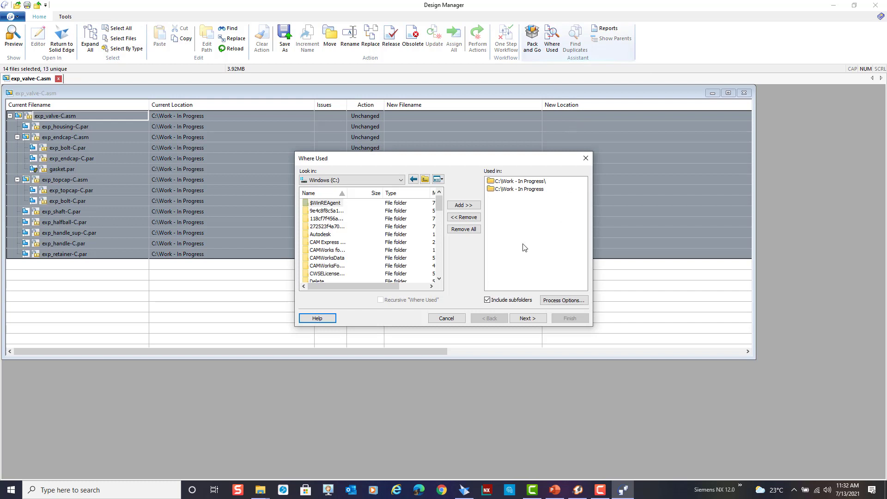
pyautogui.moveTo(486, 244)
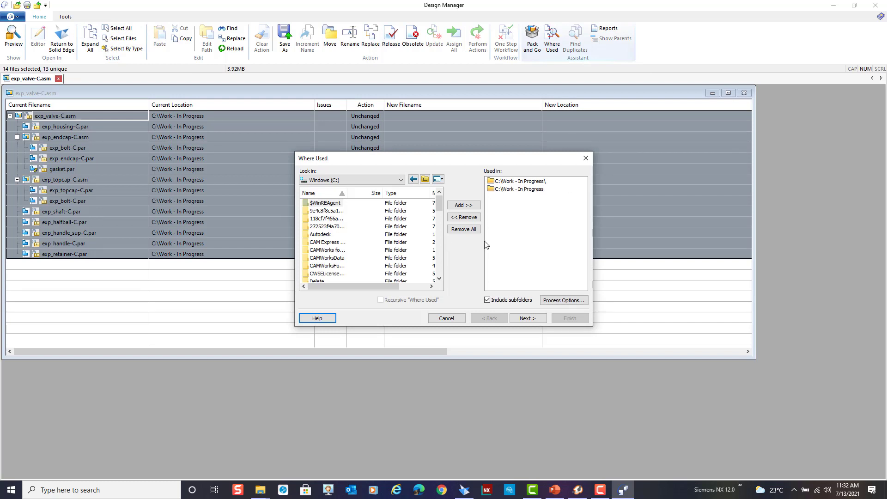
# Step: Limit the search to Draft documents only, run it, and add the found -C drafts
pyautogui.click(563, 300)
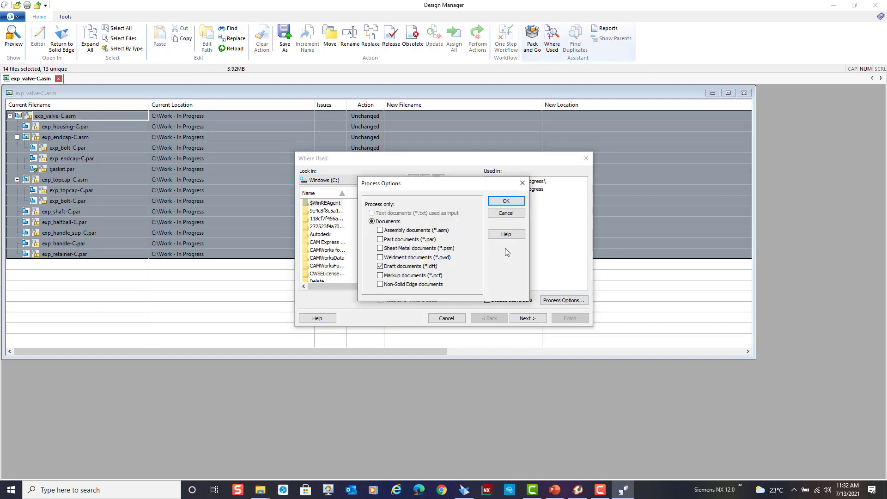
pyautogui.click(506, 202)
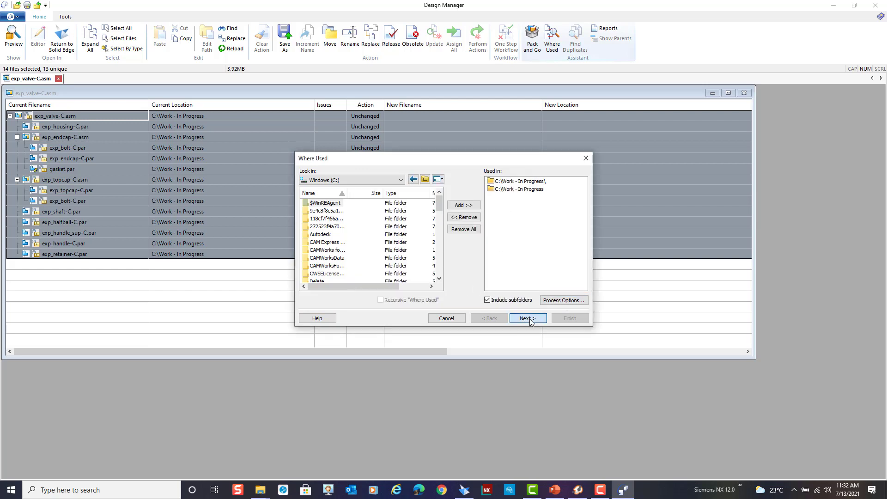
pyautogui.click(526, 317)
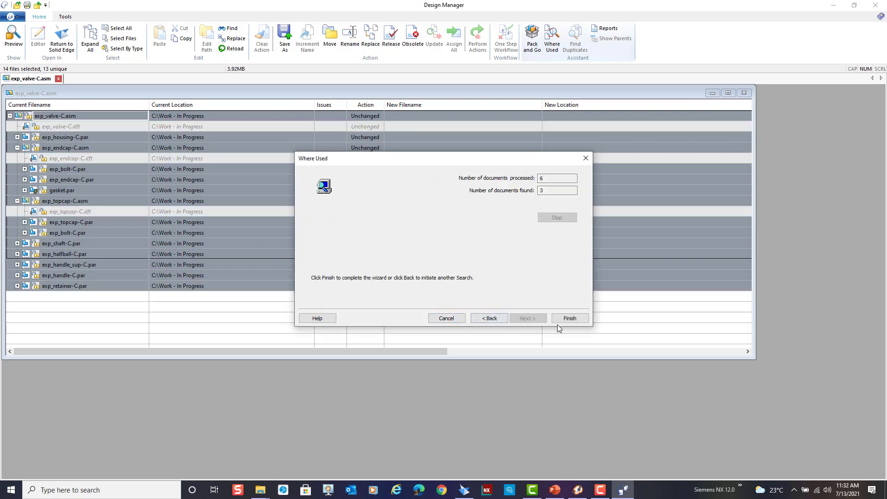
pyautogui.click(570, 318)
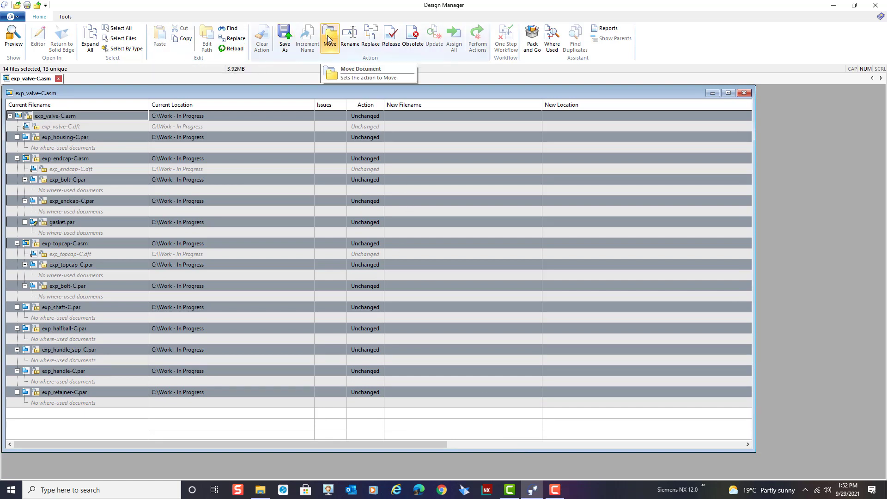
# Step: Set all listed files to Move with destination C:\Work - Released\Components
pyautogui.click(329, 34)
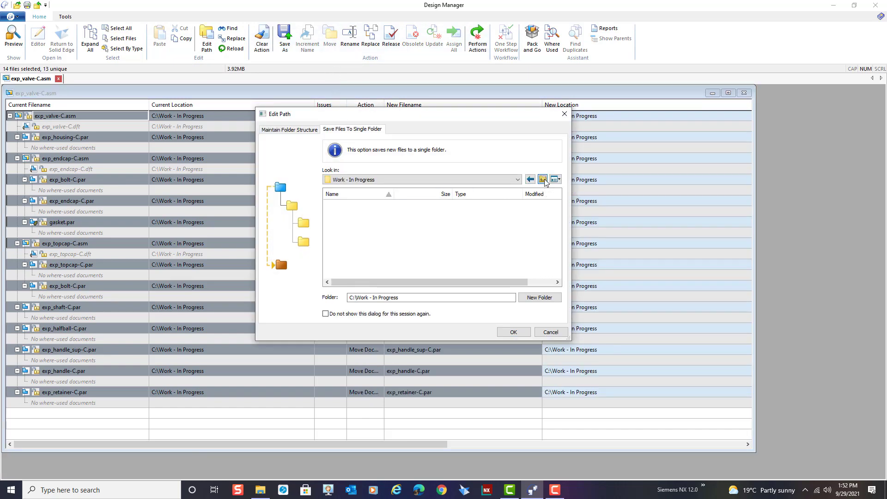
pyautogui.click(542, 180)
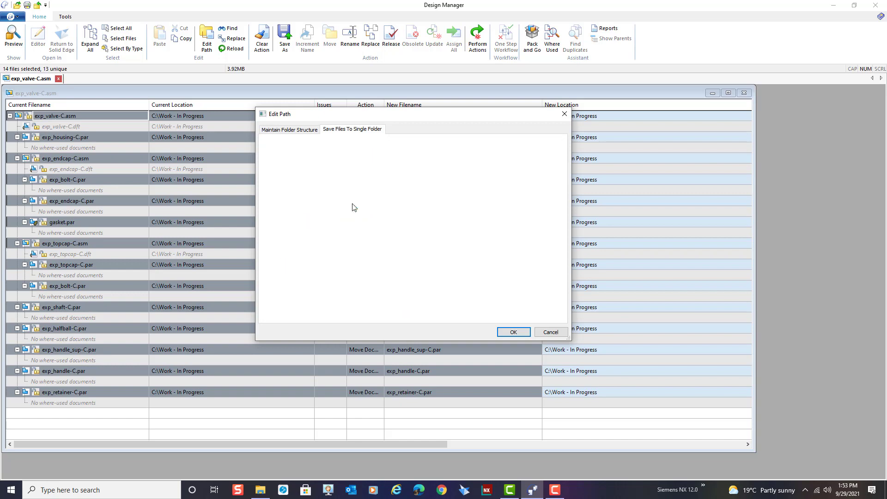
pyautogui.click(352, 128)
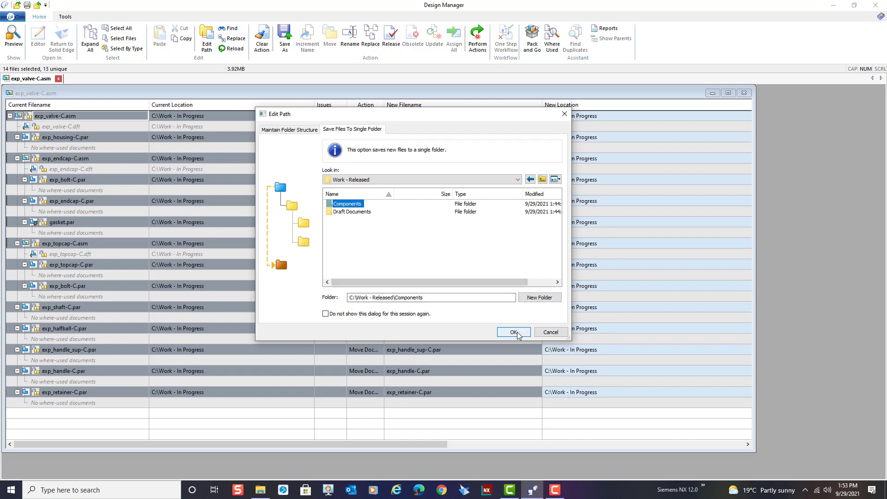
pyautogui.click(514, 331)
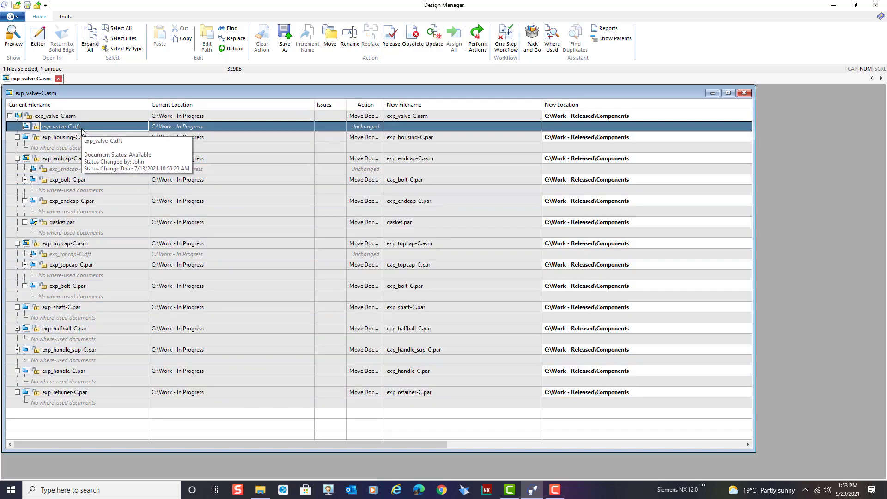
pyautogui.moveTo(103, 164)
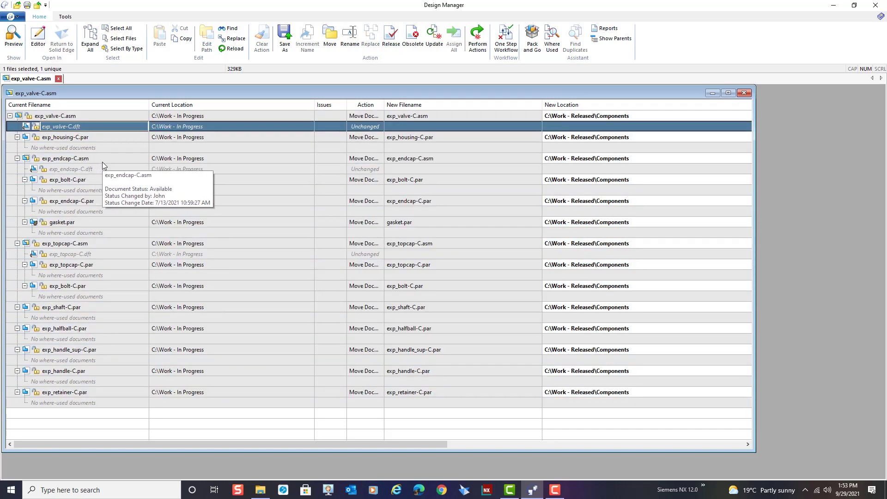
# Step: Route the three -C .dft drawings to Work - Released\Draft Documents instead
pyautogui.click(72, 168)
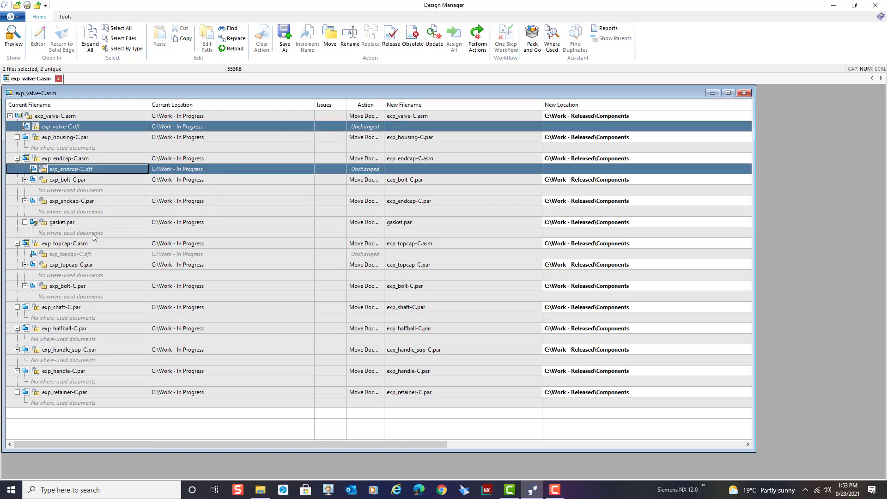
pyautogui.click(70, 253)
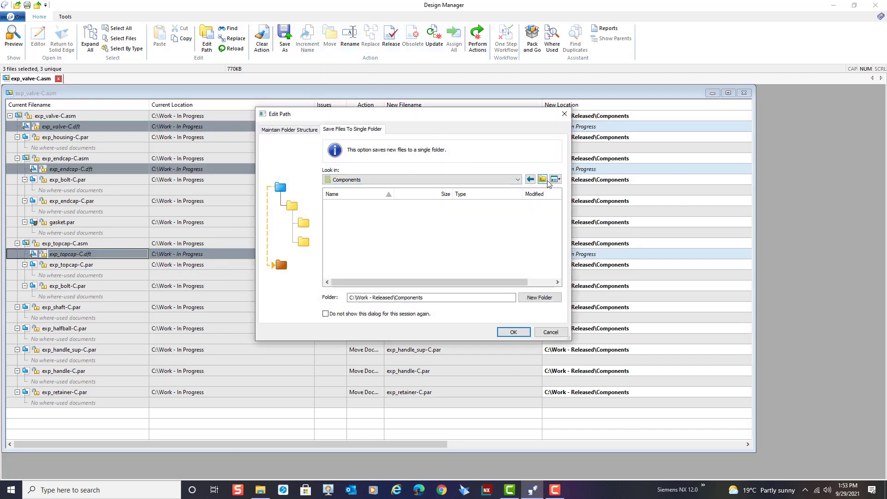
pyautogui.click(542, 179)
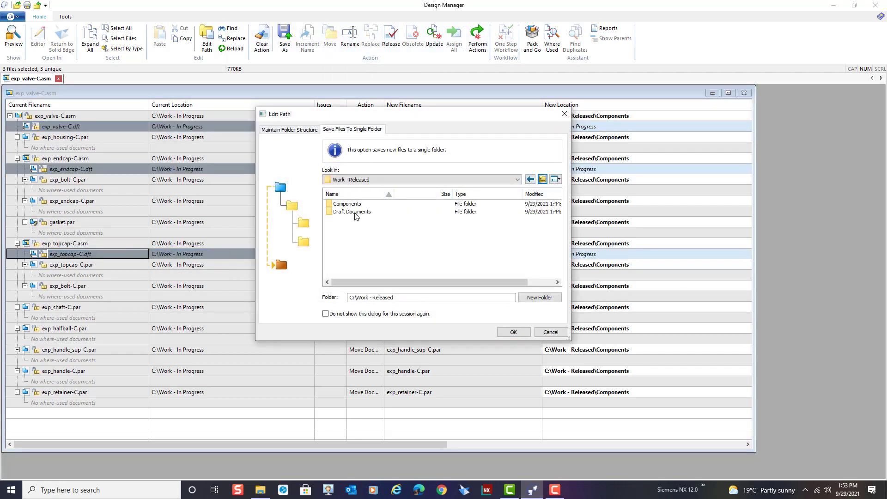
pyautogui.click(514, 332)
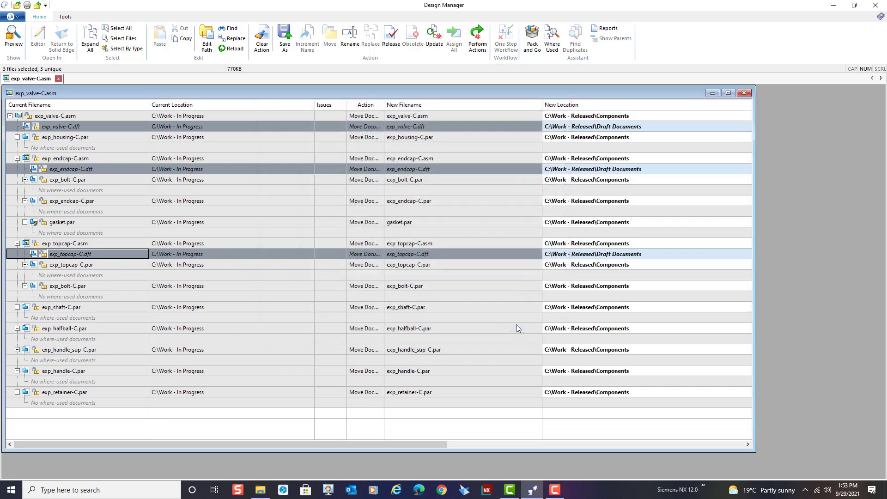
pyautogui.moveTo(810, 280)
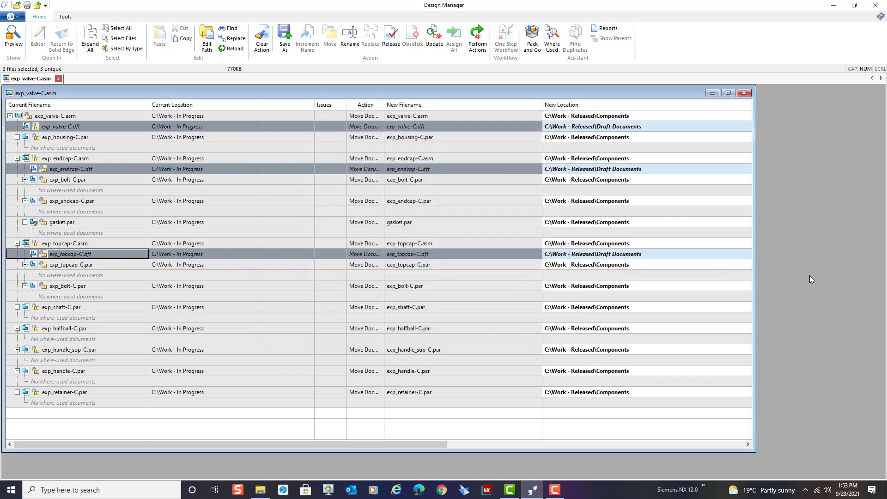
pyautogui.moveTo(717, 244)
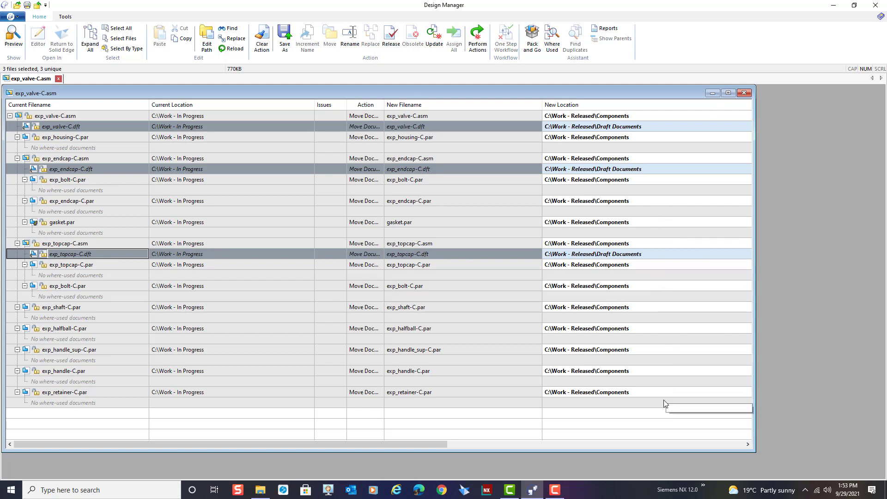
pyautogui.moveTo(710, 409)
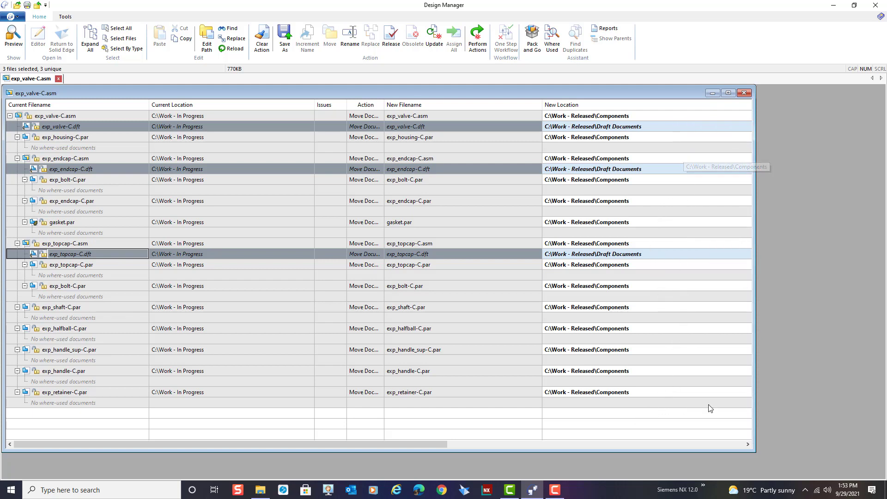
pyautogui.moveTo(676, 274)
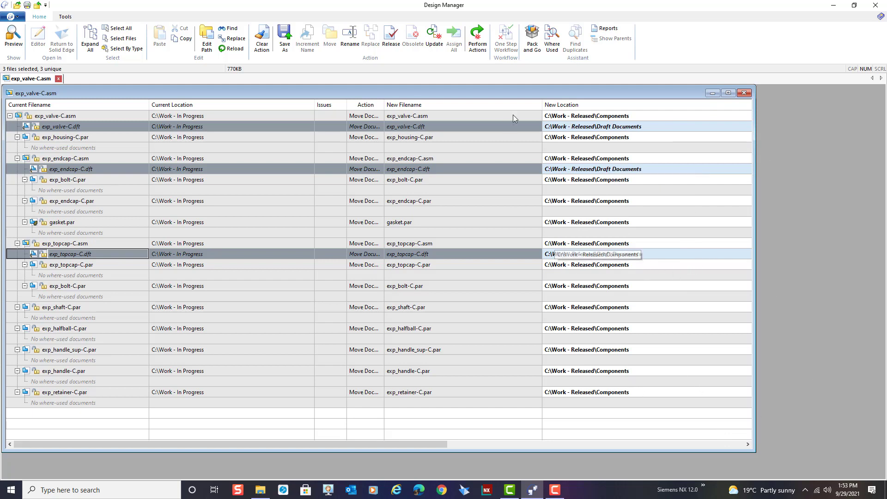
pyautogui.moveTo(477, 35)
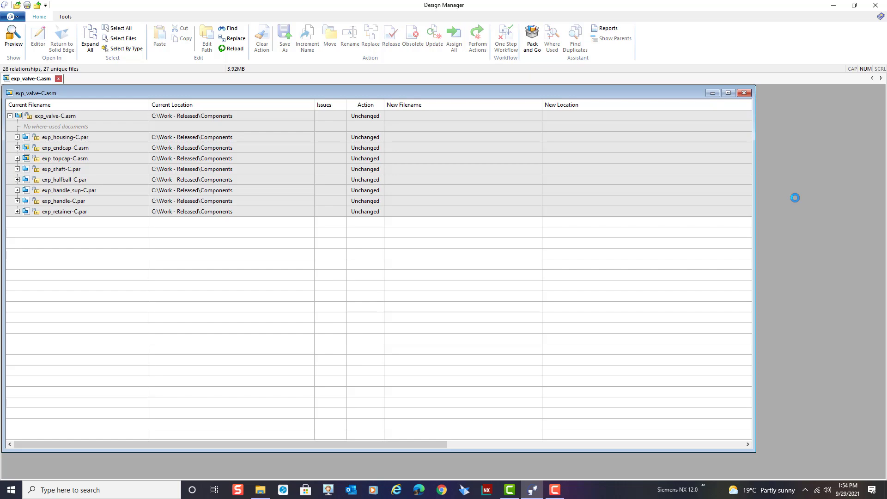
pyautogui.moveTo(453, 231)
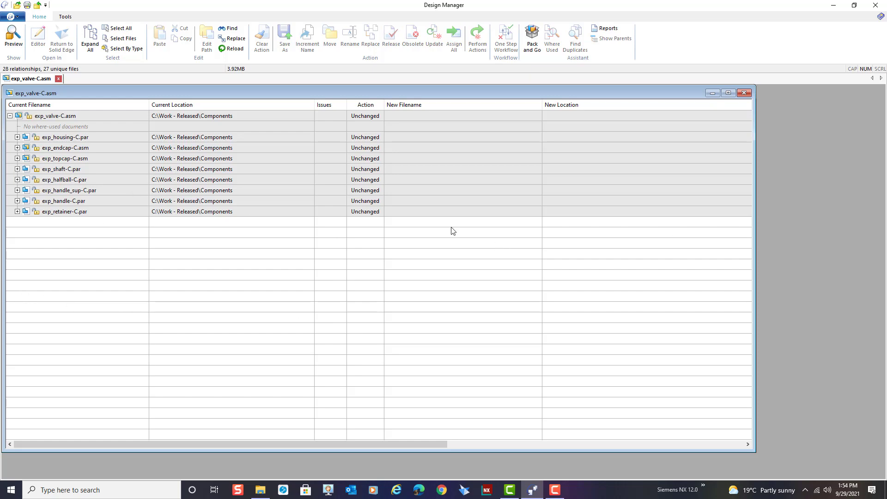
pyautogui.moveTo(874, 6)
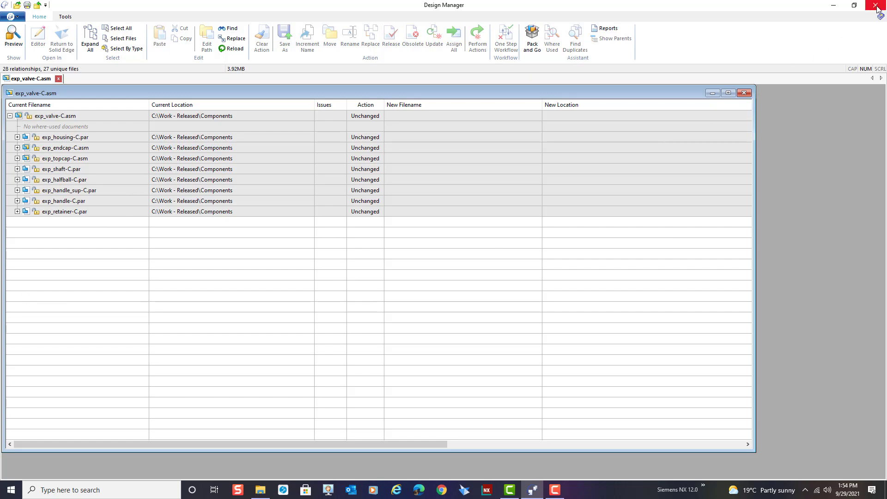
# Step: Close Design Manager and browse Work - Released\Components in File Explorer, then return to Work - Released
pyautogui.click(872, 4)
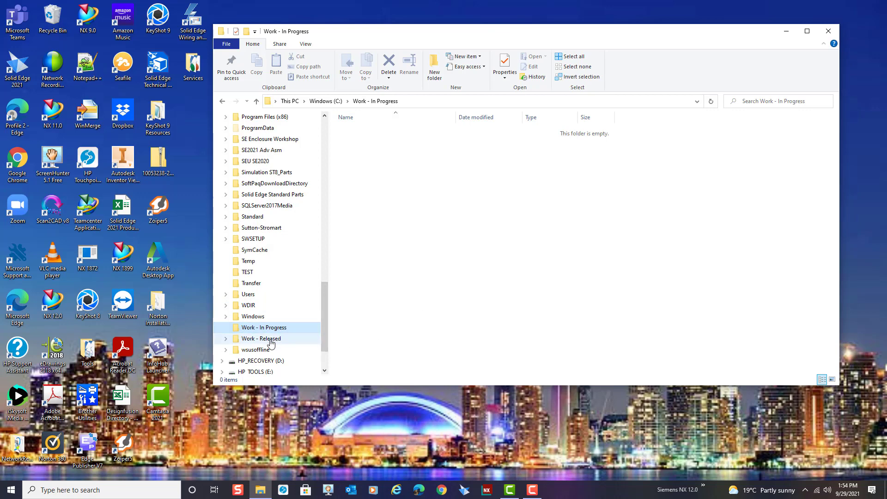
pyautogui.click(260, 339)
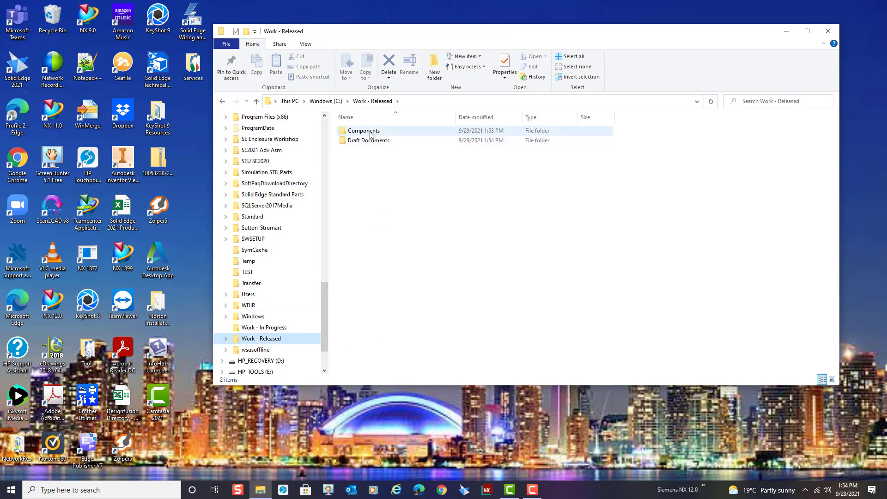
pyautogui.click(364, 131)
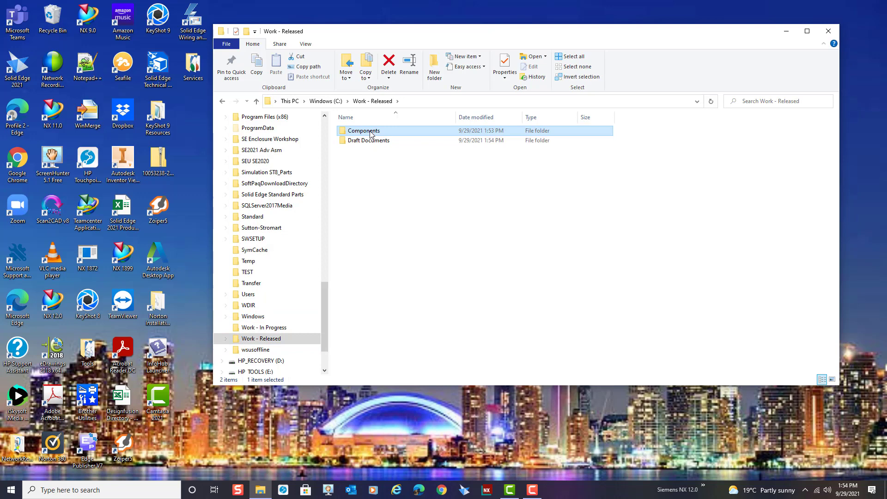
pyautogui.doubleClick(364, 130)
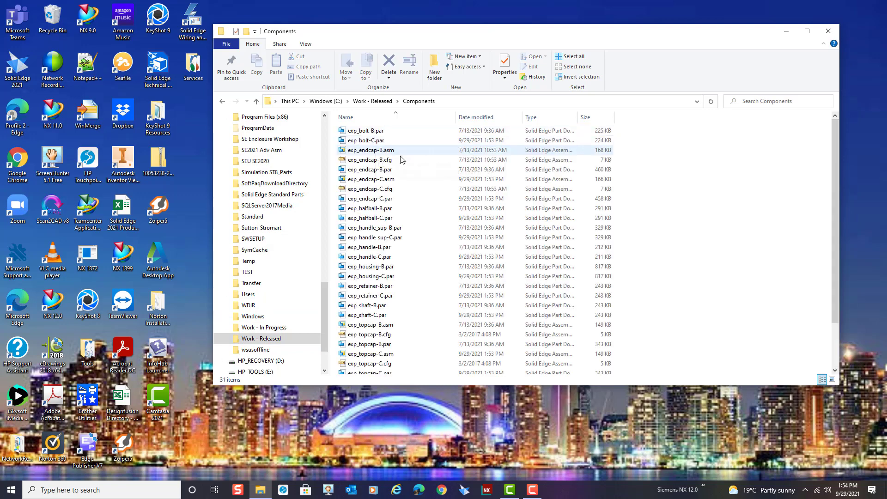
pyautogui.scroll(-3)
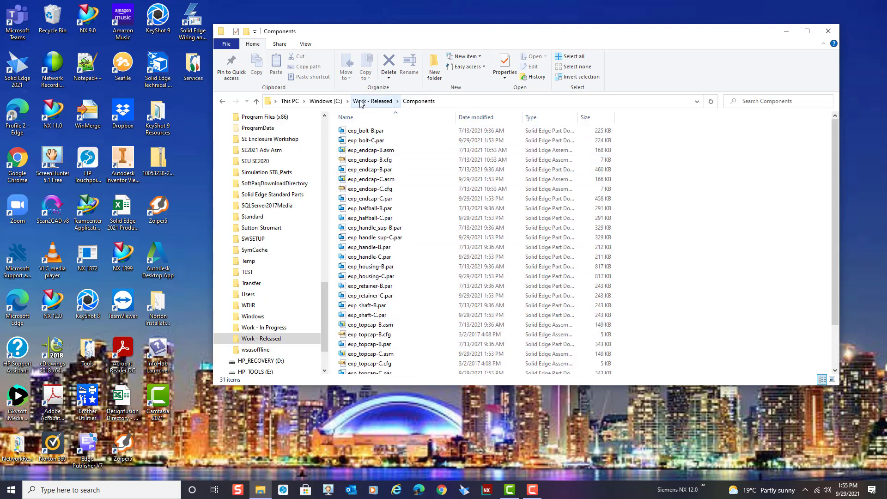
pyautogui.click(374, 101)
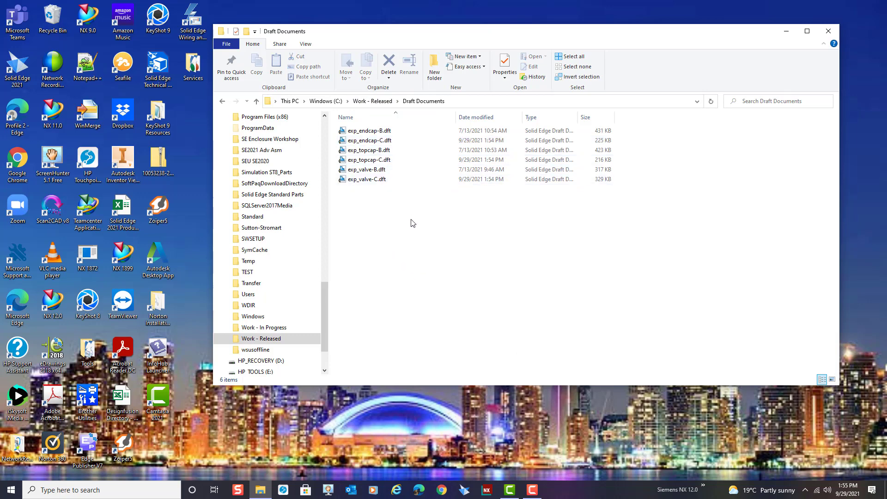
pyautogui.moveTo(376, 143)
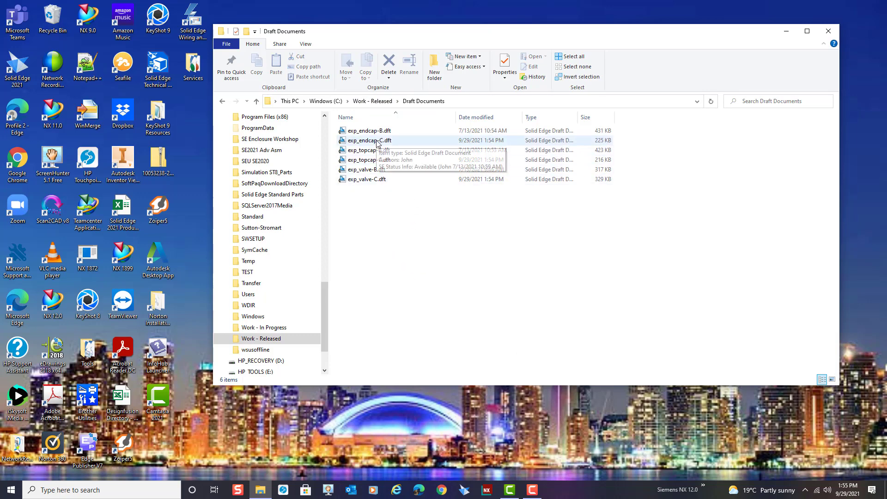
# Step: Open exp_endcap-C.dft from Draft Documents in Solid Edge Draft
pyautogui.doubleClick(368, 140)
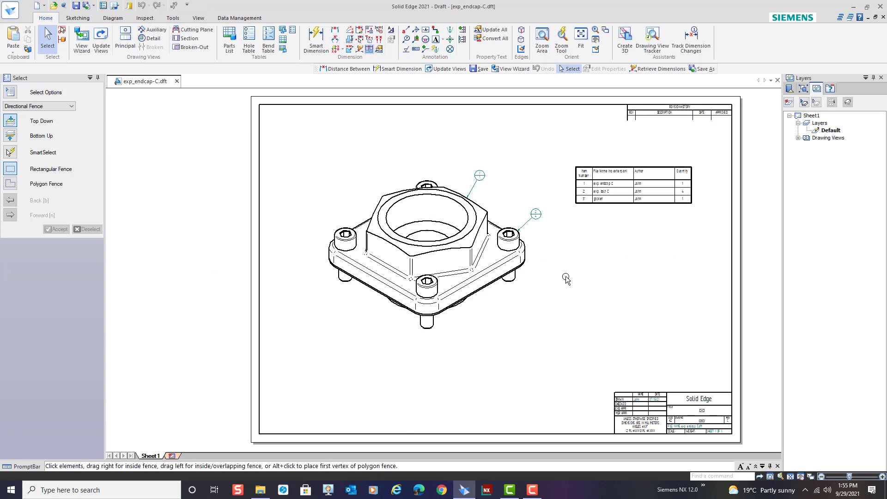
pyautogui.moveTo(193, 194)
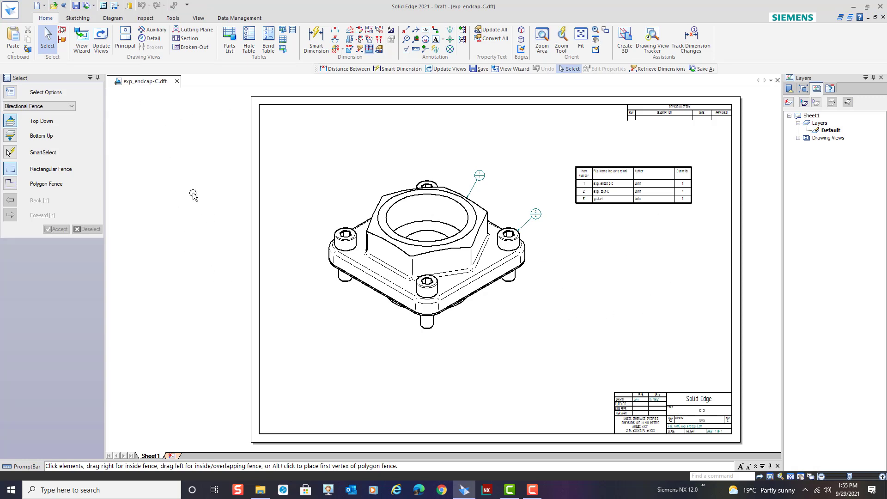
pyautogui.moveTo(861, 35)
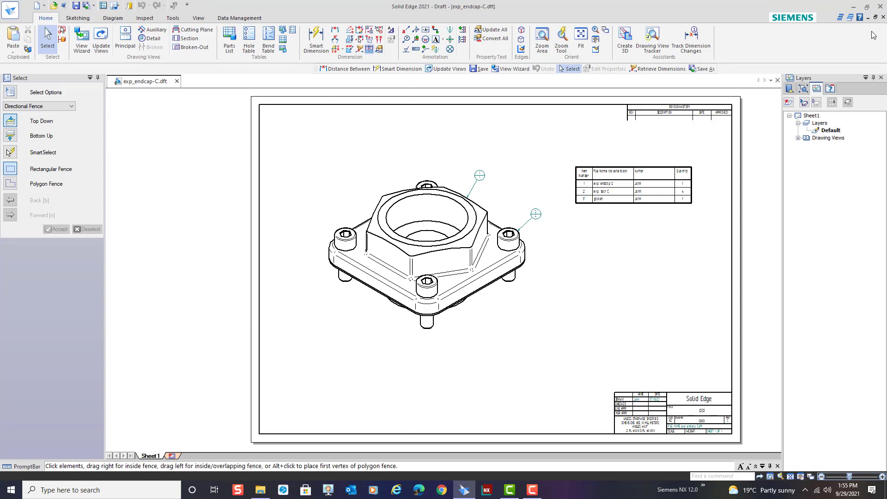